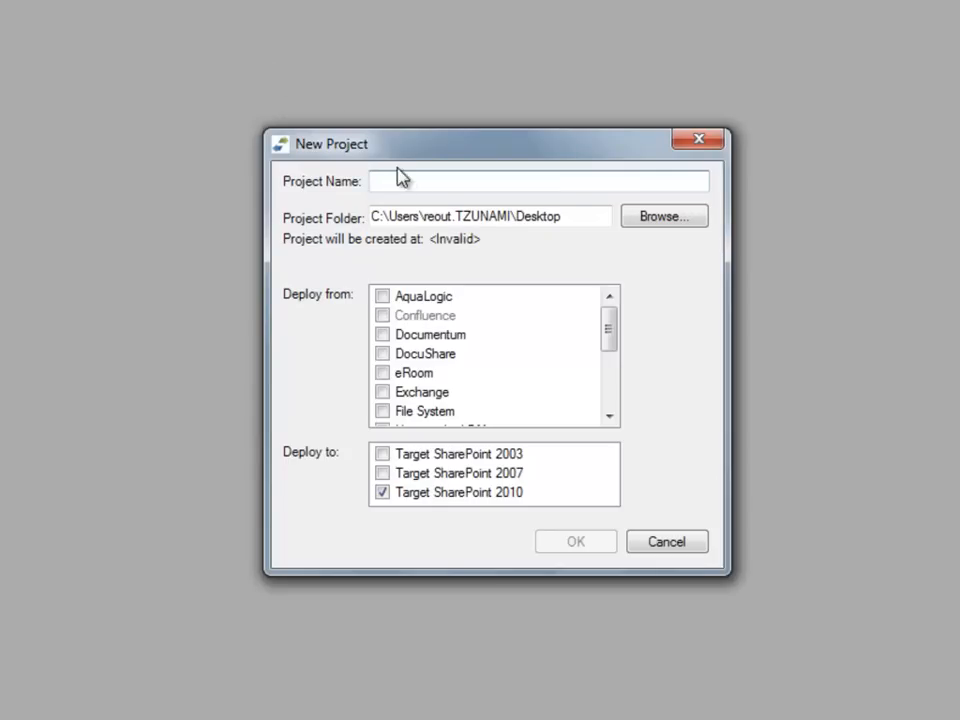
# Step: Name the new project 'SharePoint demo' and set its folder to C:\
pyautogui.write('S')
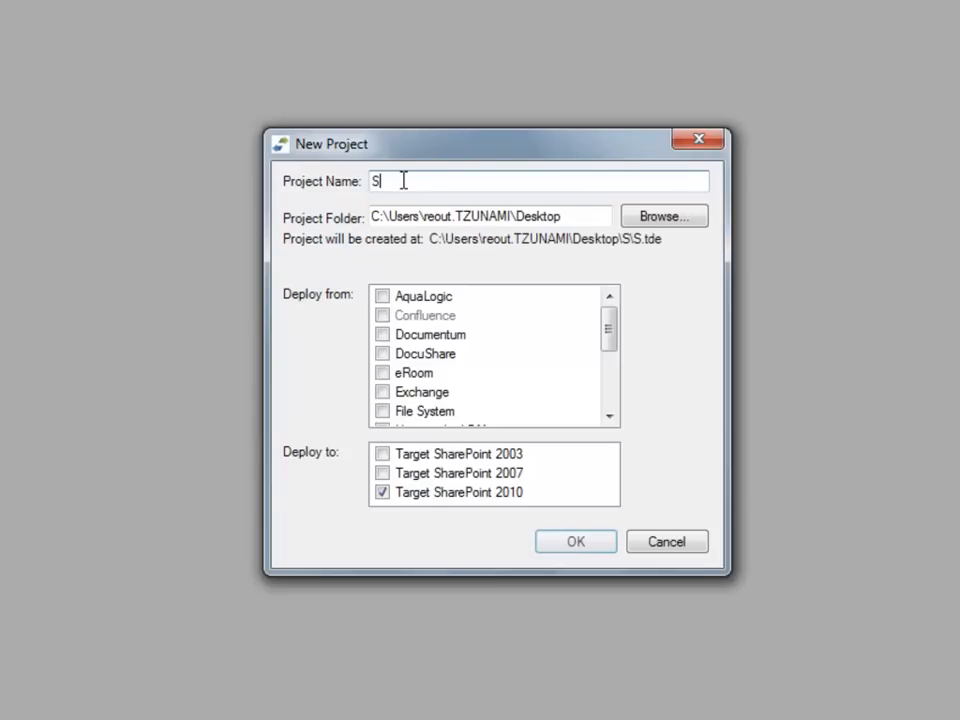
pyautogui.write('harePoint demo')
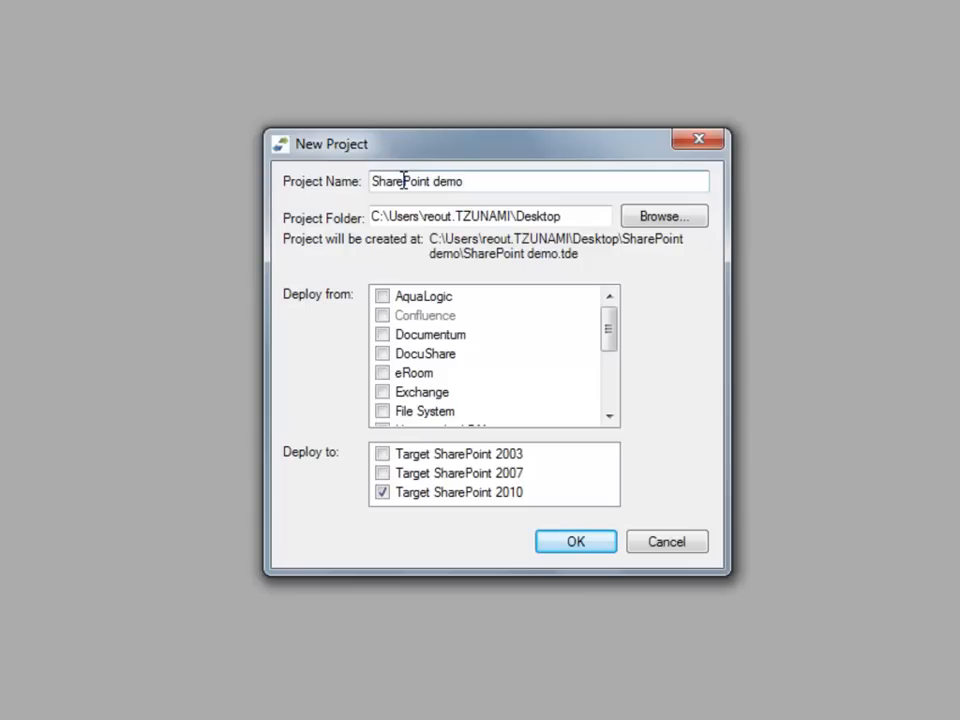
pyautogui.moveTo(468, 206)
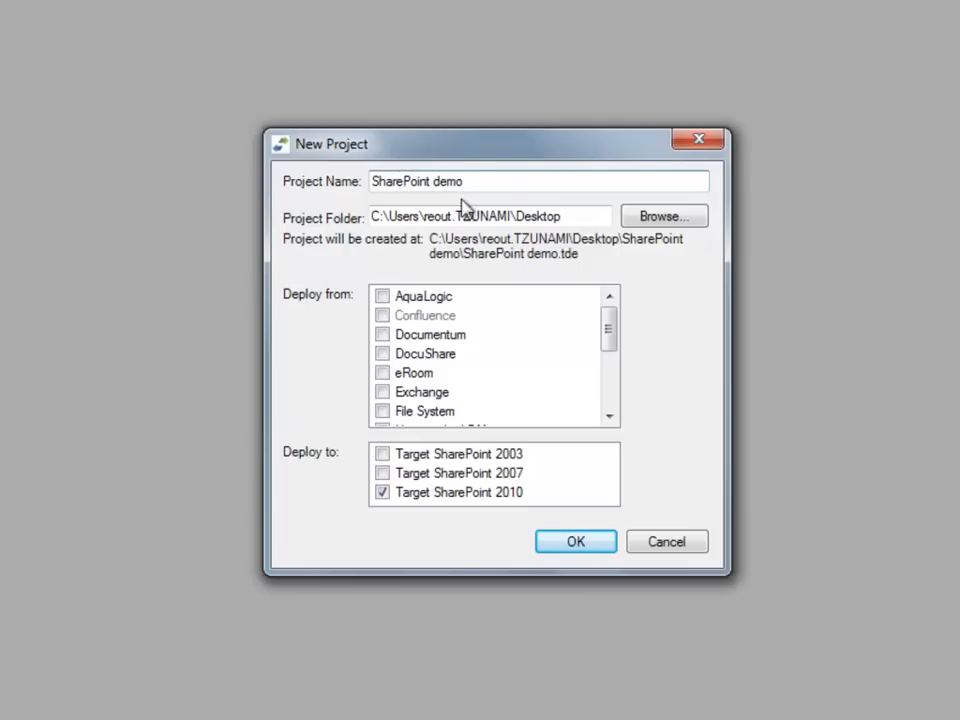
pyautogui.click(664, 216)
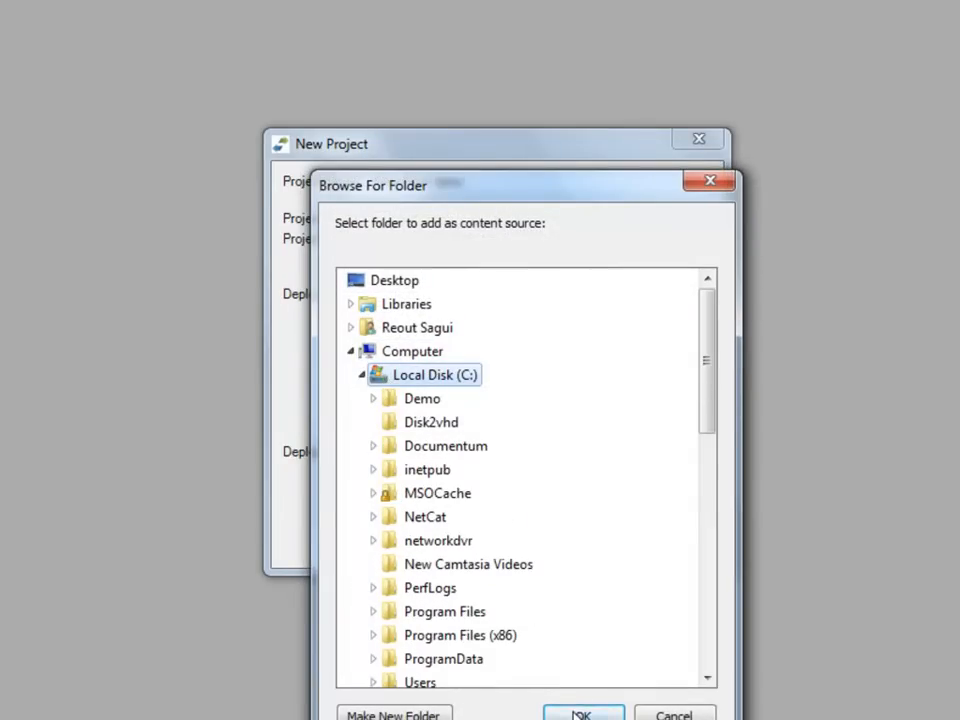
pyautogui.click(580, 712)
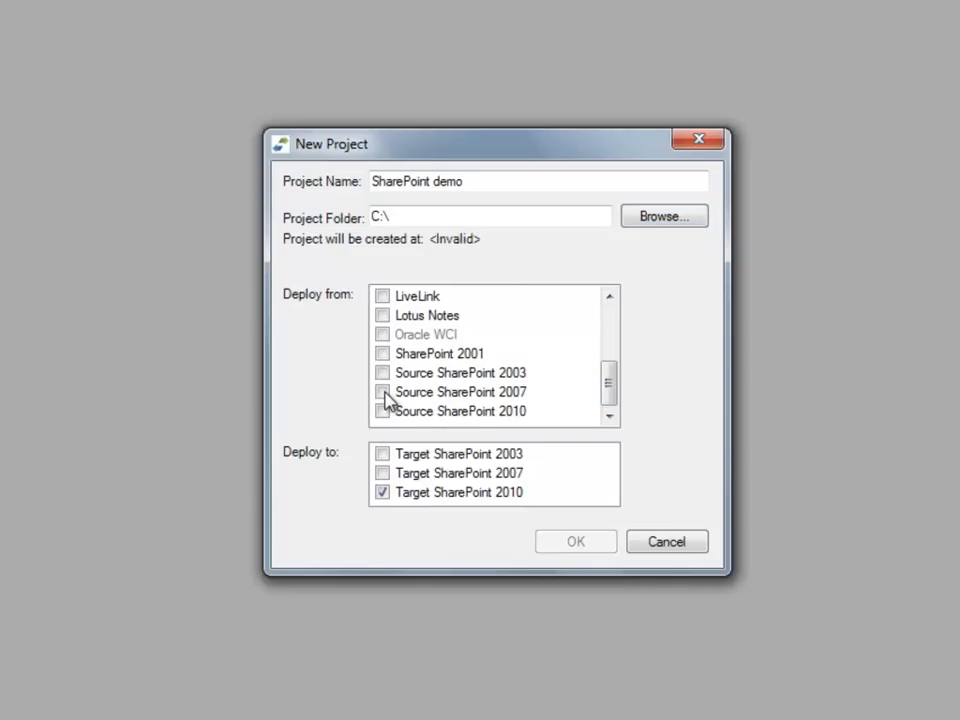
# Step: Set the source to SharePoint 2007 with target SharePoint 2010 and create the project
pyautogui.click(382, 390)
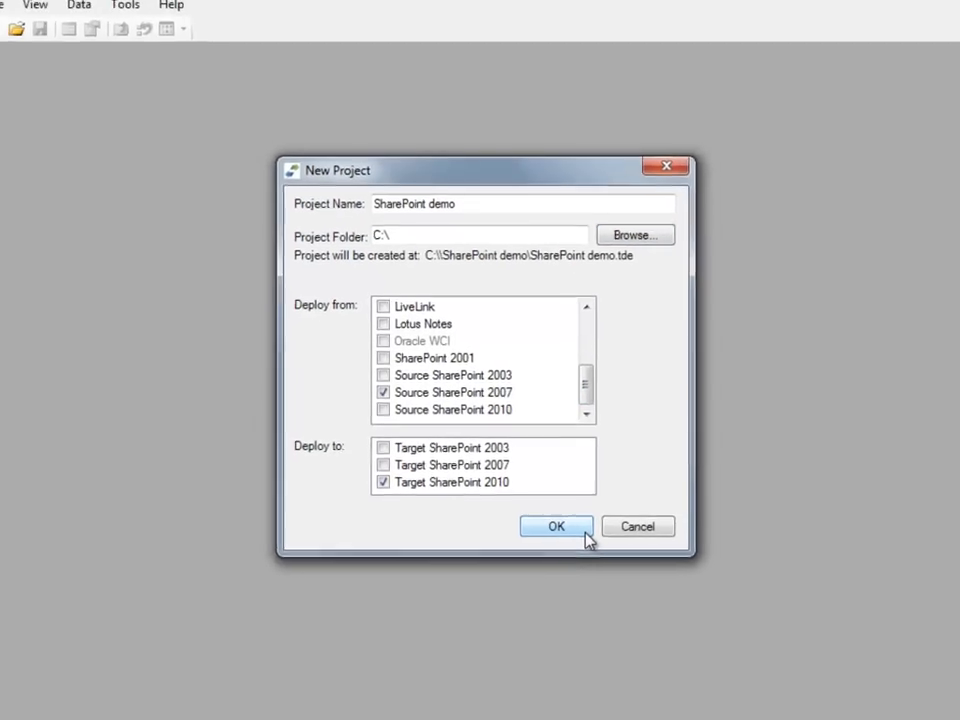
pyautogui.click(556, 526)
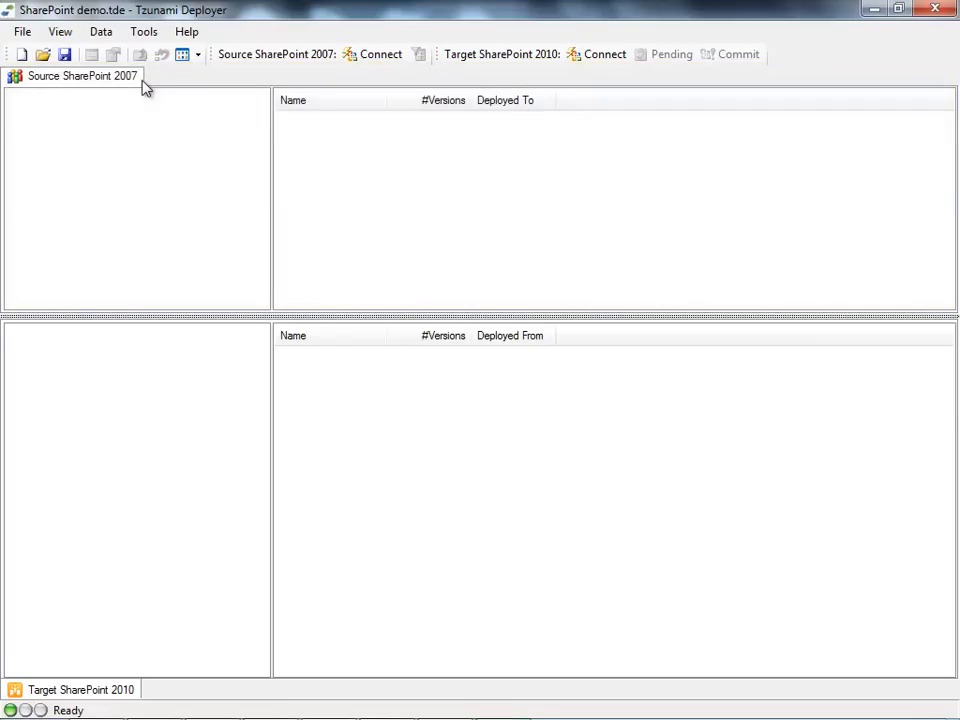
pyautogui.click(84, 688)
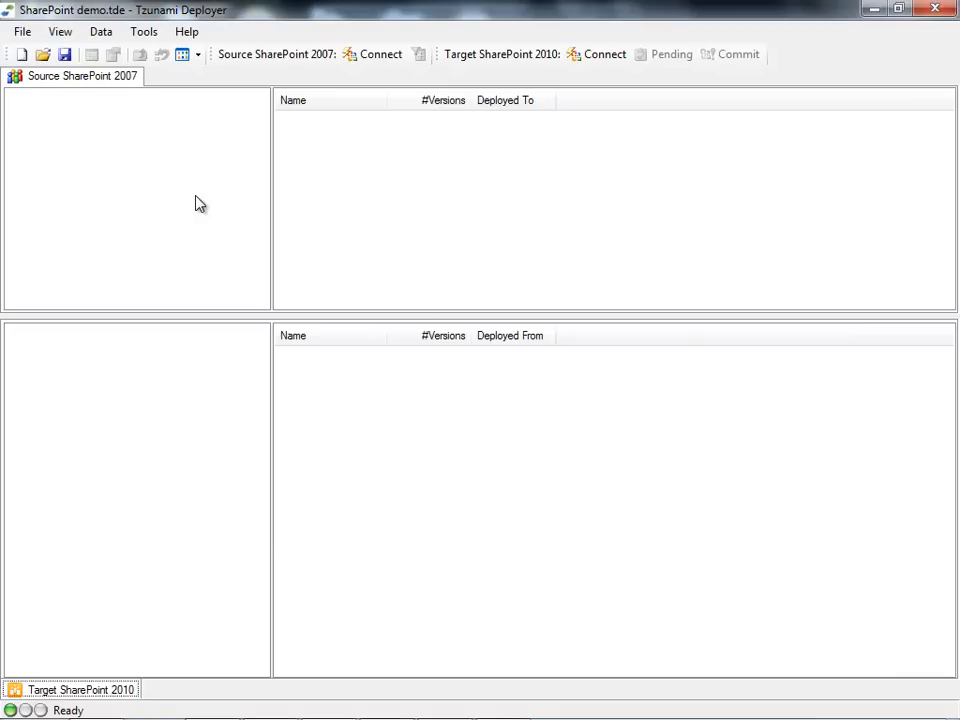
# Step: Start the Connect to SharePoint wizard from the source pane and pass its welcome page
pyautogui.rightClick(200, 204)
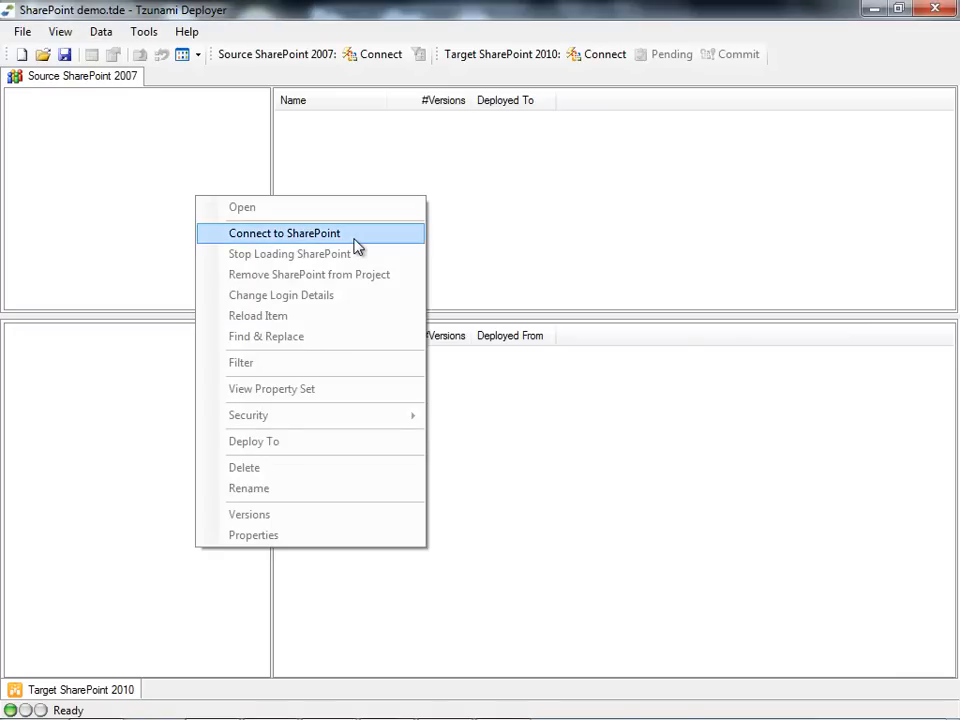
pyautogui.click(284, 232)
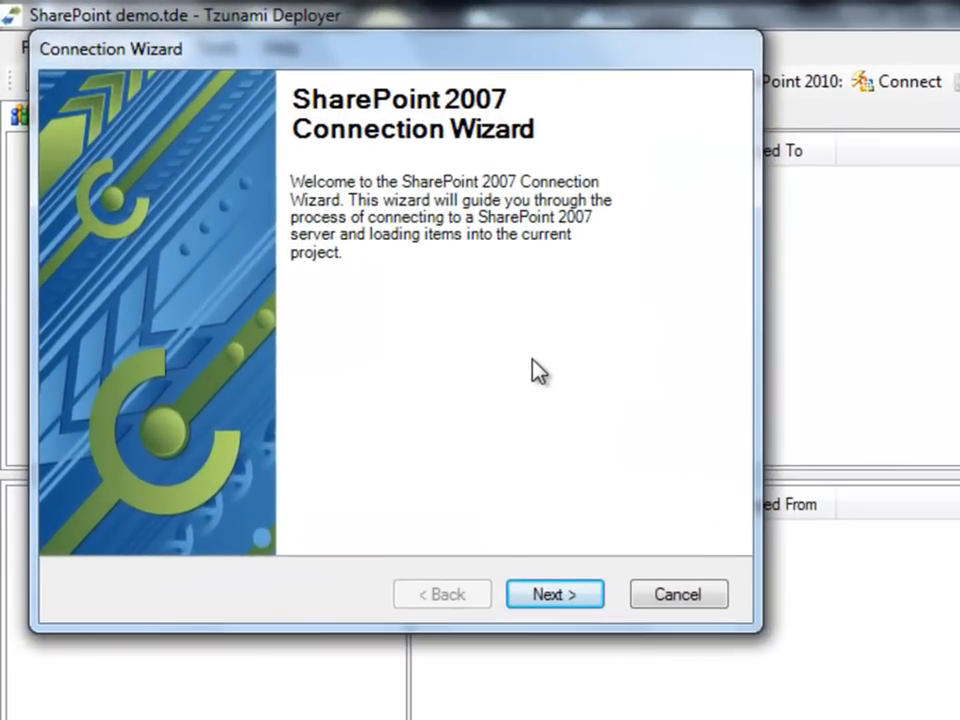
pyautogui.moveTo(590, 540)
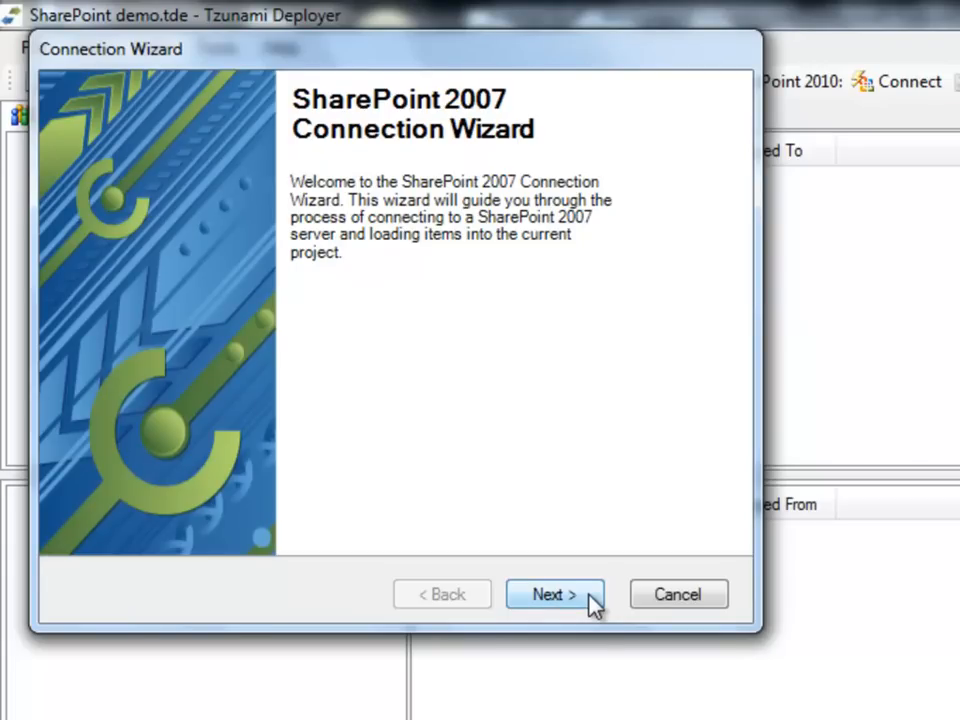
pyautogui.click(554, 594)
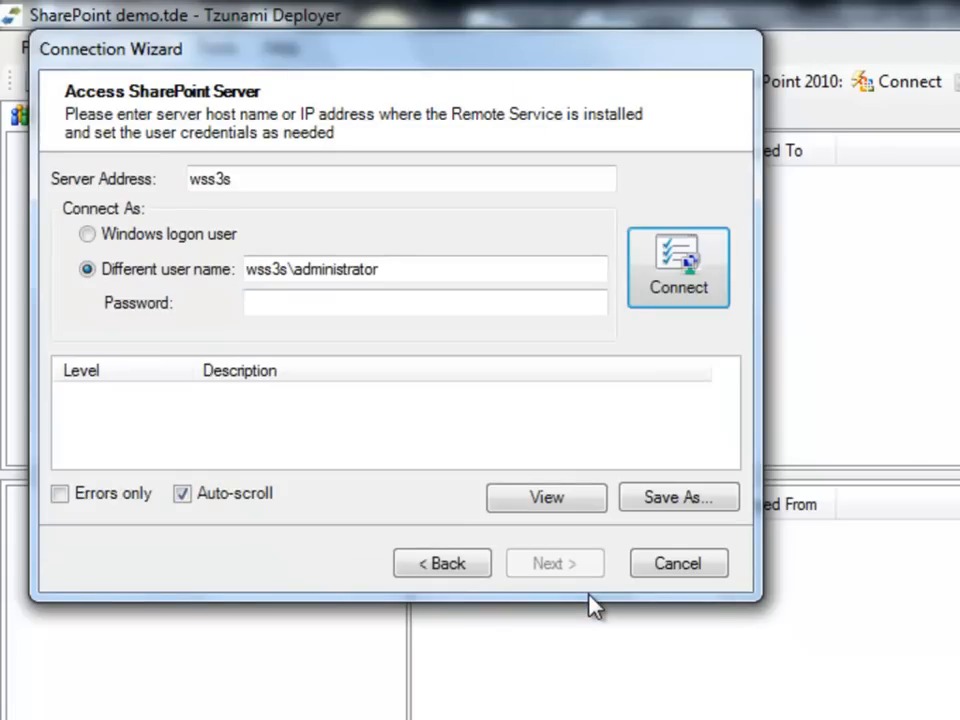
pyautogui.moveTo(300, 300)
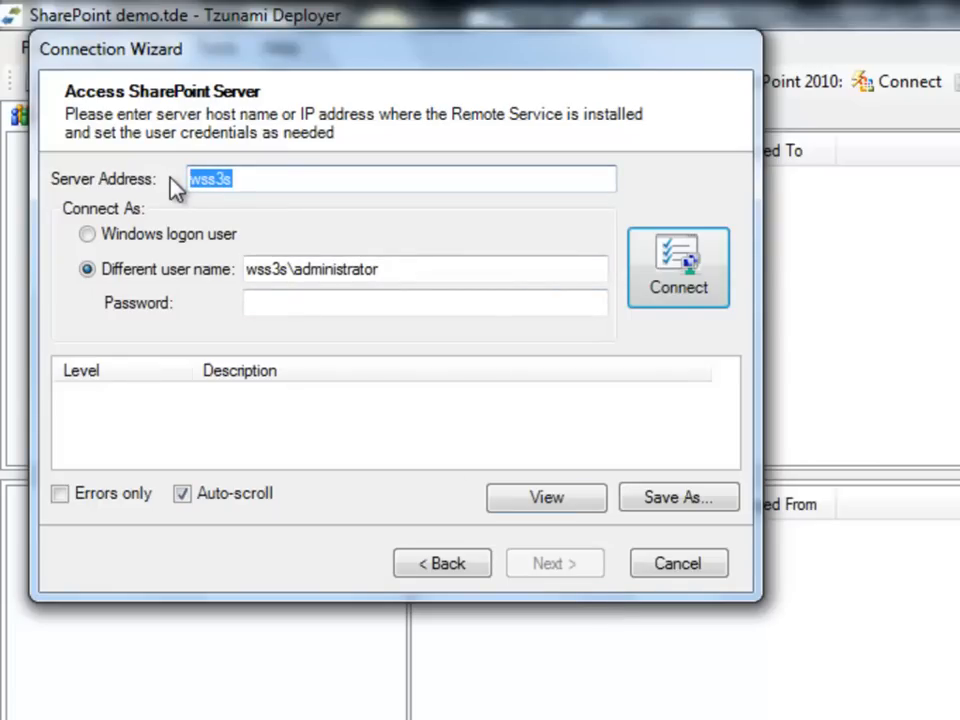
pyautogui.moveTo(208, 240)
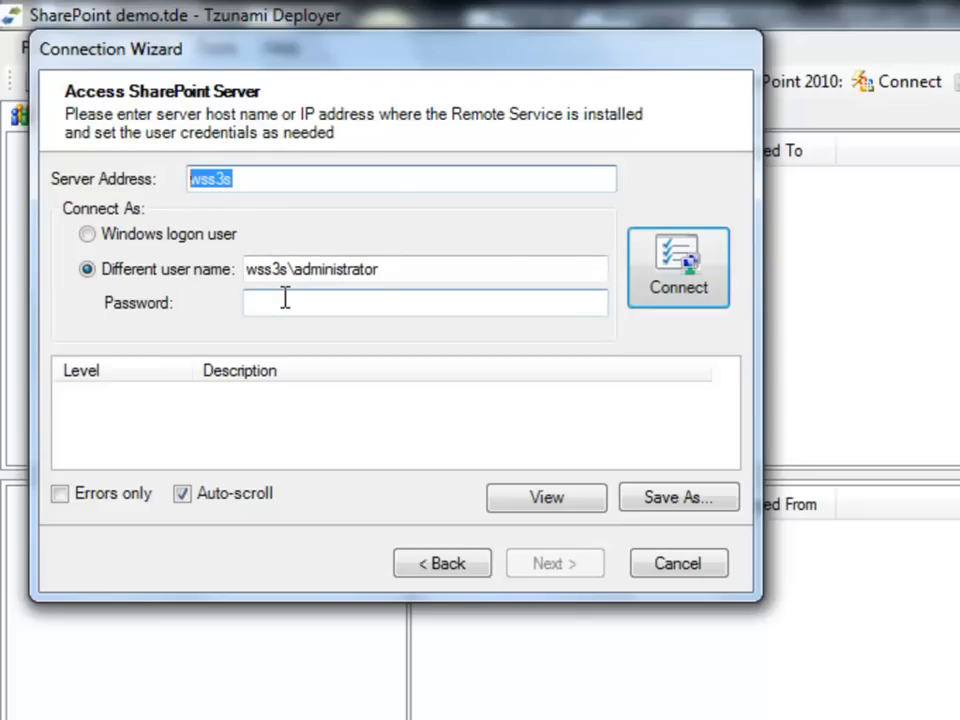
# Step: Connect to server wss3s as administrator and continue to the web applications list
pyautogui.write('•')
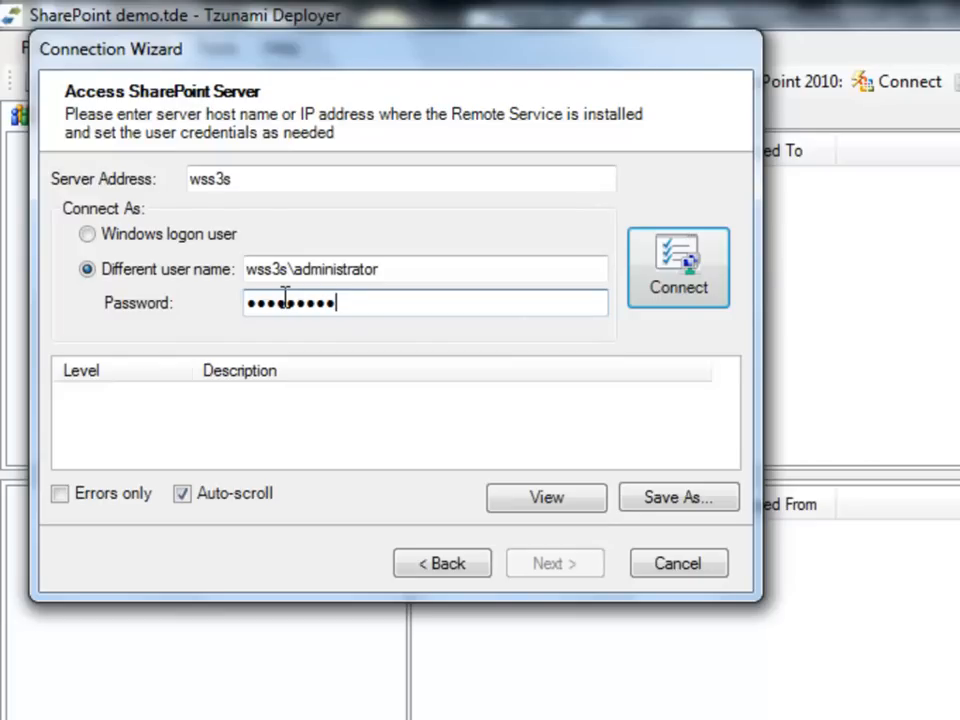
pyautogui.click(678, 268)
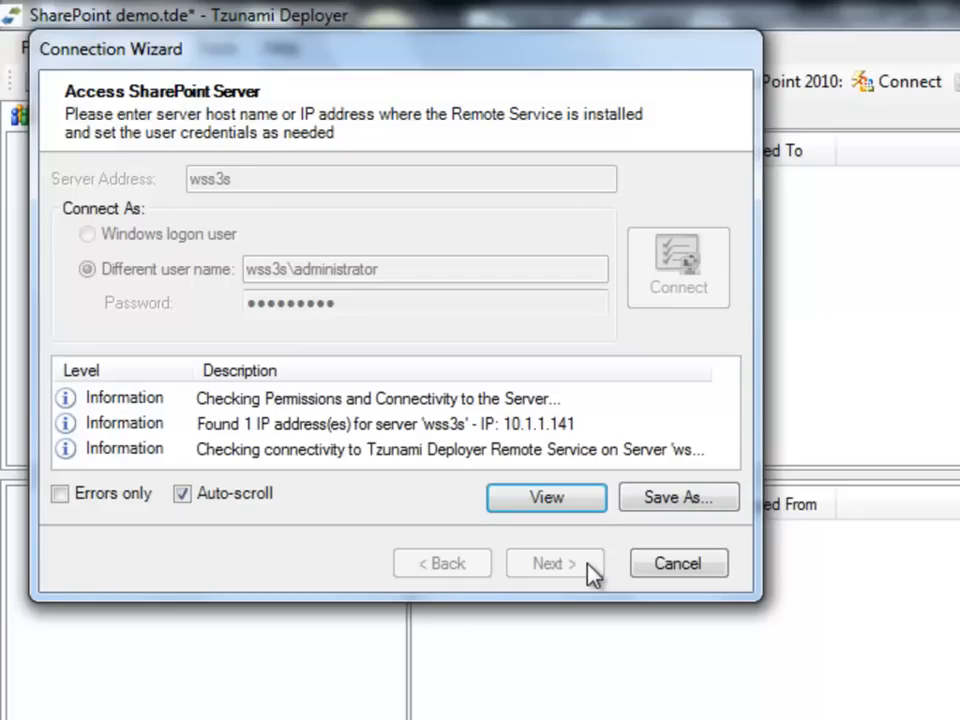
pyautogui.click(556, 562)
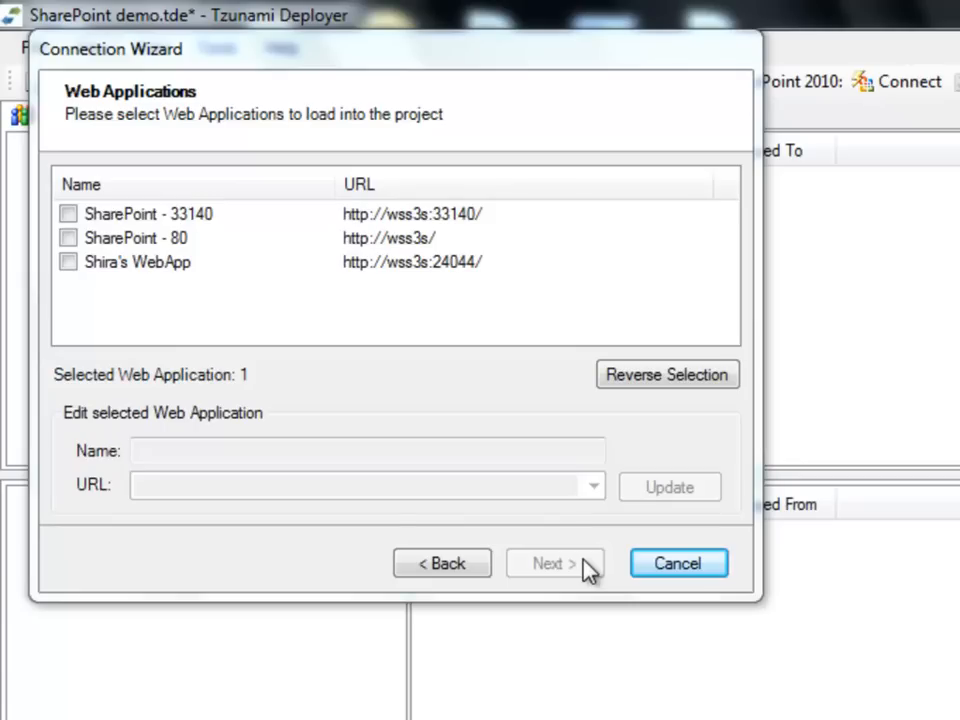
pyautogui.click(68, 212)
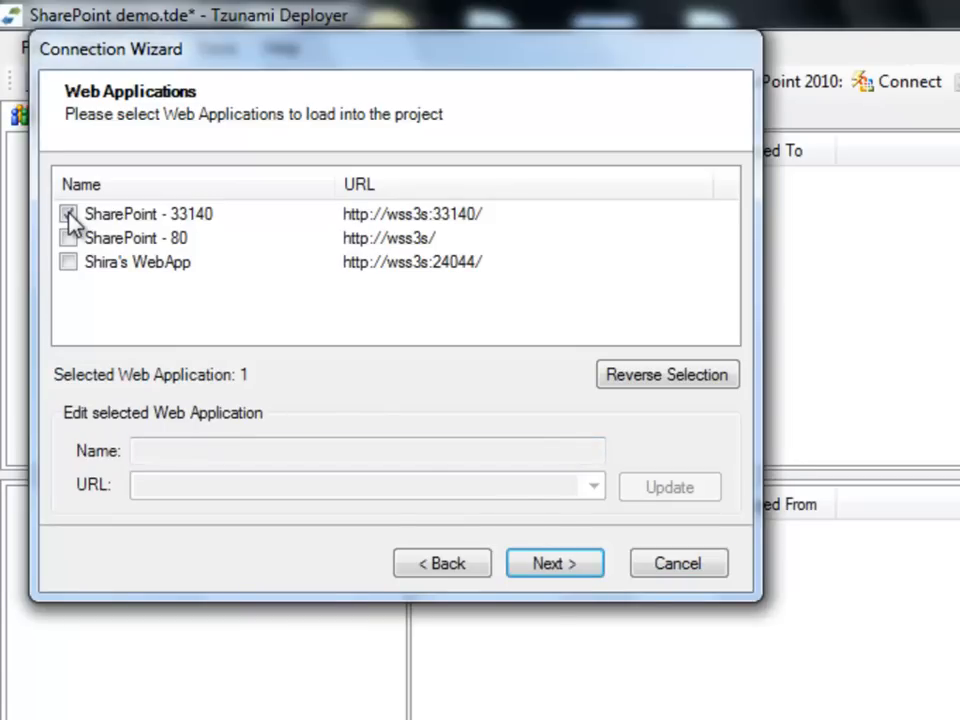
pyautogui.click(556, 564)
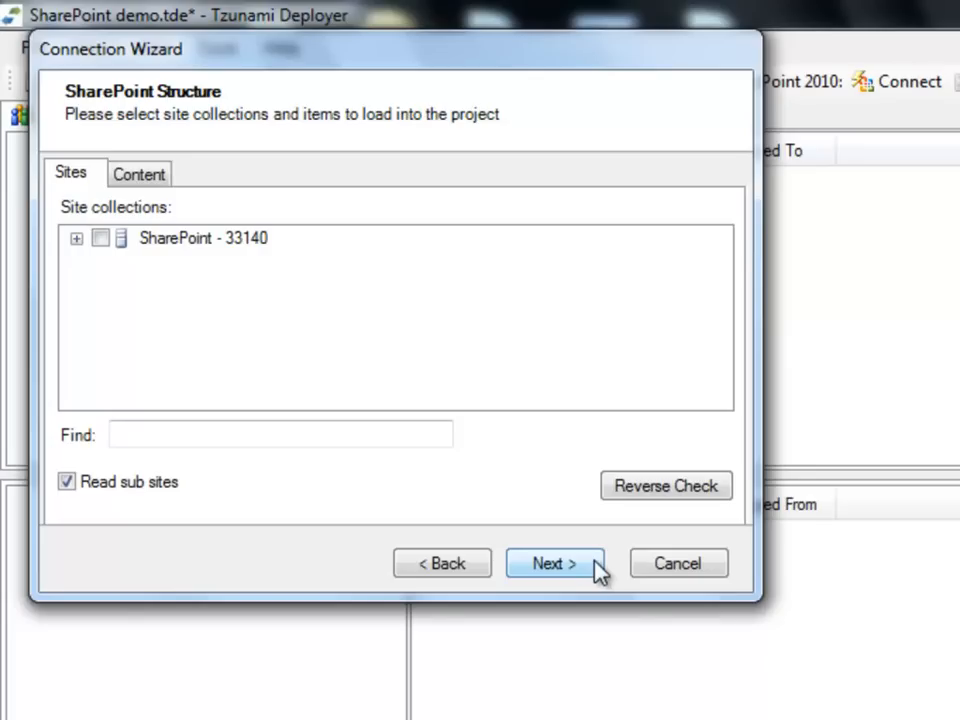
pyautogui.moveTo(76, 260)
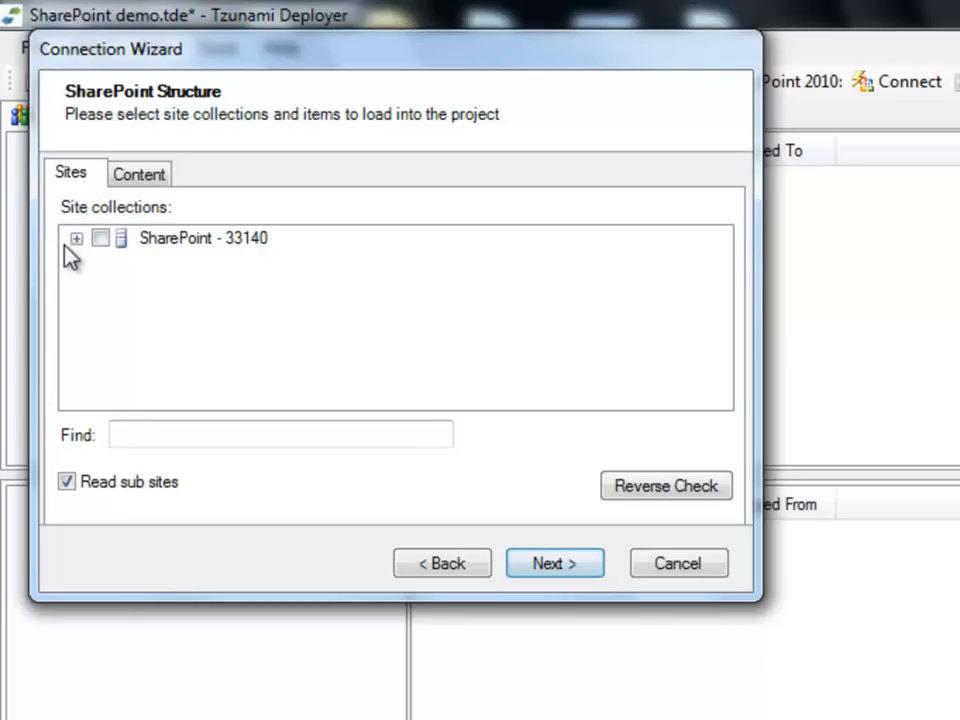
pyautogui.click(76, 238)
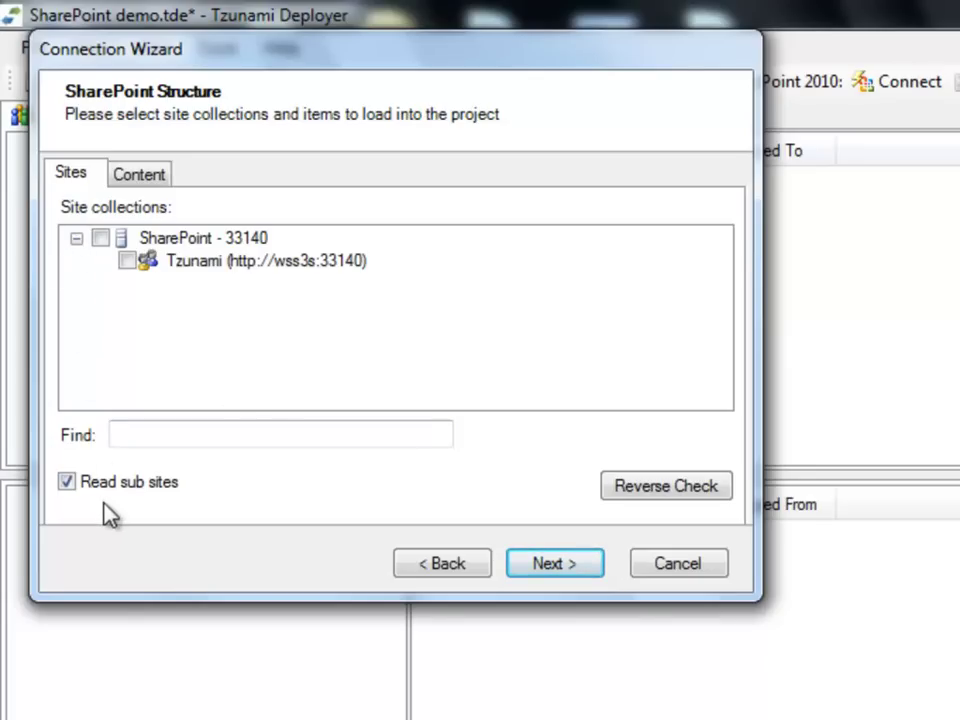
pyautogui.click(68, 480)
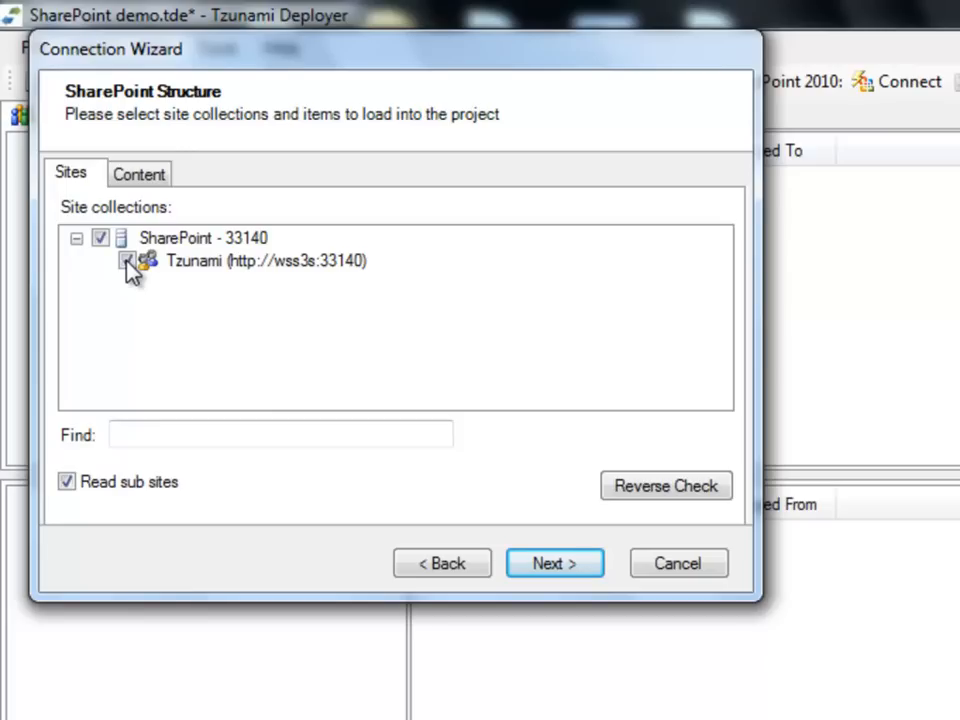
# Step: On the Content page choose All lists and All versions (slower) for list items
pyautogui.click(140, 172)
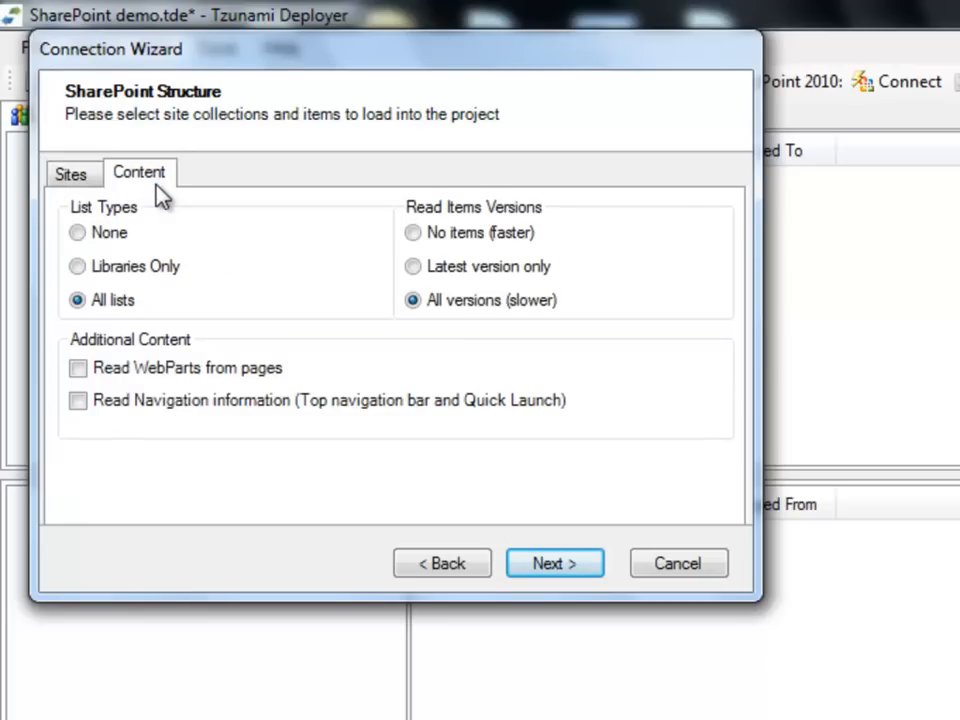
pyautogui.moveTo(110, 228)
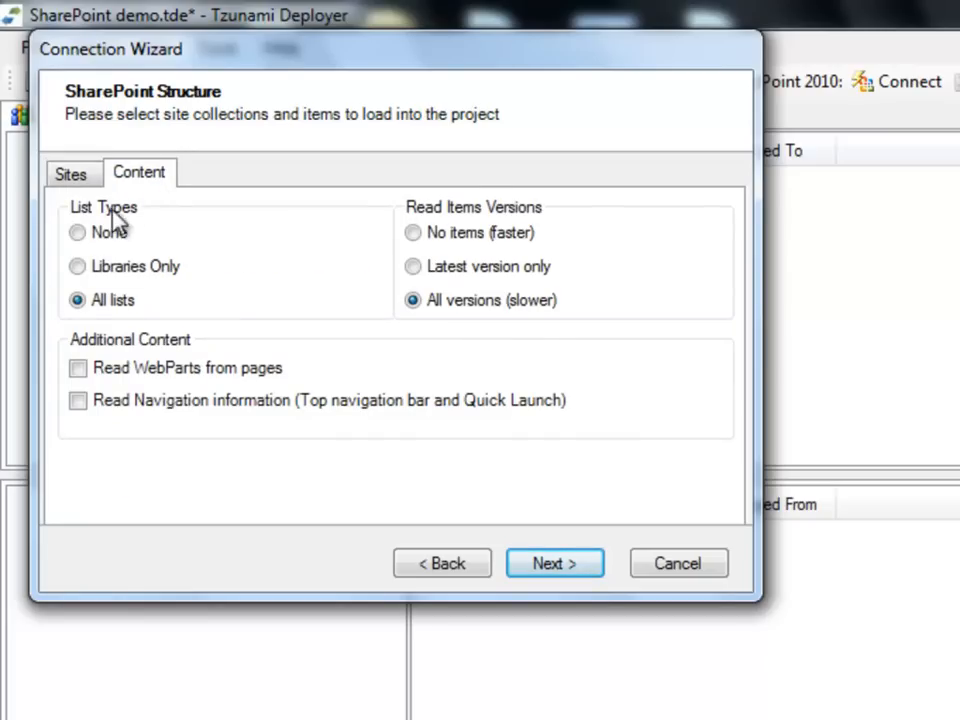
pyautogui.click(76, 232)
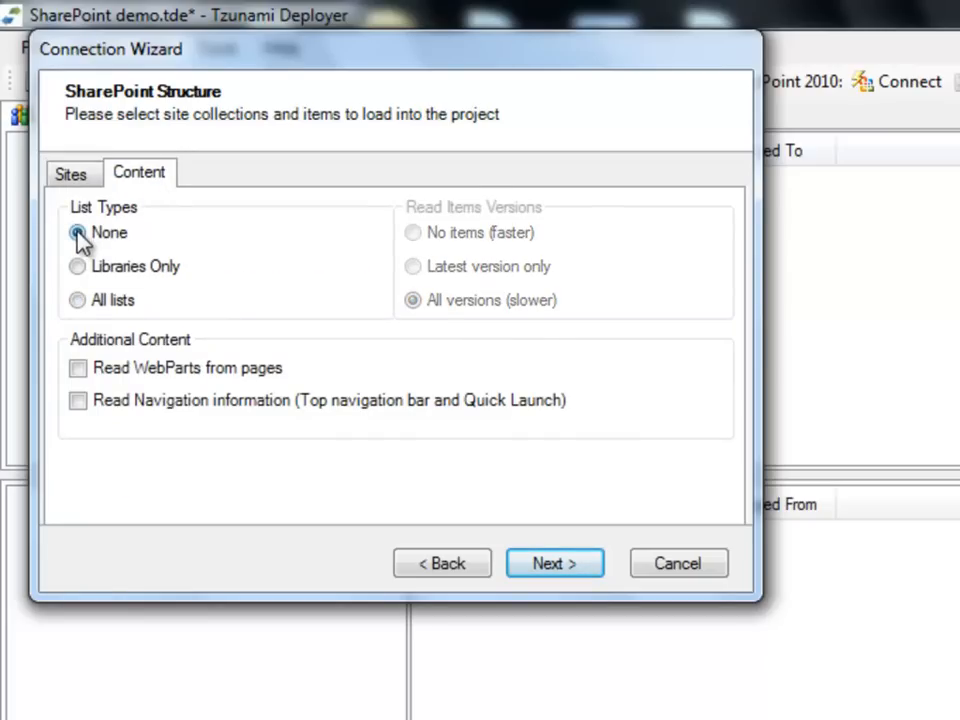
pyautogui.click(76, 266)
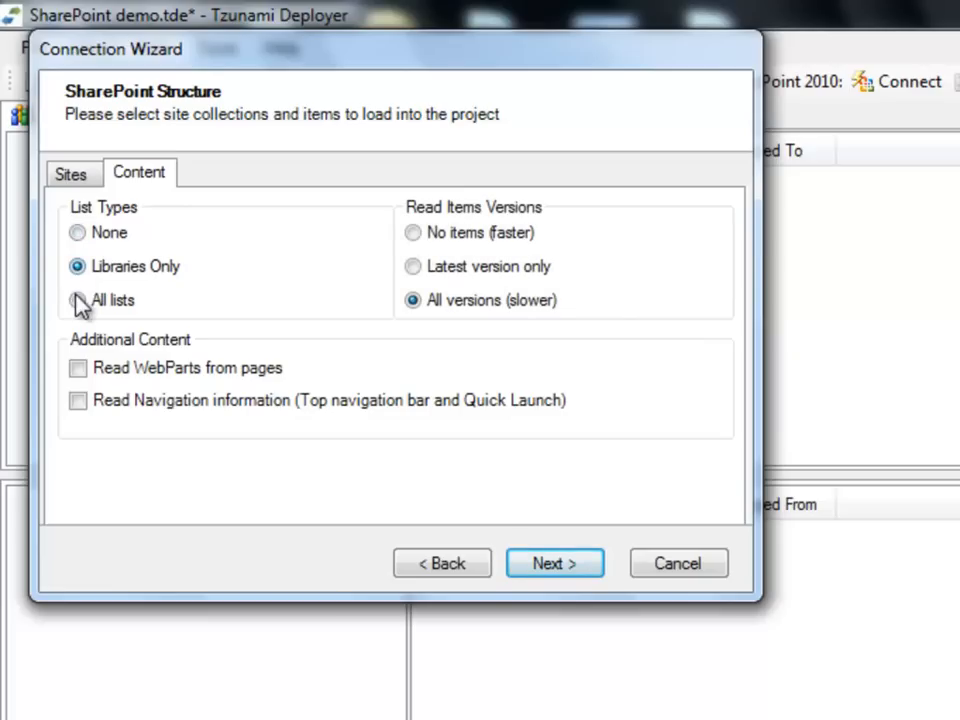
pyautogui.click(76, 300)
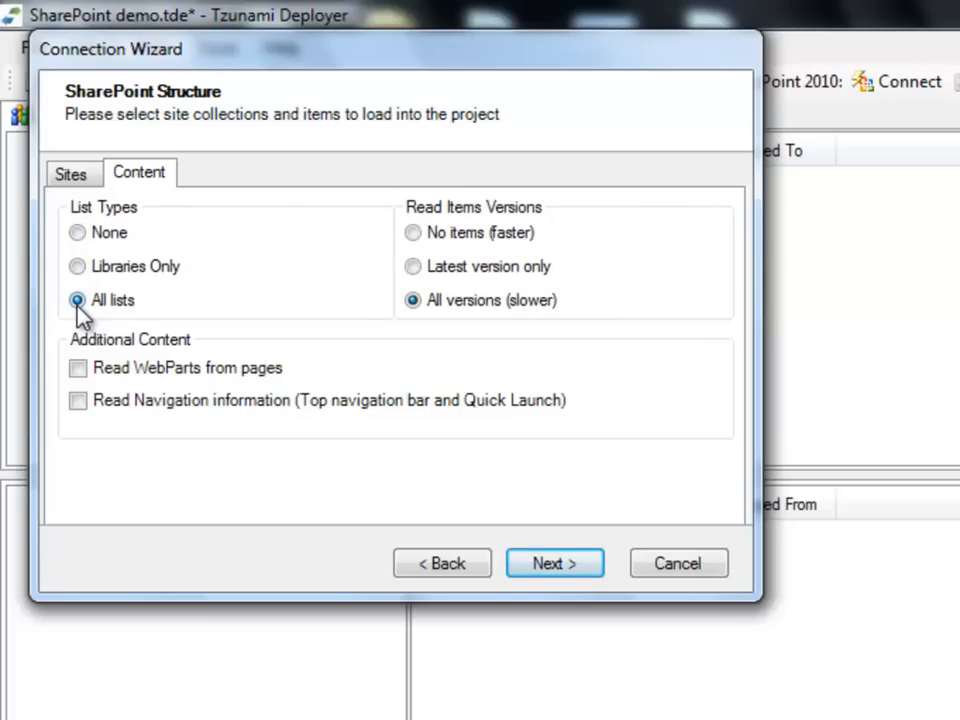
pyautogui.click(412, 232)
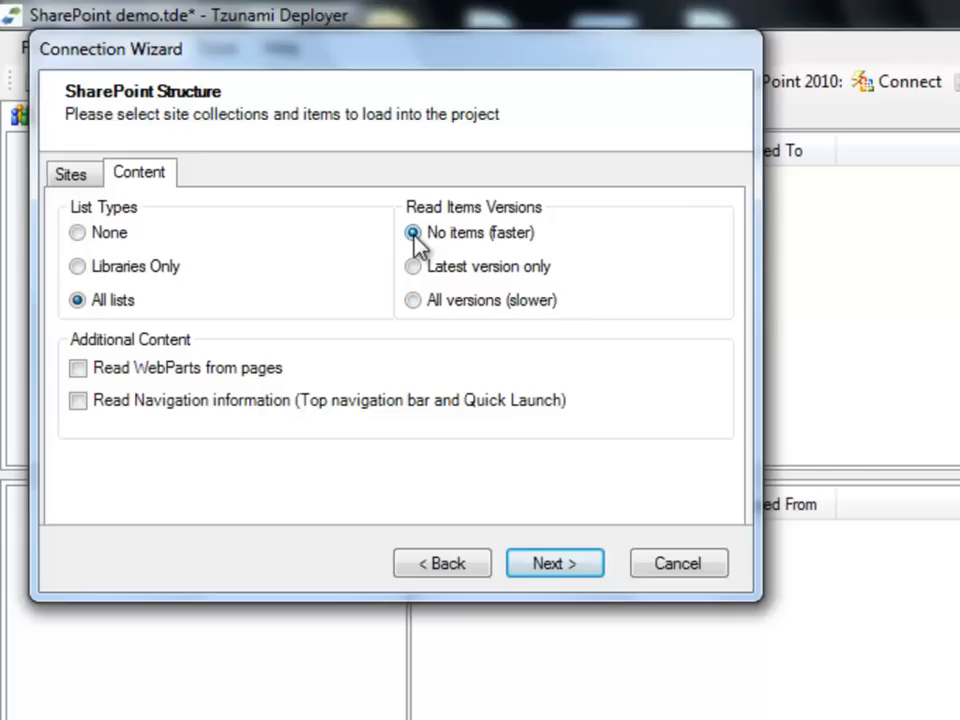
pyautogui.click(412, 266)
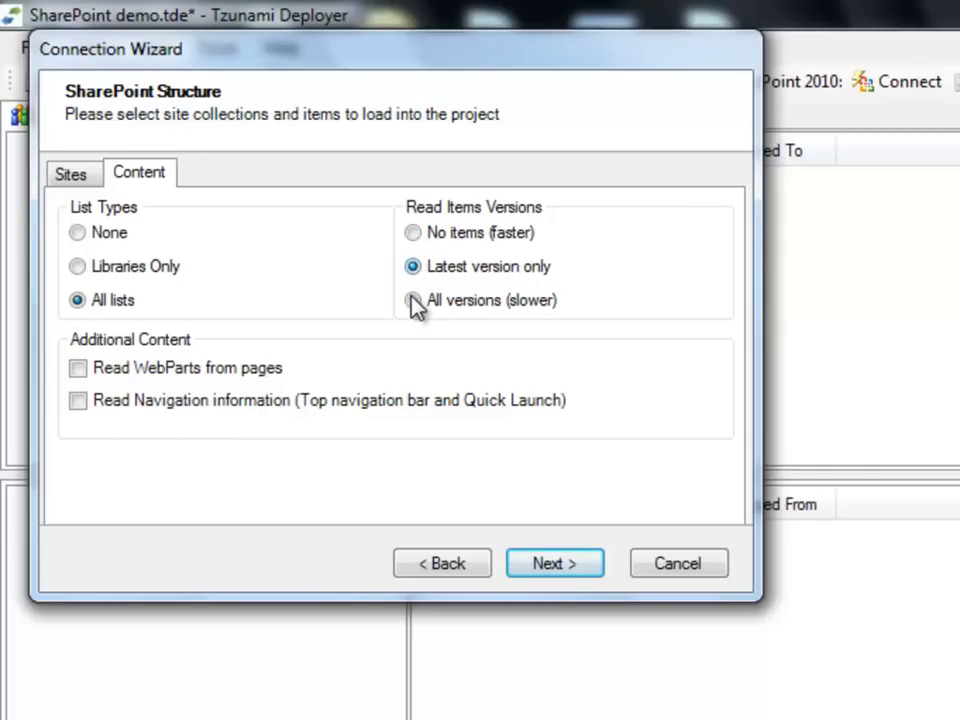
pyautogui.click(412, 300)
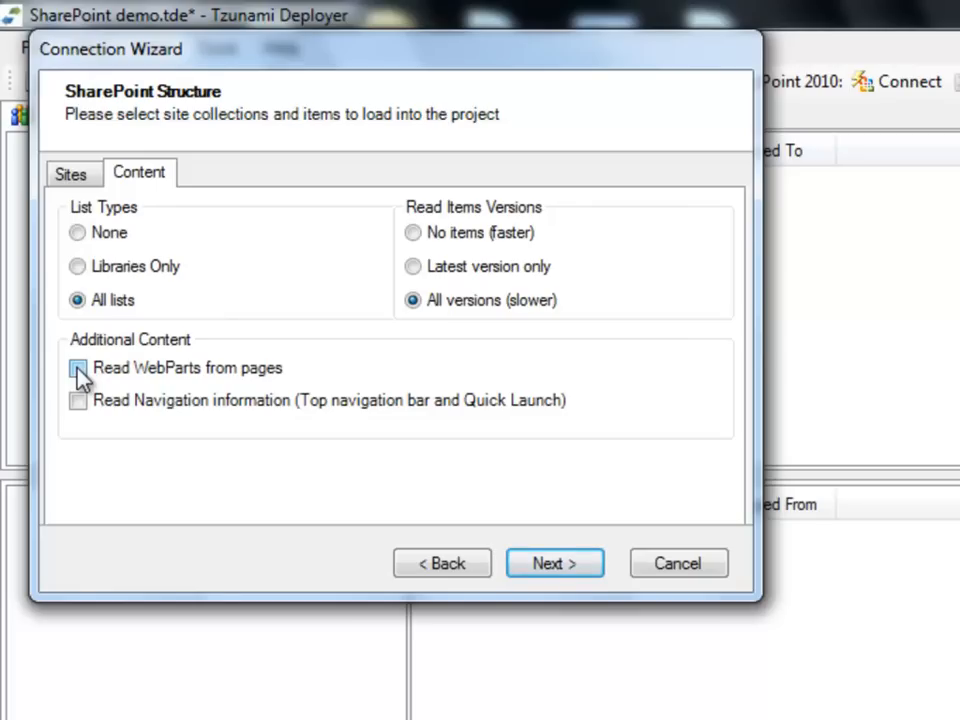
# Step: Enable Read WebParts from pages and Read Navigation information, then move to the finish page
pyautogui.click(78, 368)
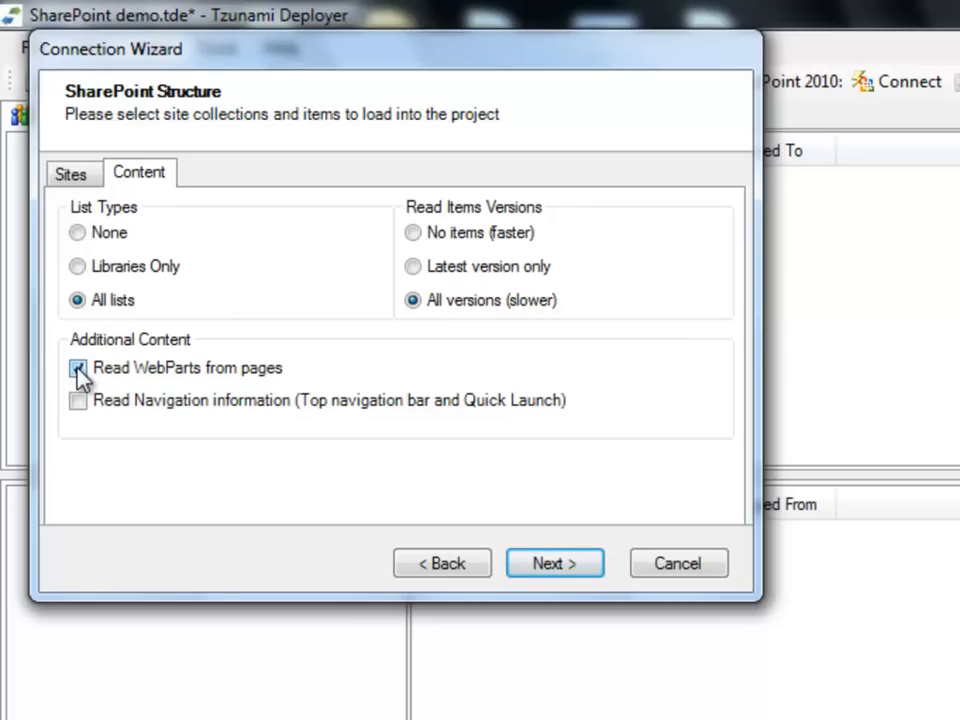
pyautogui.click(78, 396)
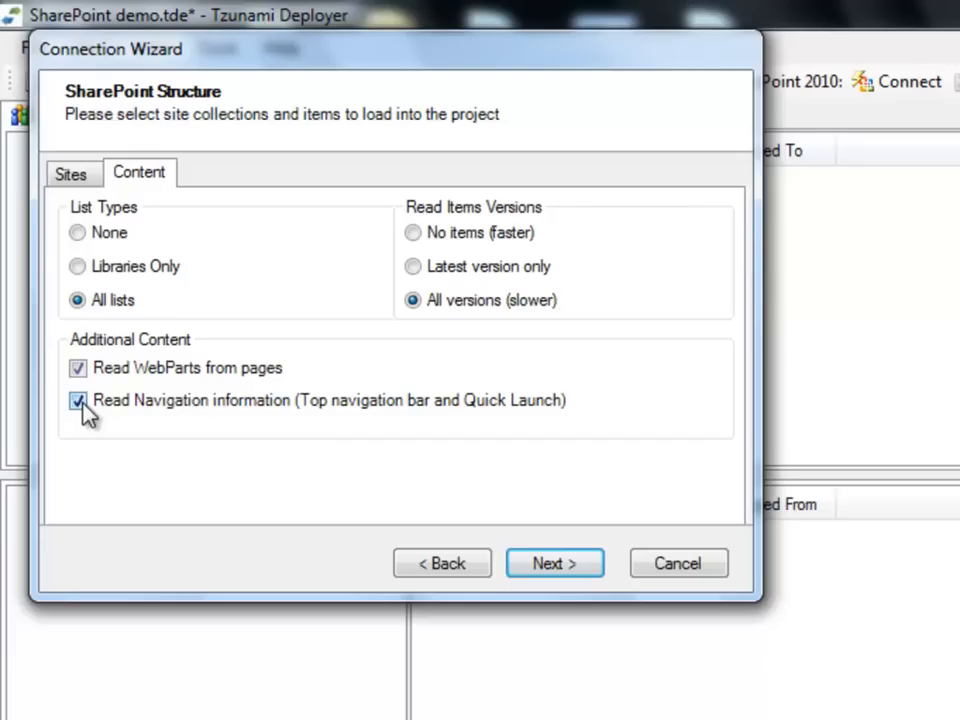
pyautogui.click(554, 564)
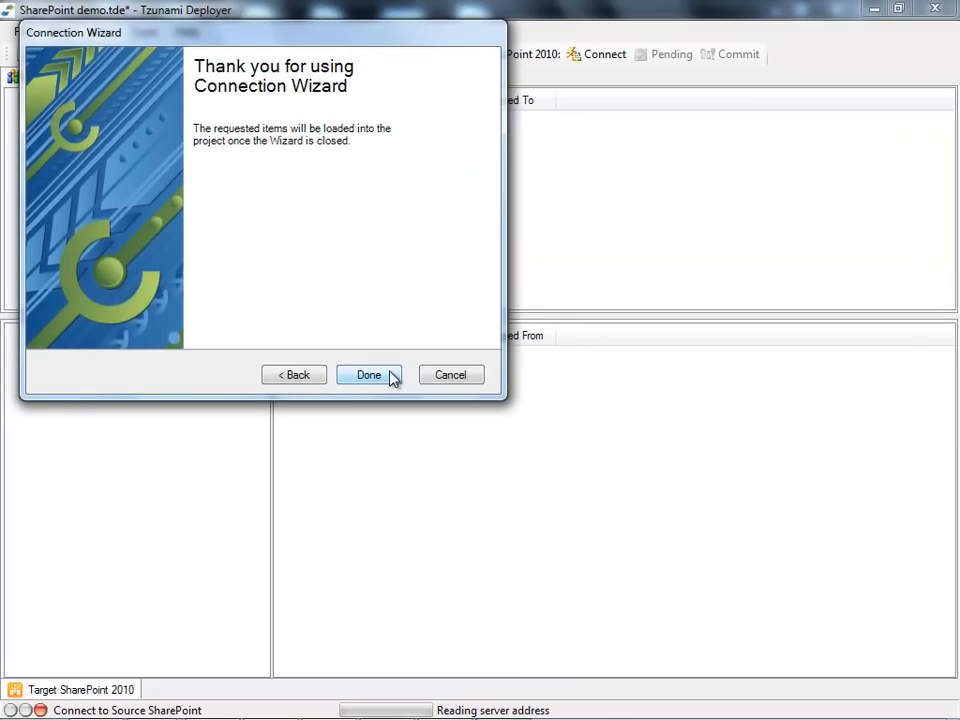
# Step: Finish the wizard, dismiss the loading log and expand the loaded SharePoint 2007 source server
pyautogui.click(368, 374)
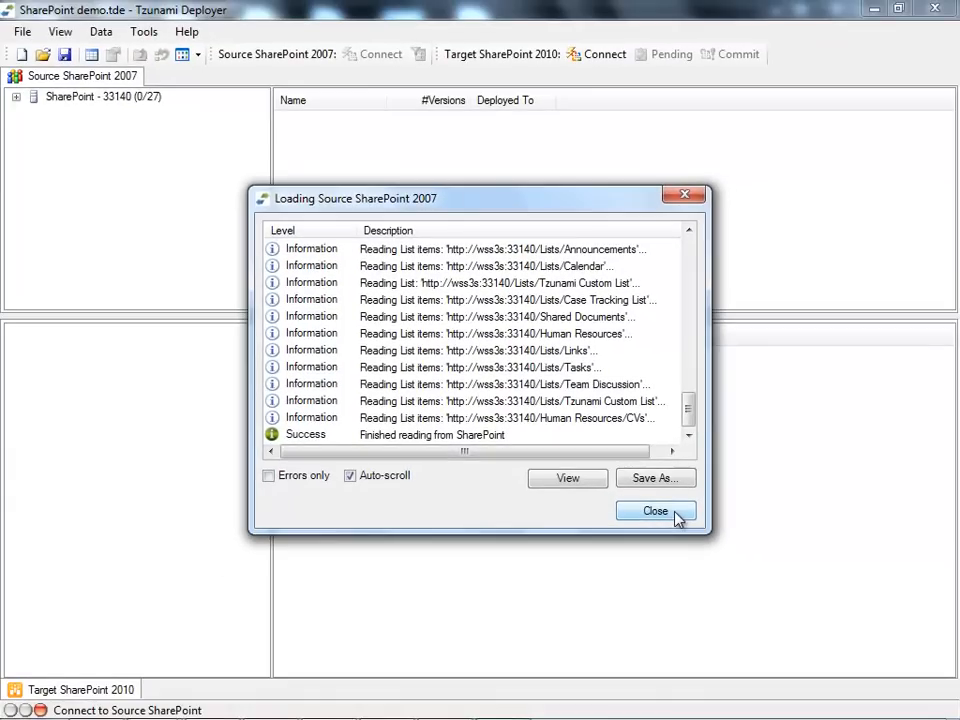
pyautogui.click(656, 510)
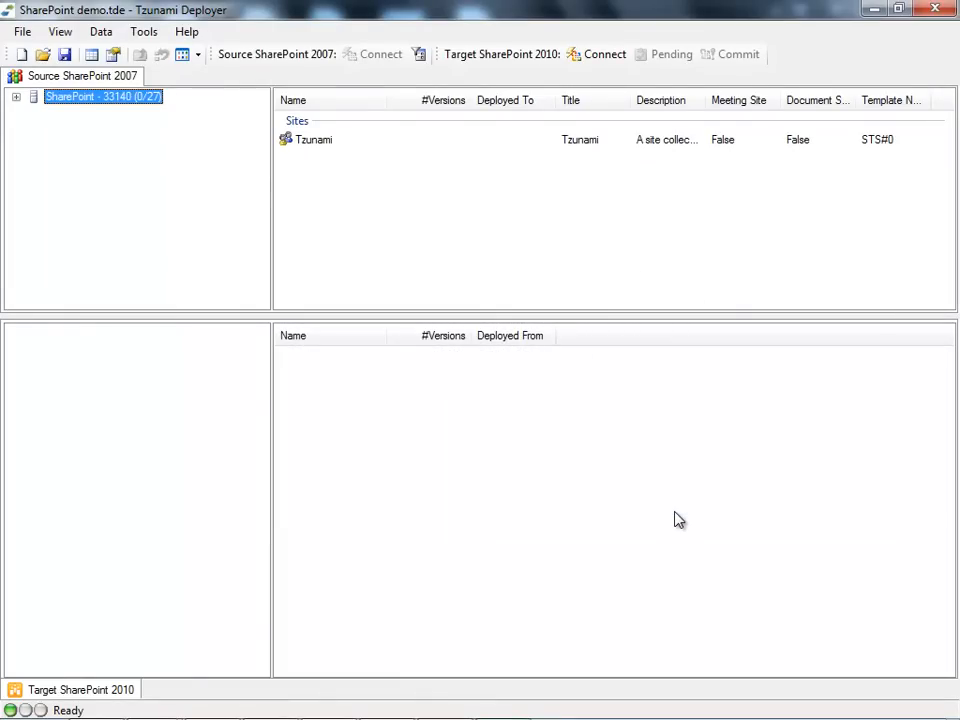
pyautogui.moveTo(50, 192)
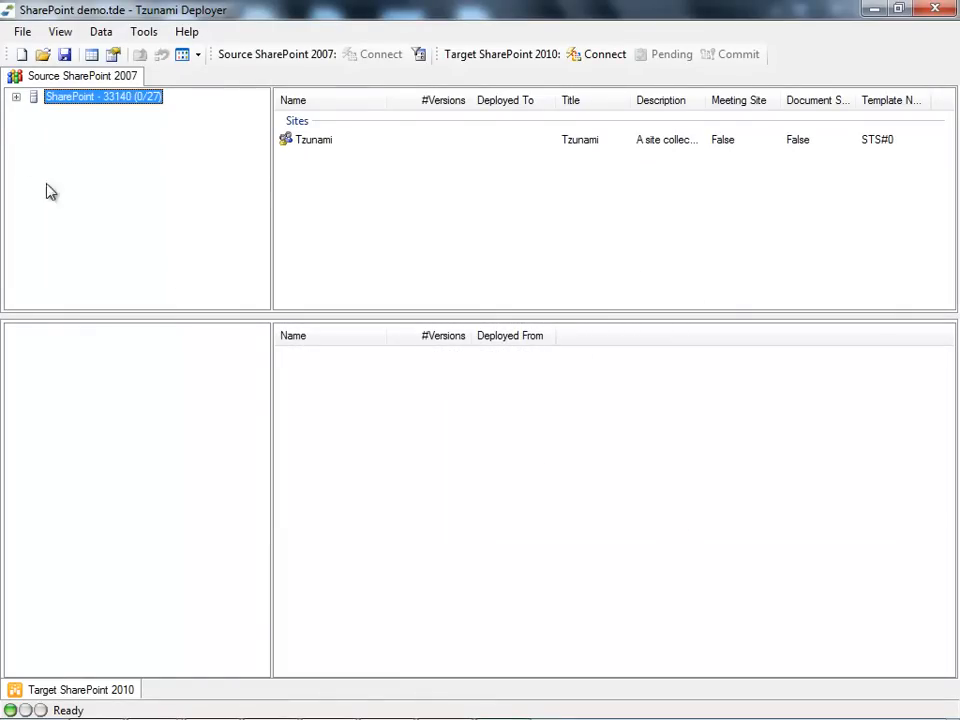
pyautogui.click(20, 100)
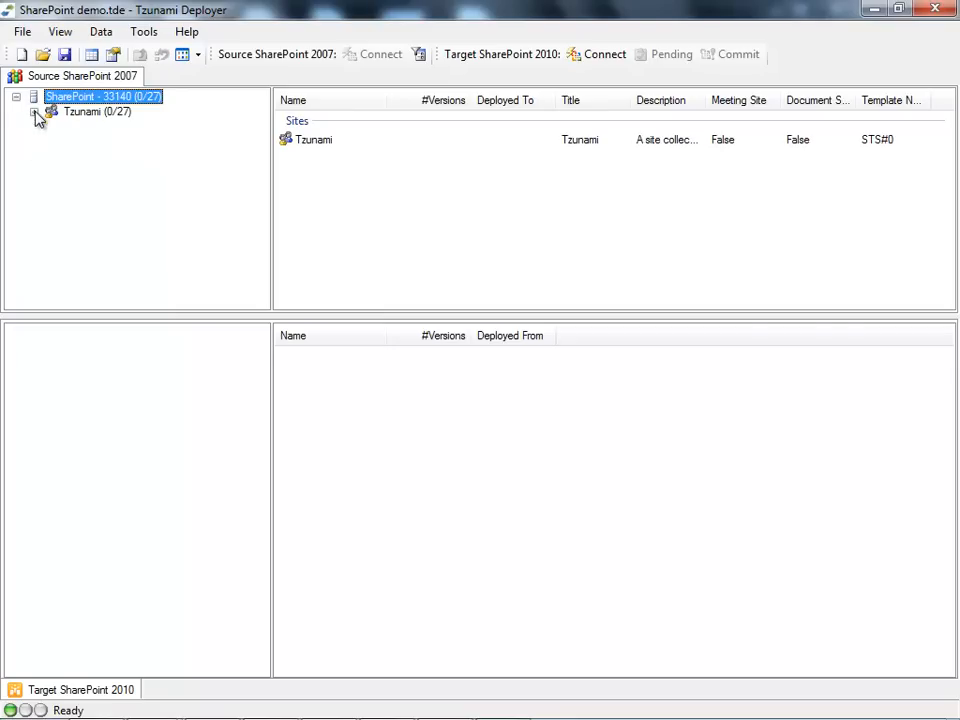
# Step: Expand SharePoint - 33140 and the Tsunami site to show its lists and libraries
pyautogui.click(34, 112)
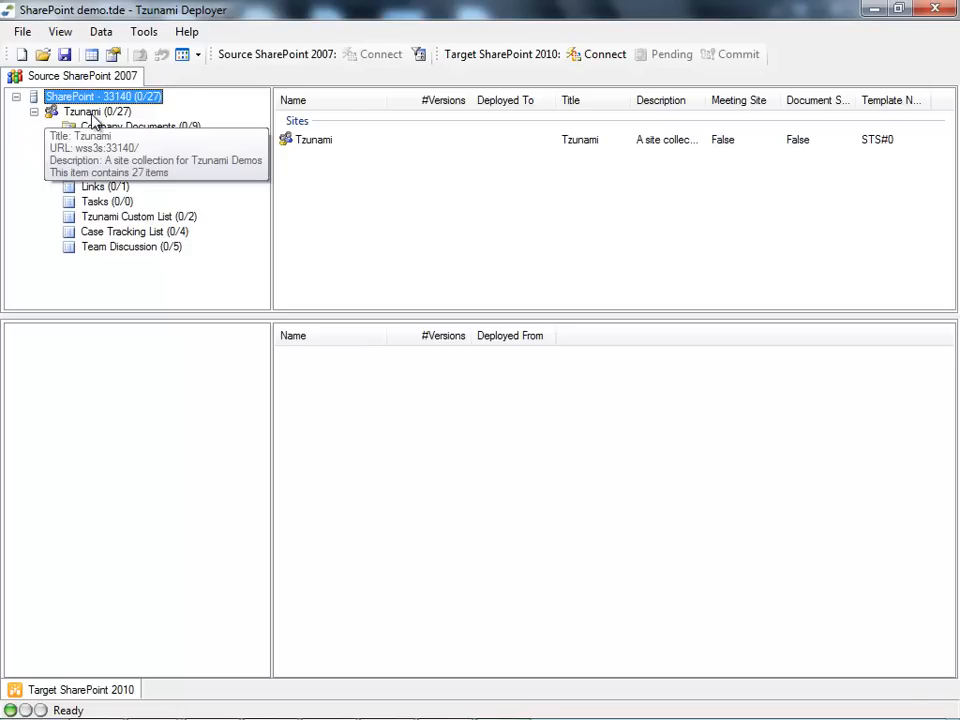
pyautogui.click(84, 128)
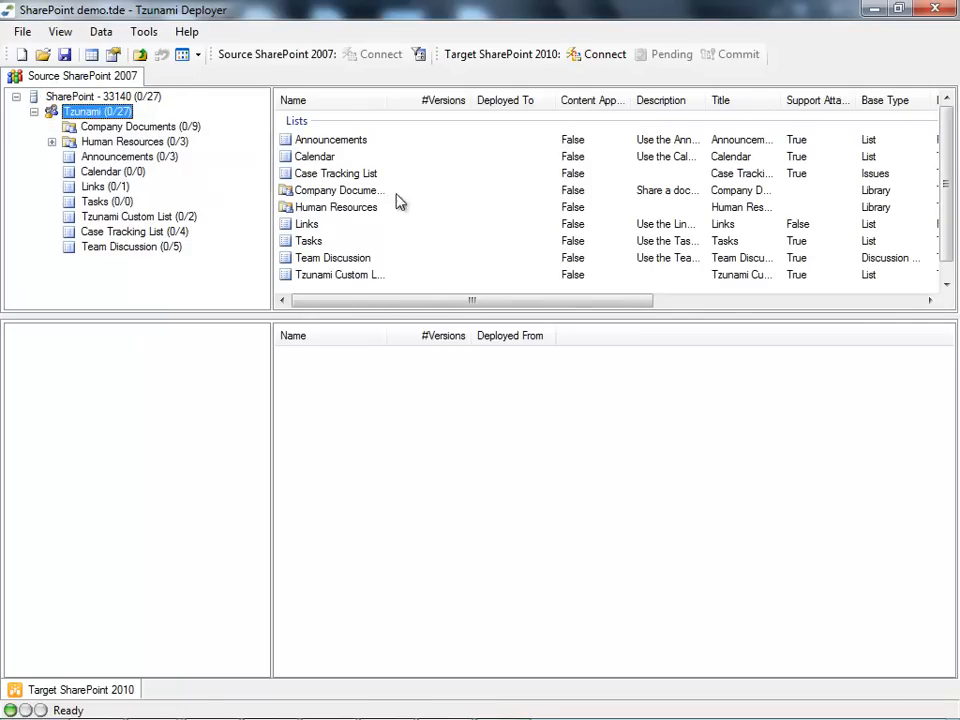
pyautogui.moveTo(456, 218)
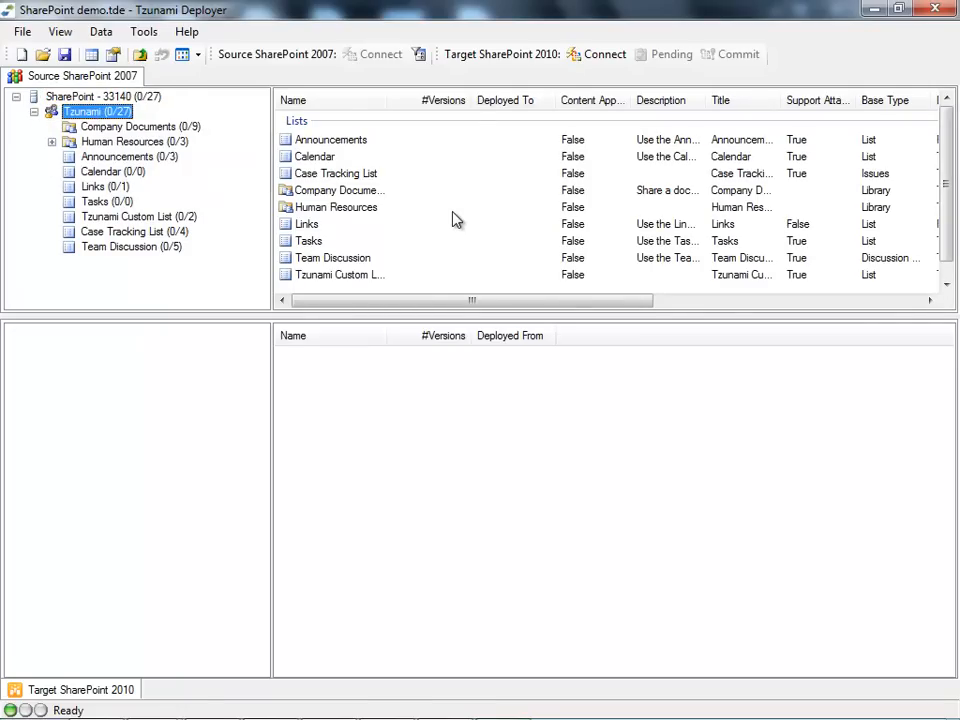
pyautogui.moveTo(84, 112)
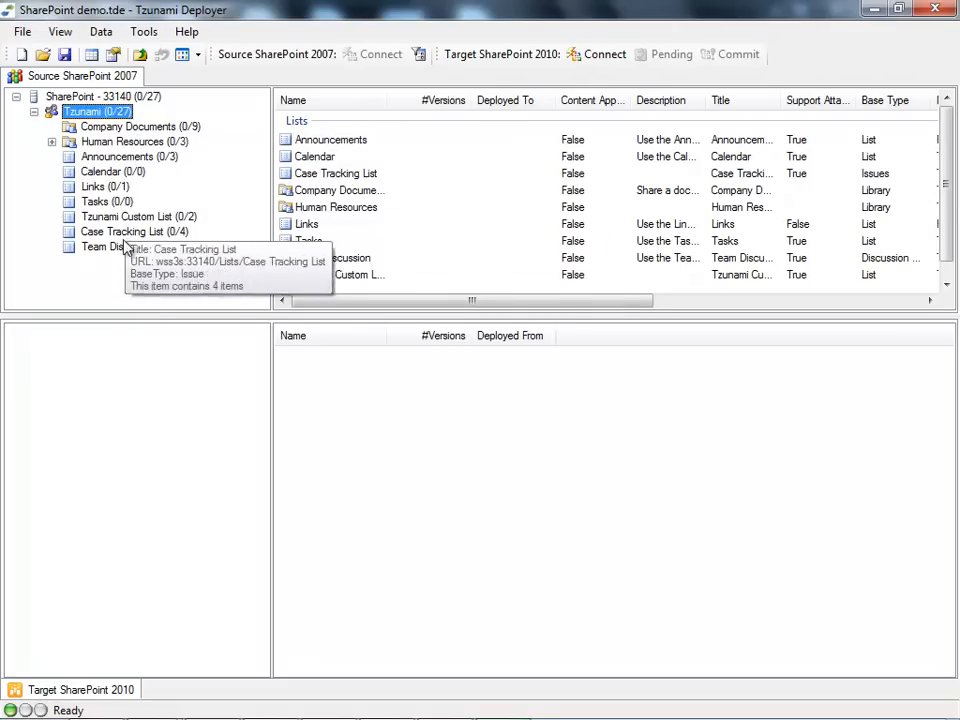
# Step: Browse the items of Team Discussion, Links and Announcements, then return to the site overview
pyautogui.click(96, 246)
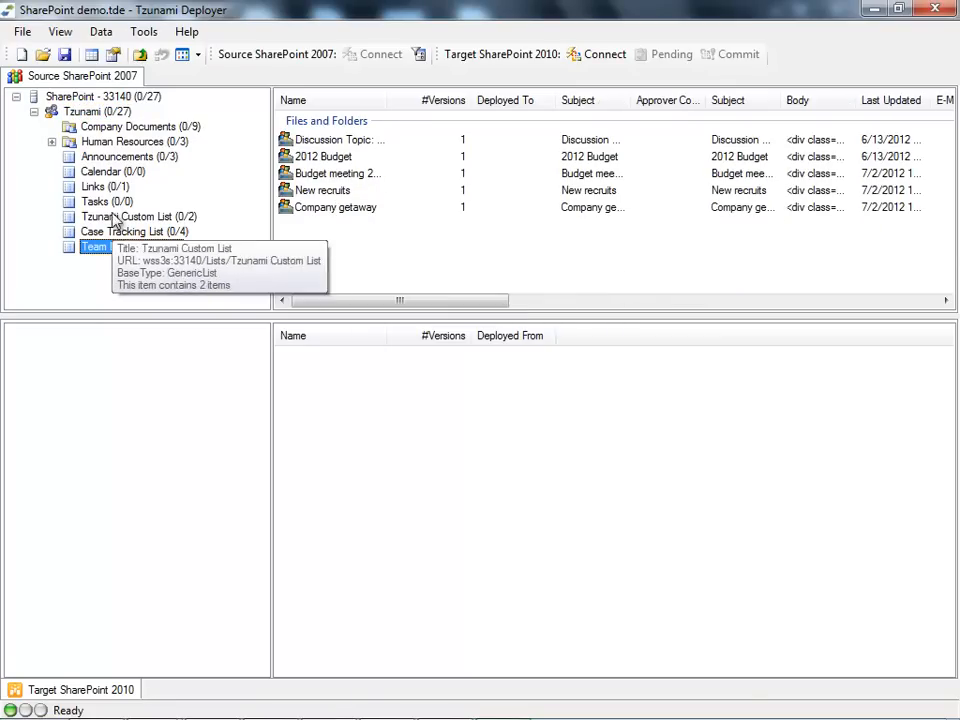
pyautogui.click(92, 188)
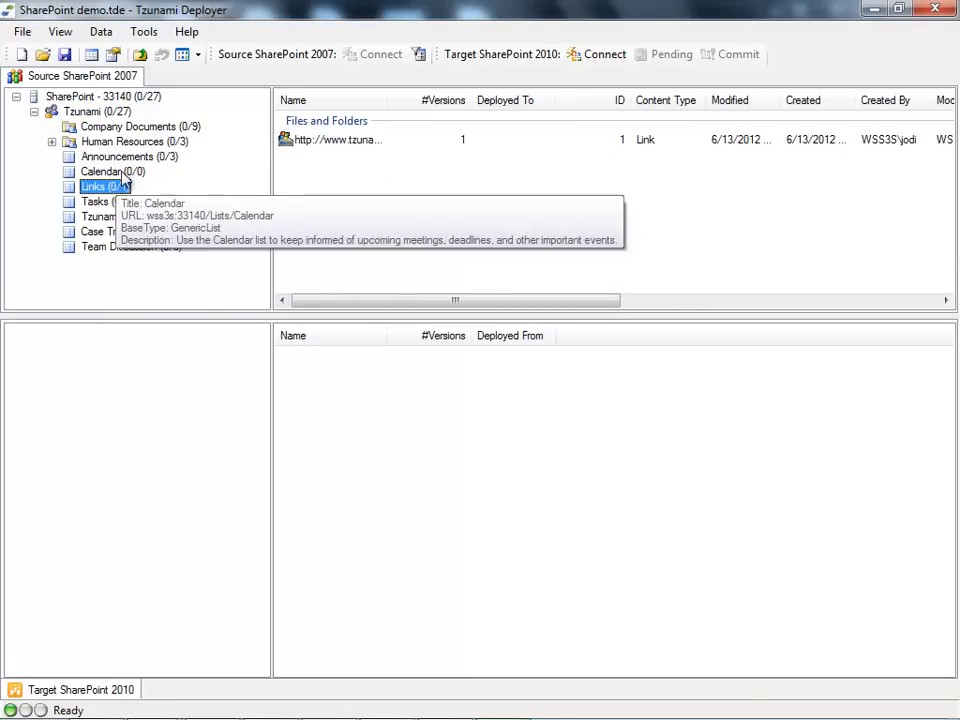
pyautogui.click(116, 156)
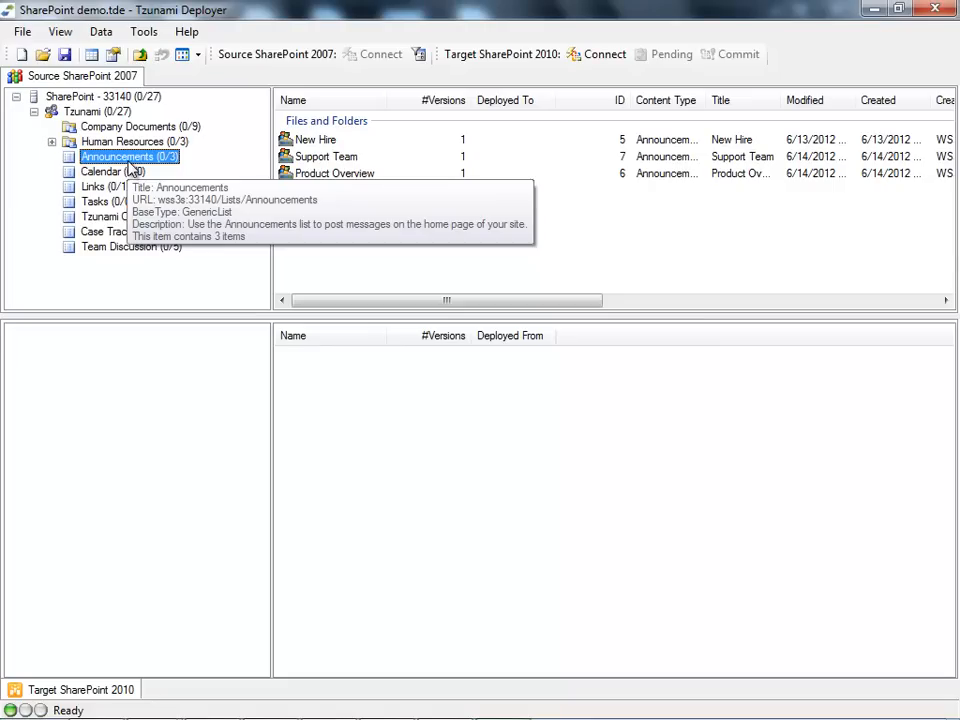
pyautogui.click(130, 216)
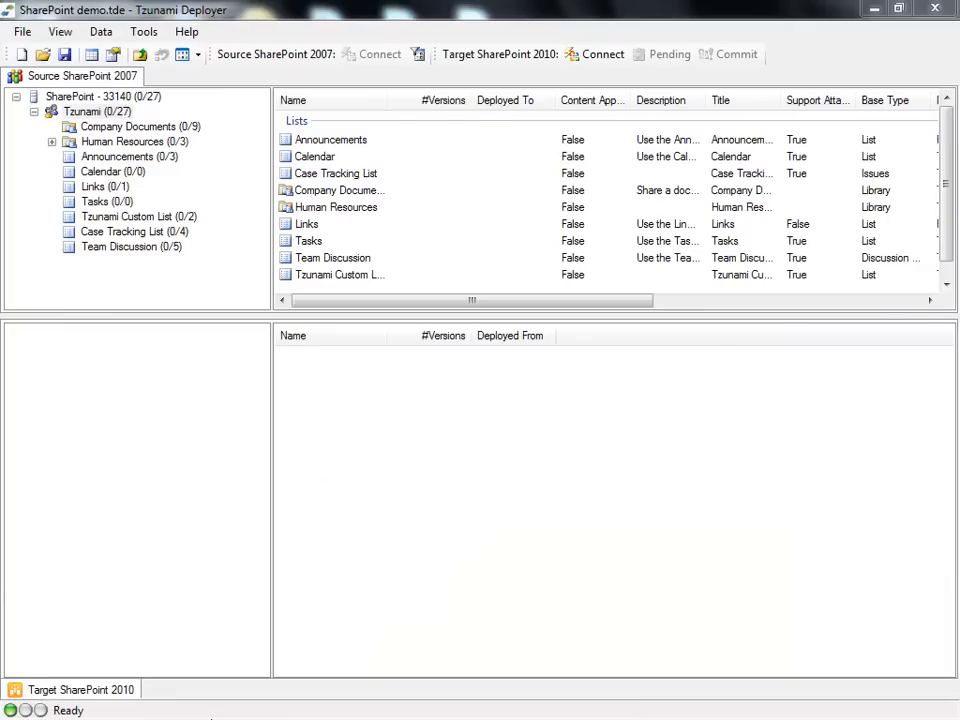
pyautogui.moveTo(194, 362)
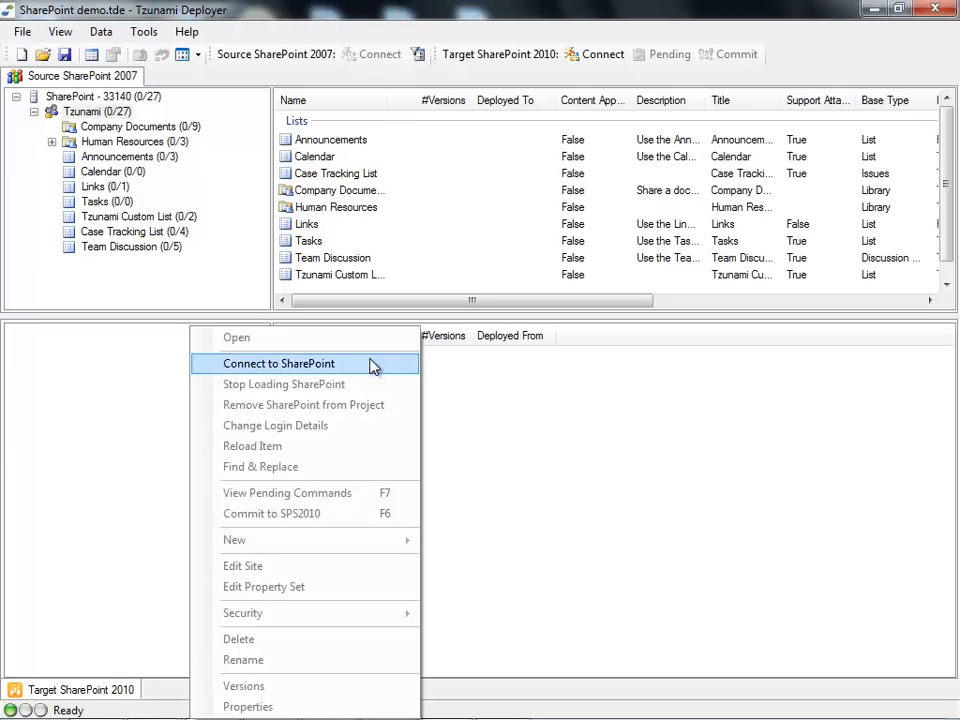
# Step: Connect the target to SharePoint 2010 and choose the SharePoint - 2000 web application
pyautogui.click(278, 364)
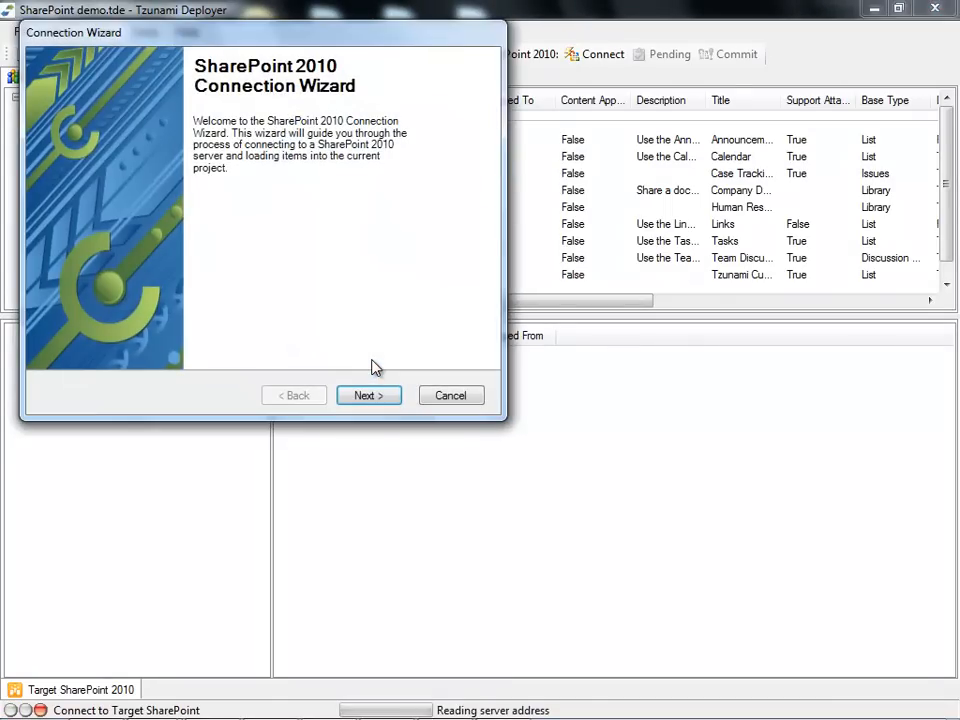
pyautogui.click(368, 396)
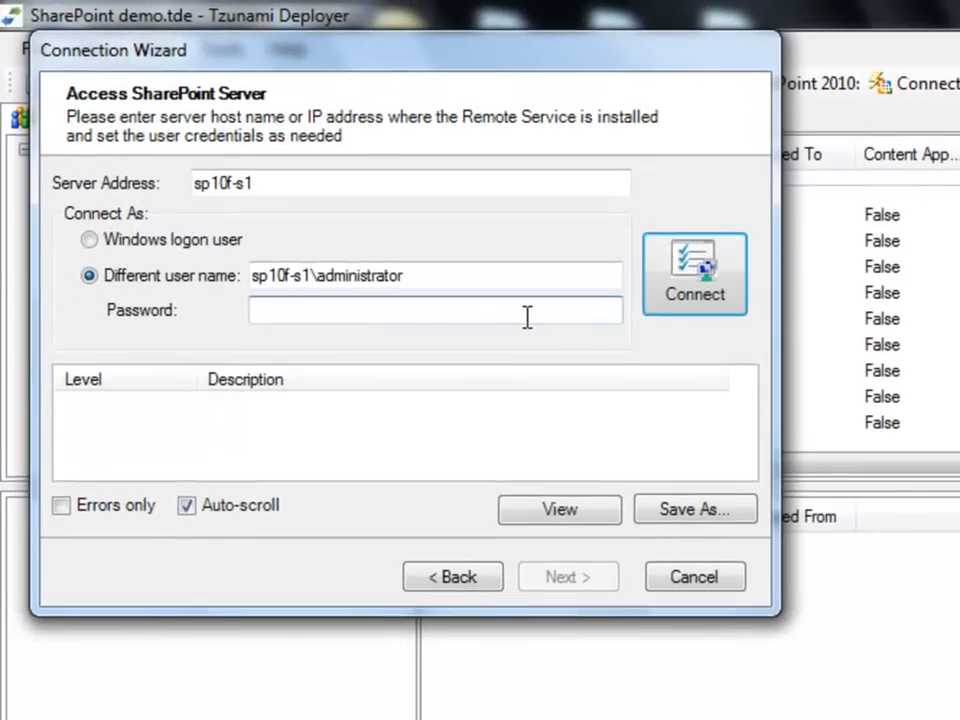
pyautogui.click(694, 272)
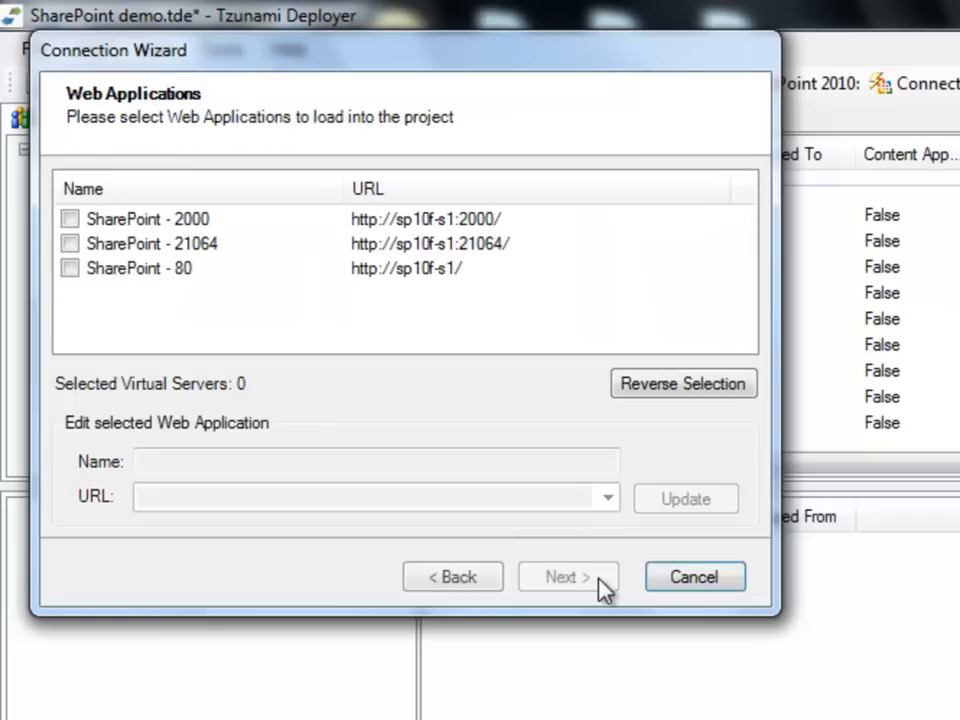
pyautogui.click(72, 218)
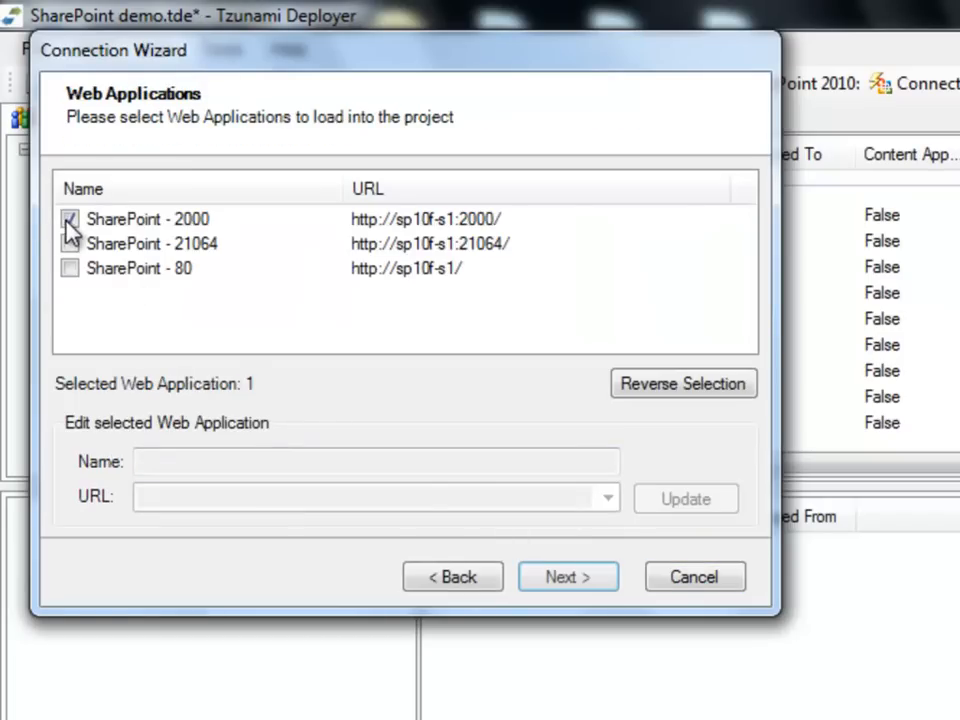
pyautogui.click(568, 576)
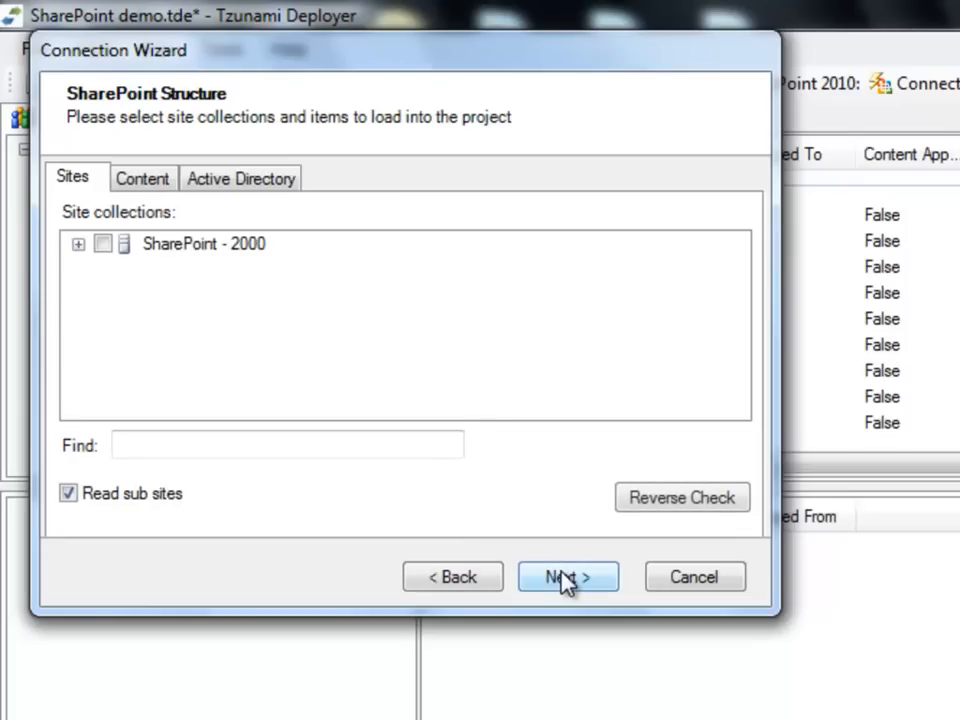
# Step: Check the Demo site collection, finish the wizard and dismiss the target loading log
pyautogui.click(80, 244)
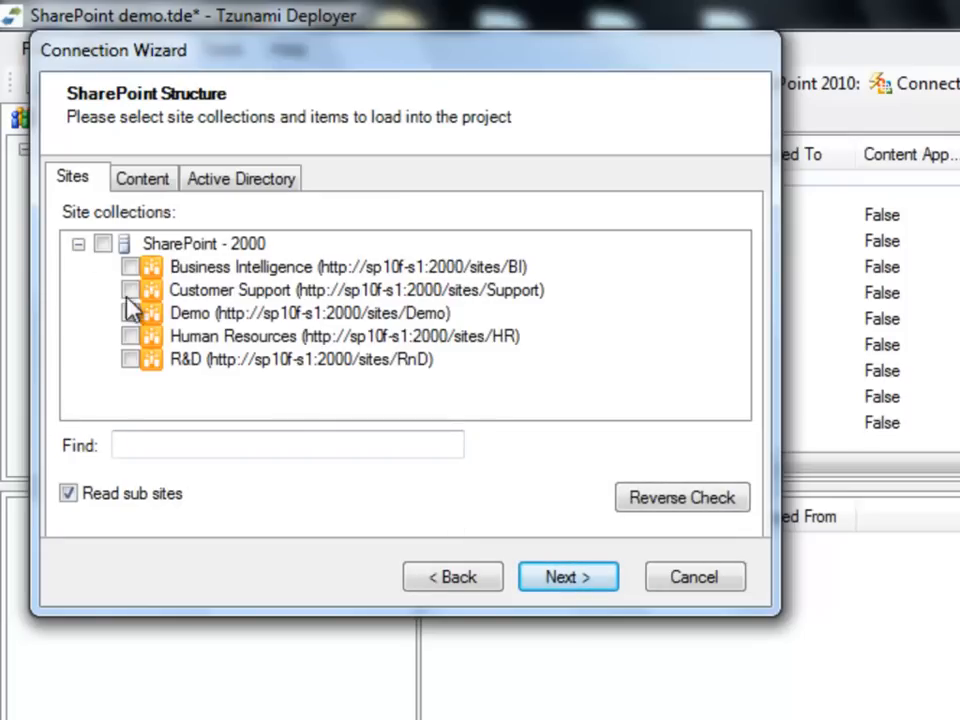
pyautogui.click(130, 312)
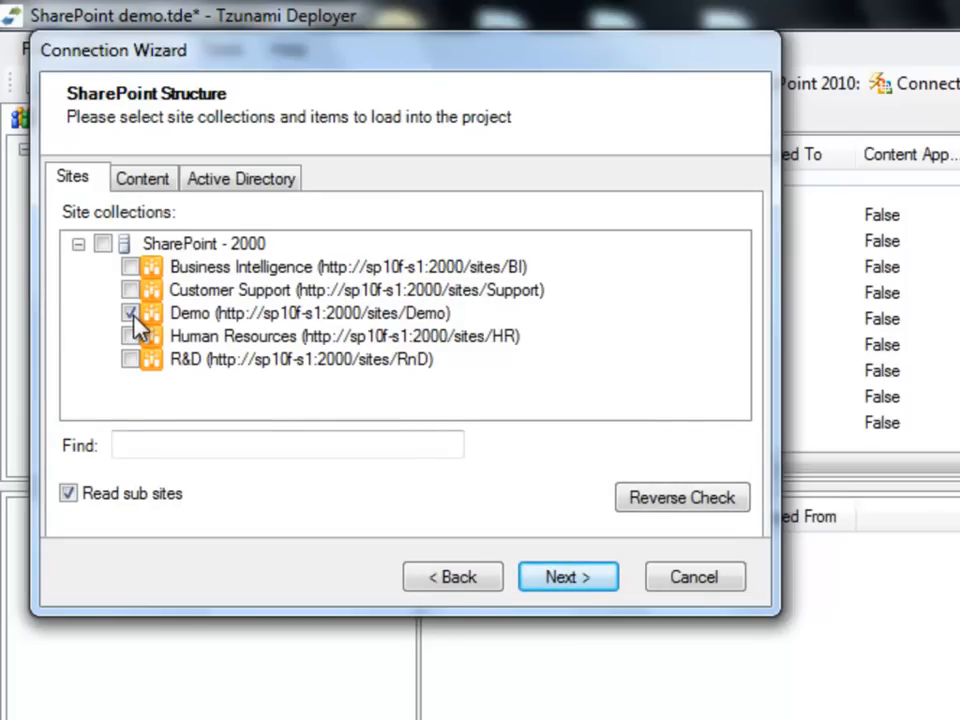
pyautogui.click(568, 576)
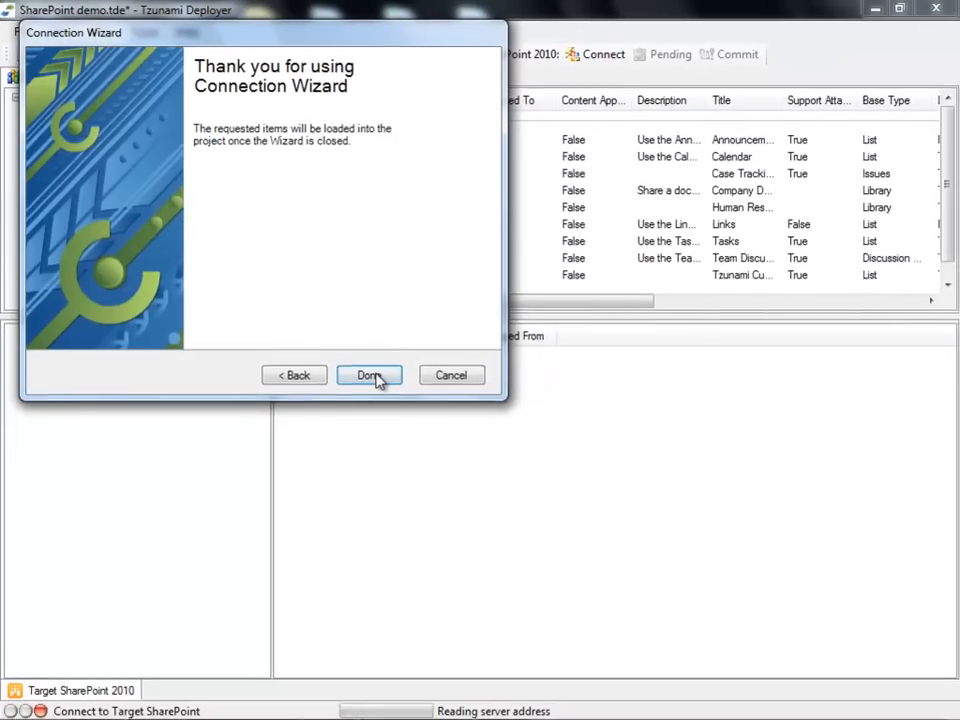
pyautogui.click(368, 376)
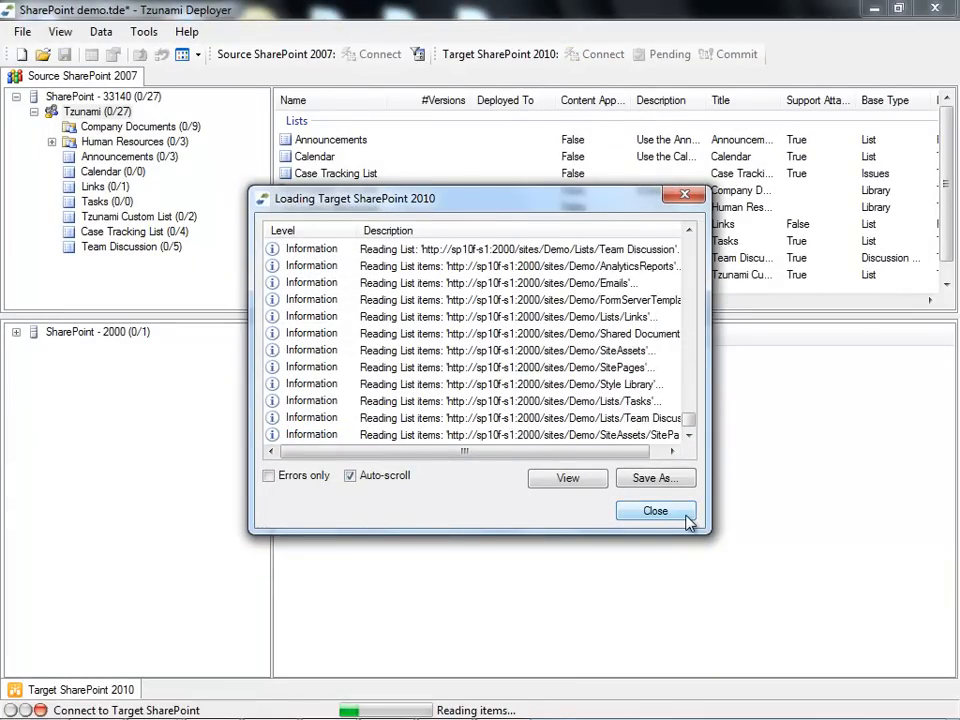
pyautogui.click(656, 512)
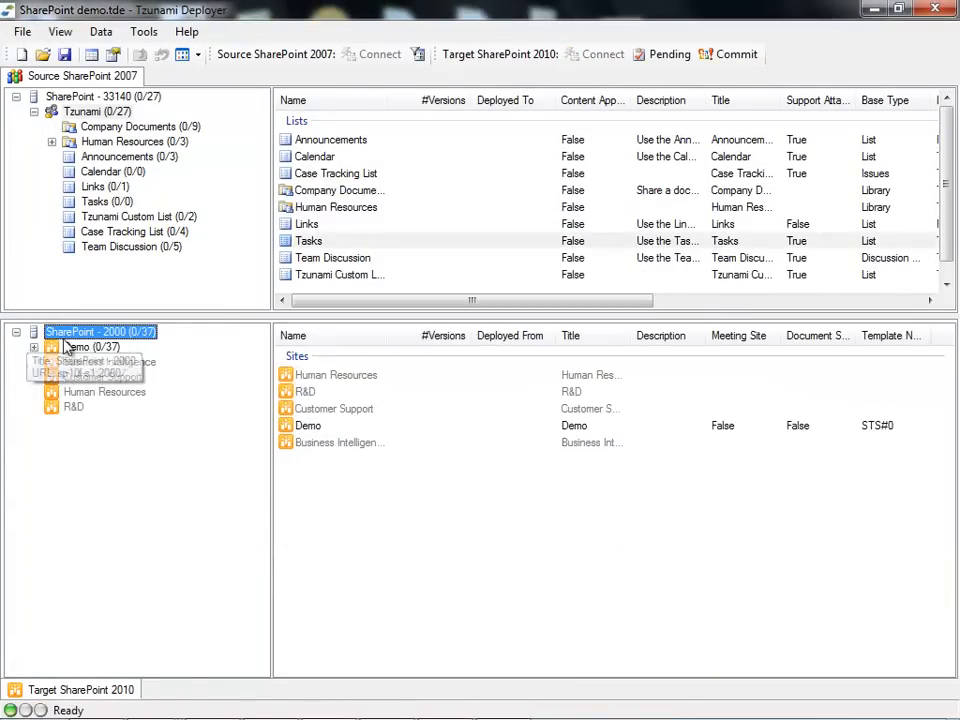
# Step: Reload the target Demo site so its lists and libraries appear
pyautogui.click(80, 346)
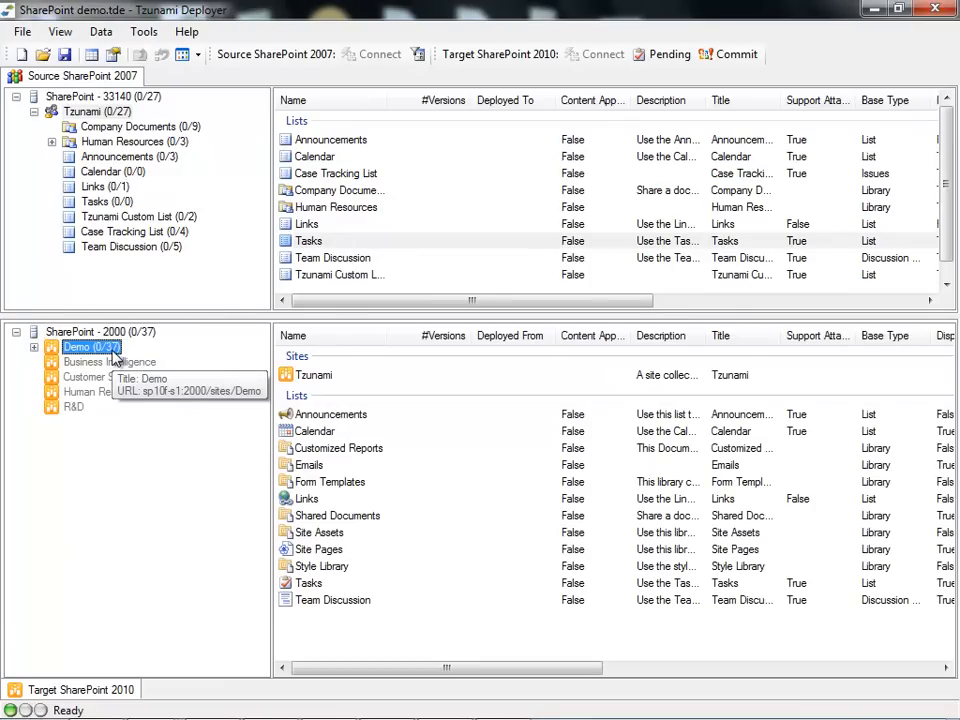
pyautogui.rightClick(96, 362)
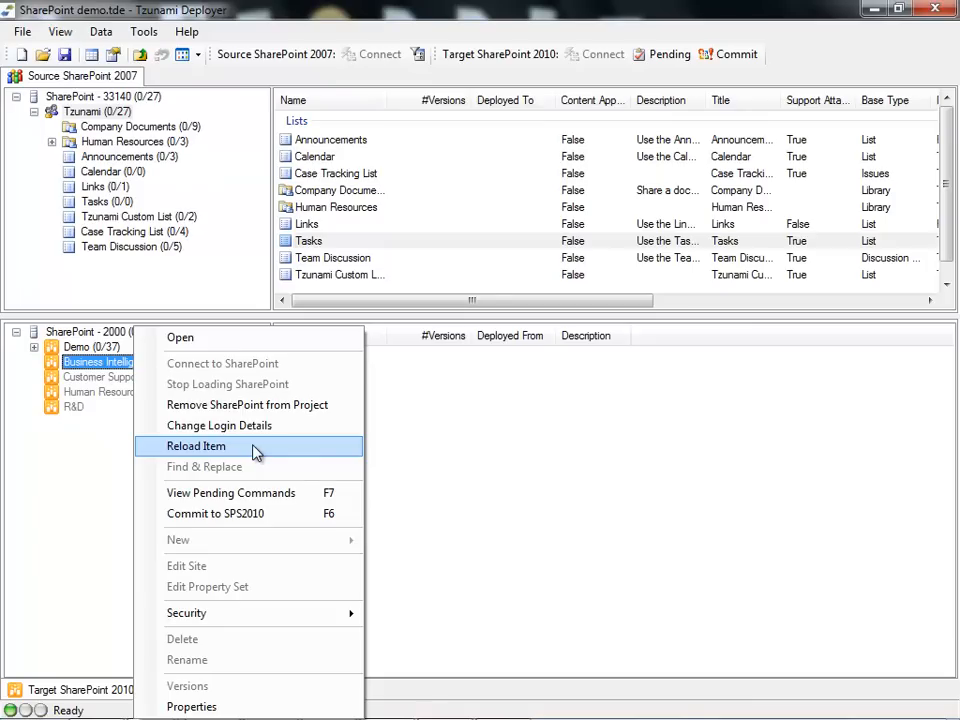
pyautogui.click(196, 446)
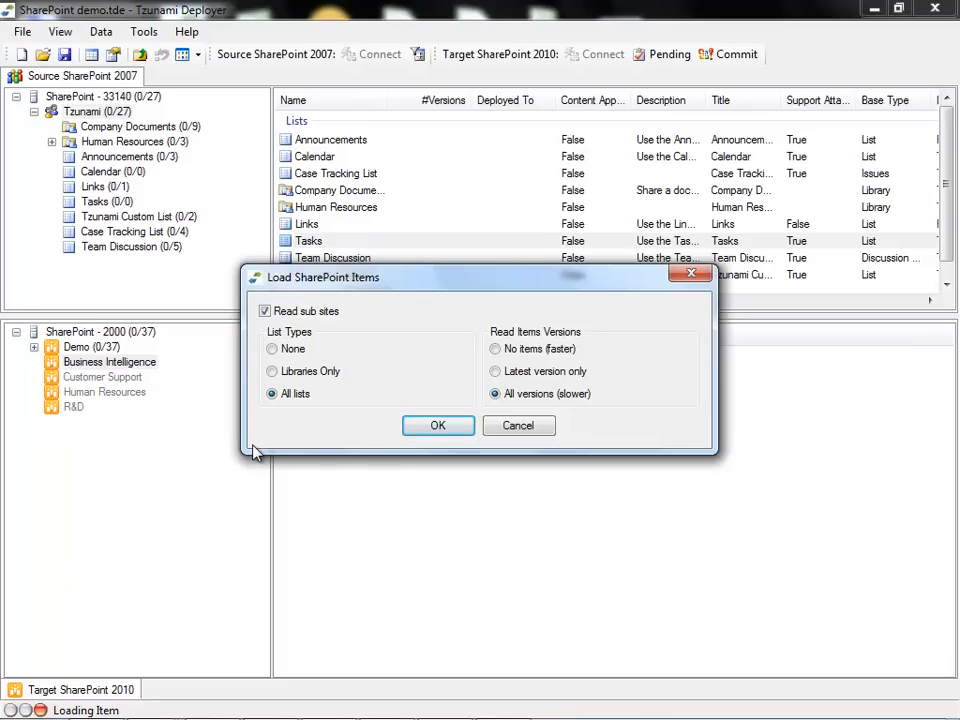
pyautogui.moveTo(518, 426)
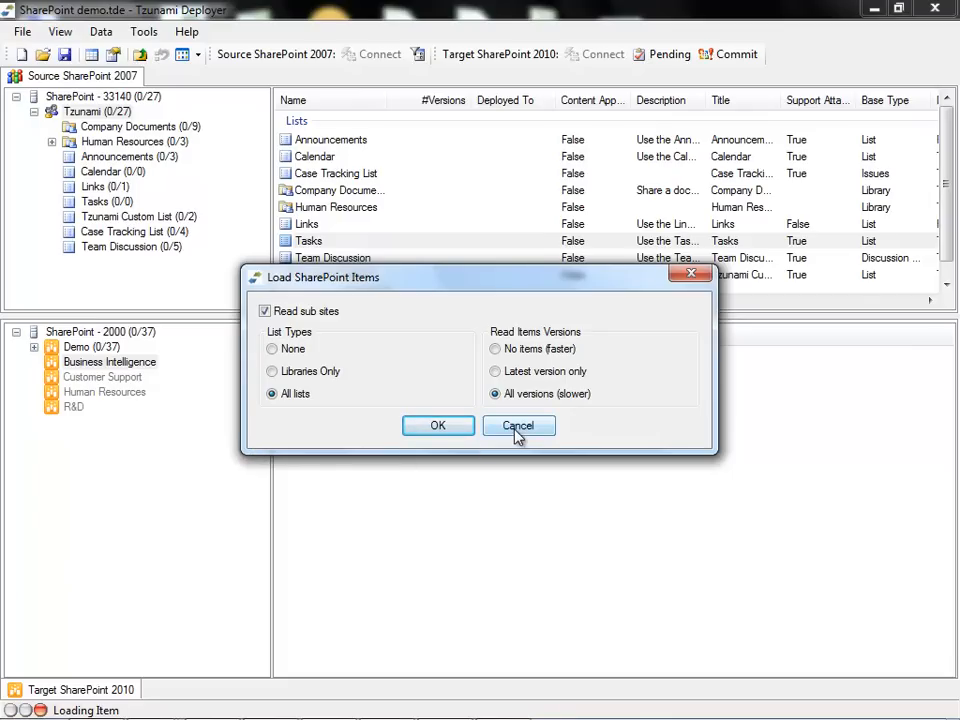
pyautogui.click(518, 426)
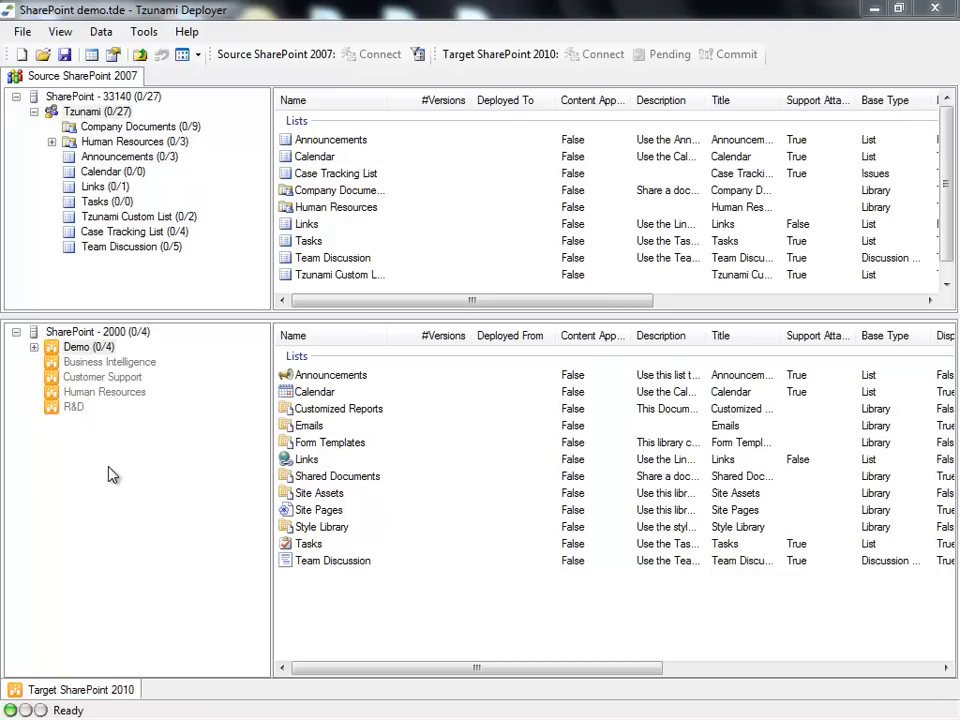
# Step: Start a deploy of the source Tzunami site and pass the Deploy Wizard welcome page
pyautogui.click(90, 112)
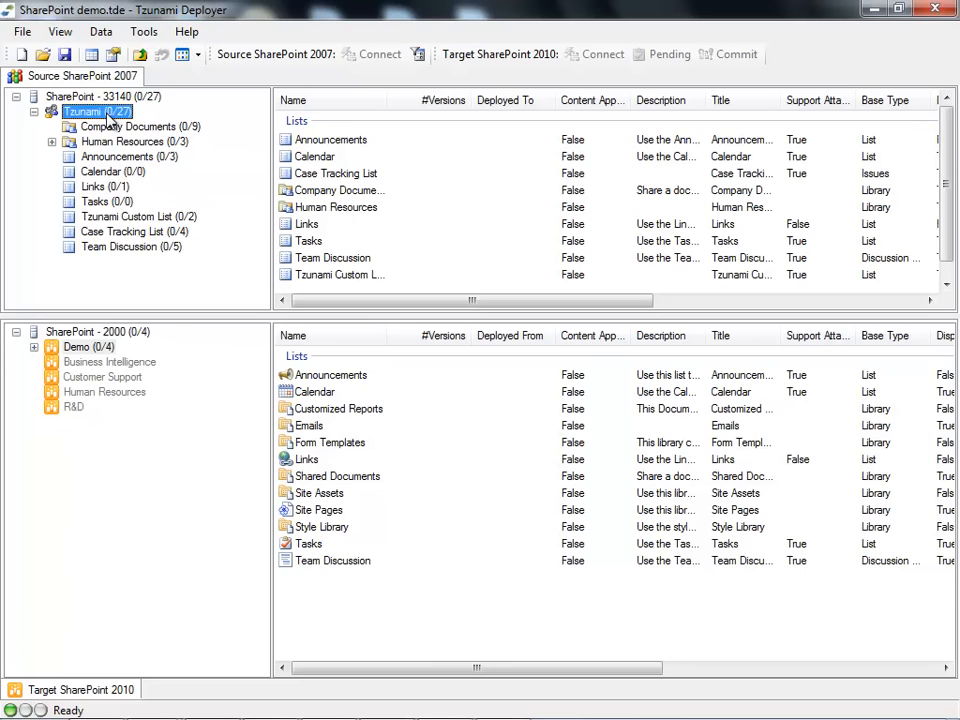
pyautogui.click(124, 246)
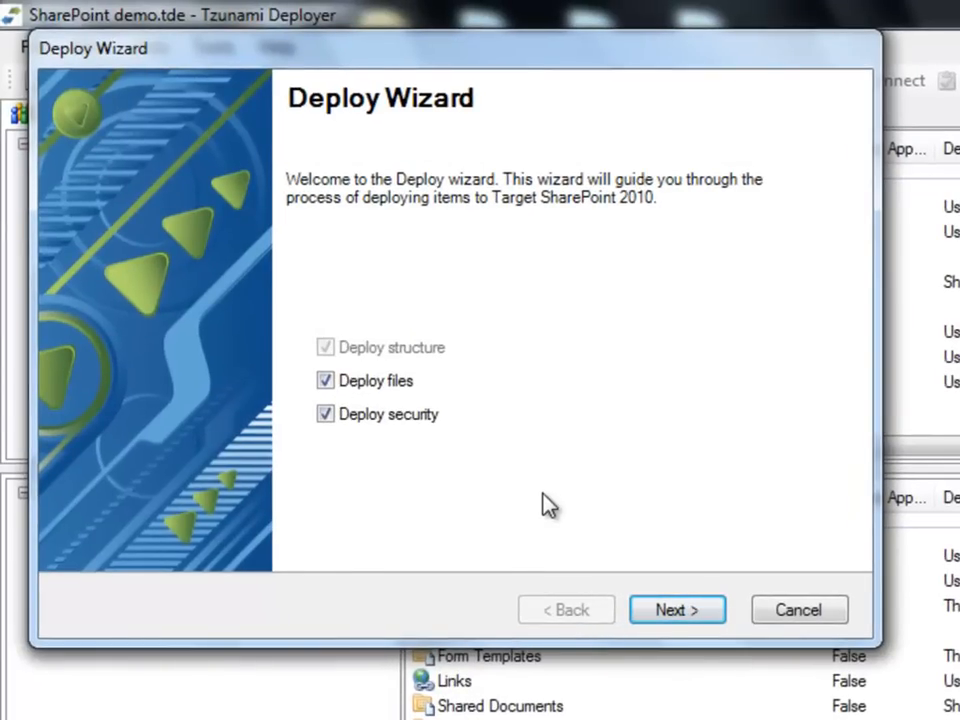
pyautogui.moveTo(530, 460)
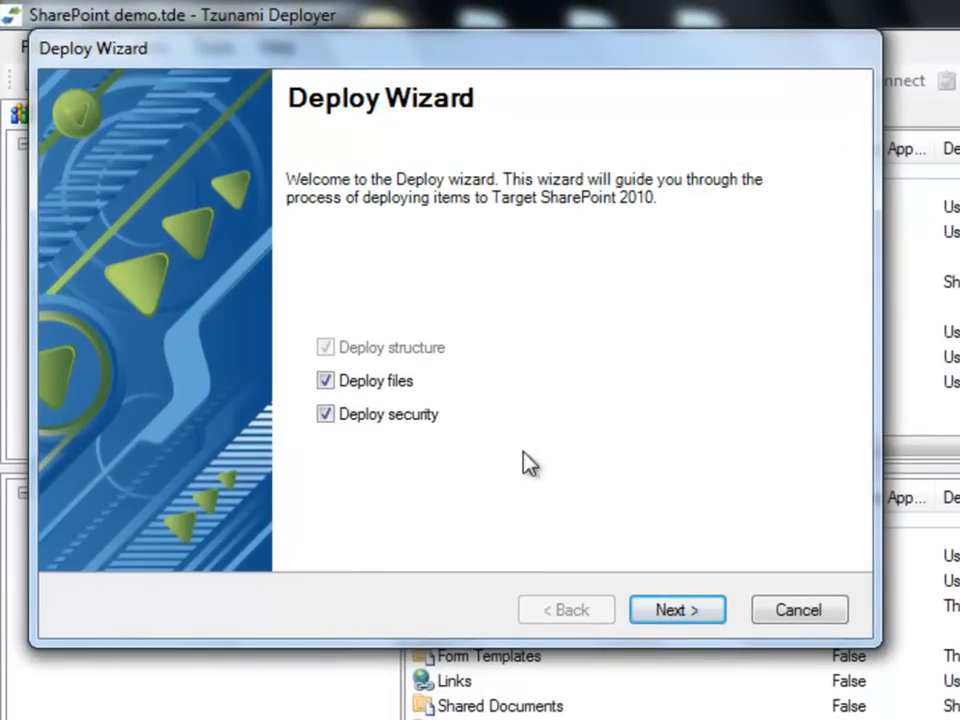
pyautogui.moveTo(452, 412)
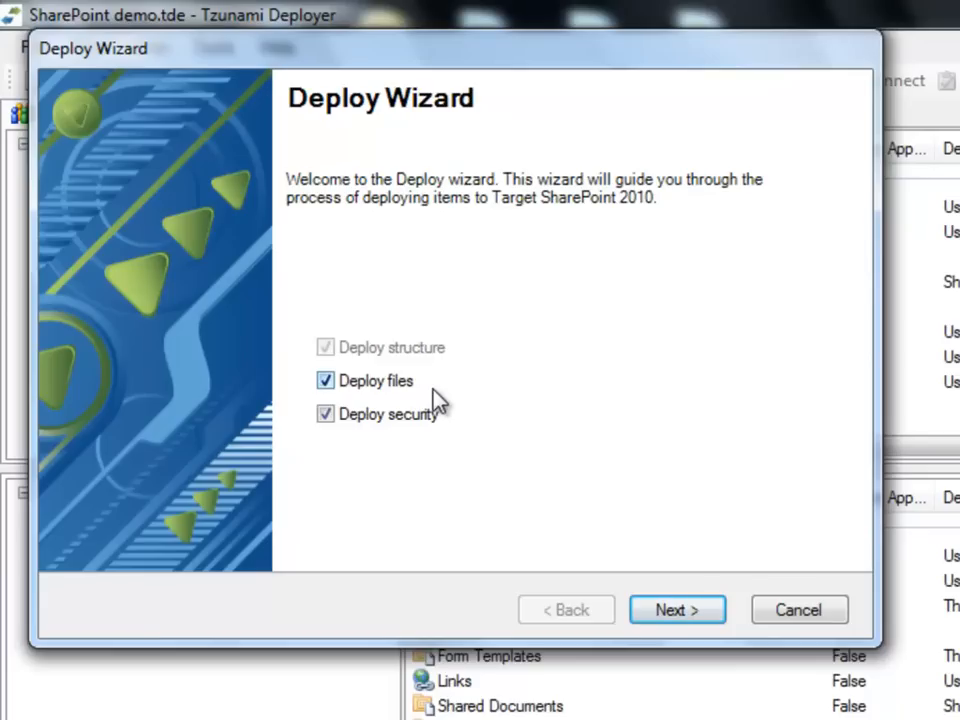
pyautogui.moveTo(468, 430)
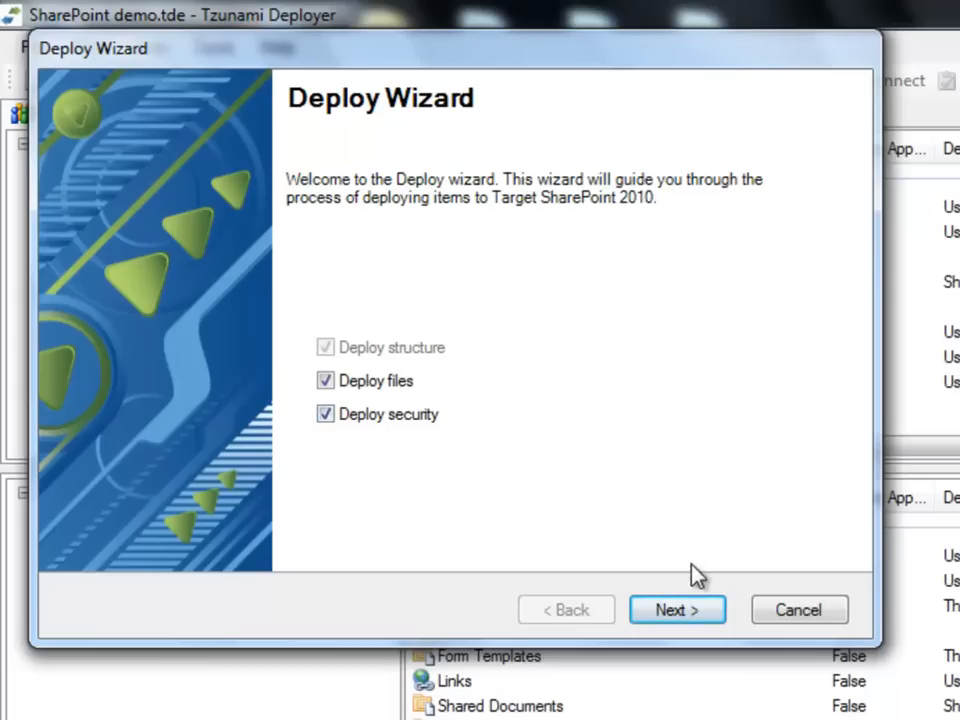
pyautogui.click(678, 608)
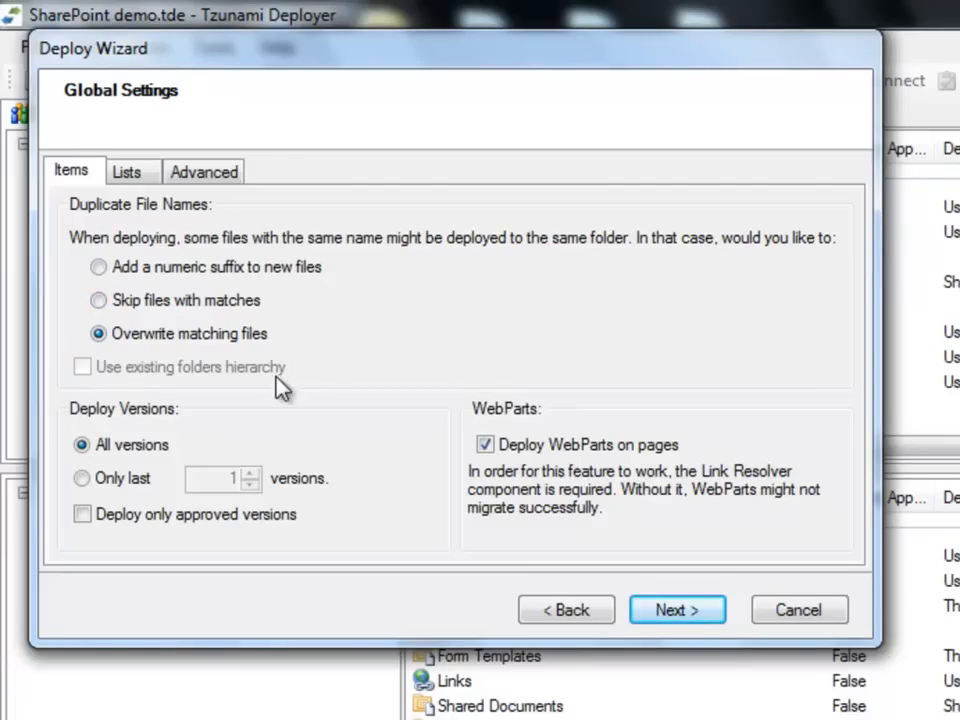
pyautogui.moveTo(280, 458)
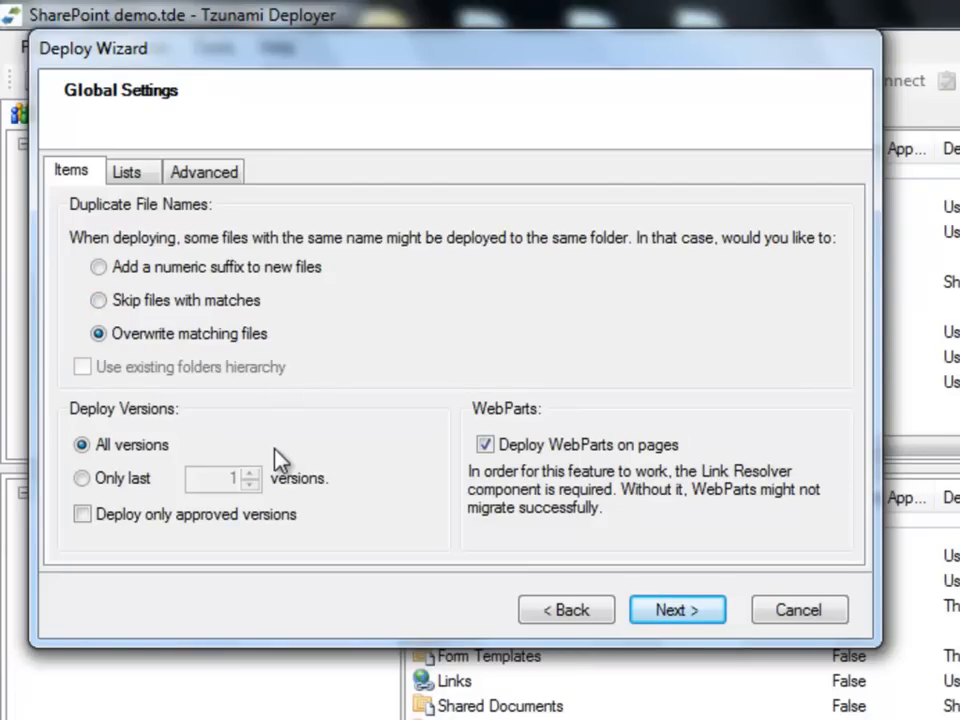
# Step: Review the Lists options, accept the global settings and expand the Tzunami site on the structure page
pyautogui.click(126, 172)
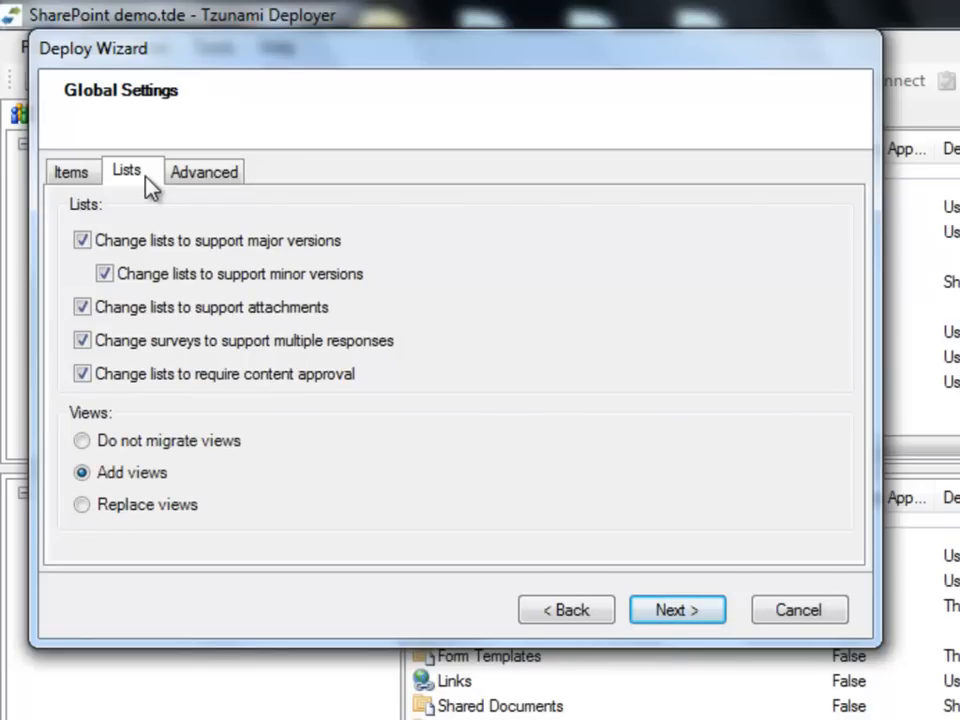
pyautogui.moveTo(676, 610)
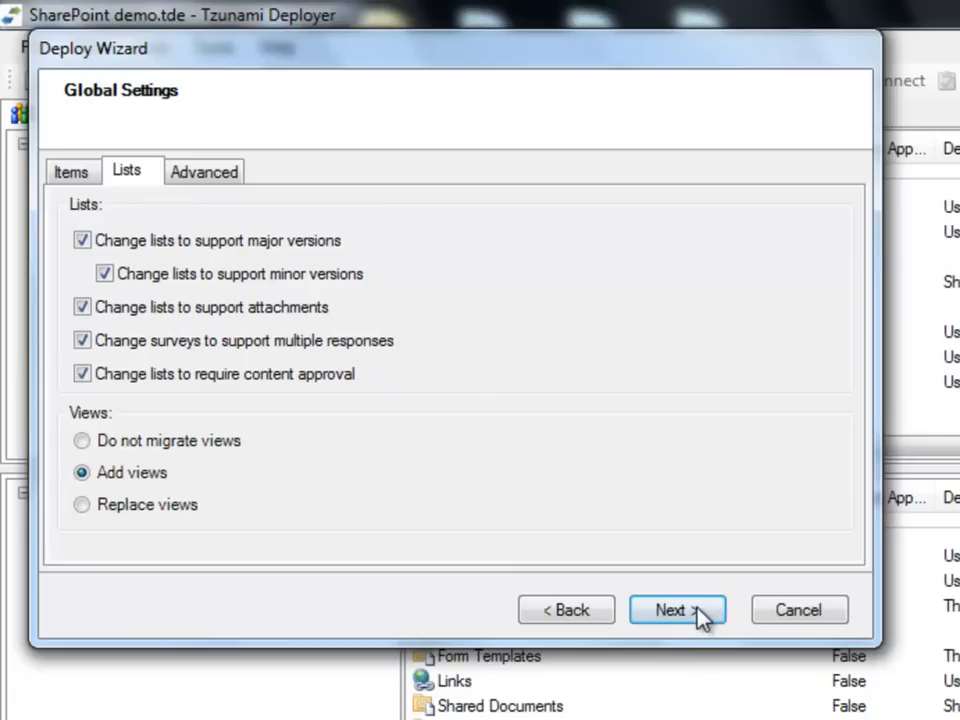
pyautogui.click(680, 608)
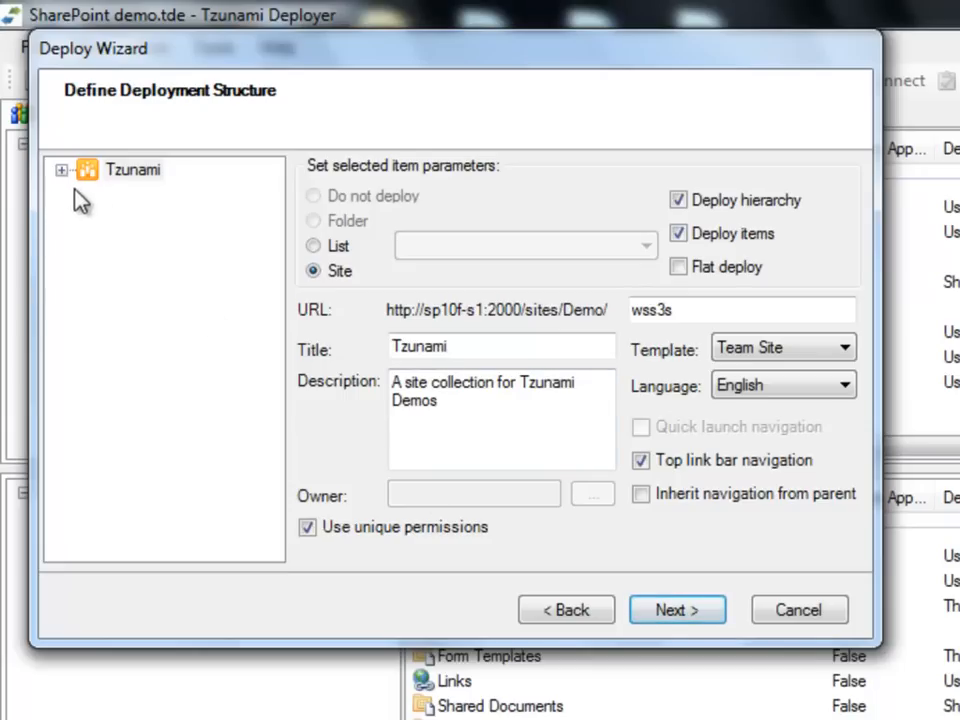
pyautogui.click(64, 168)
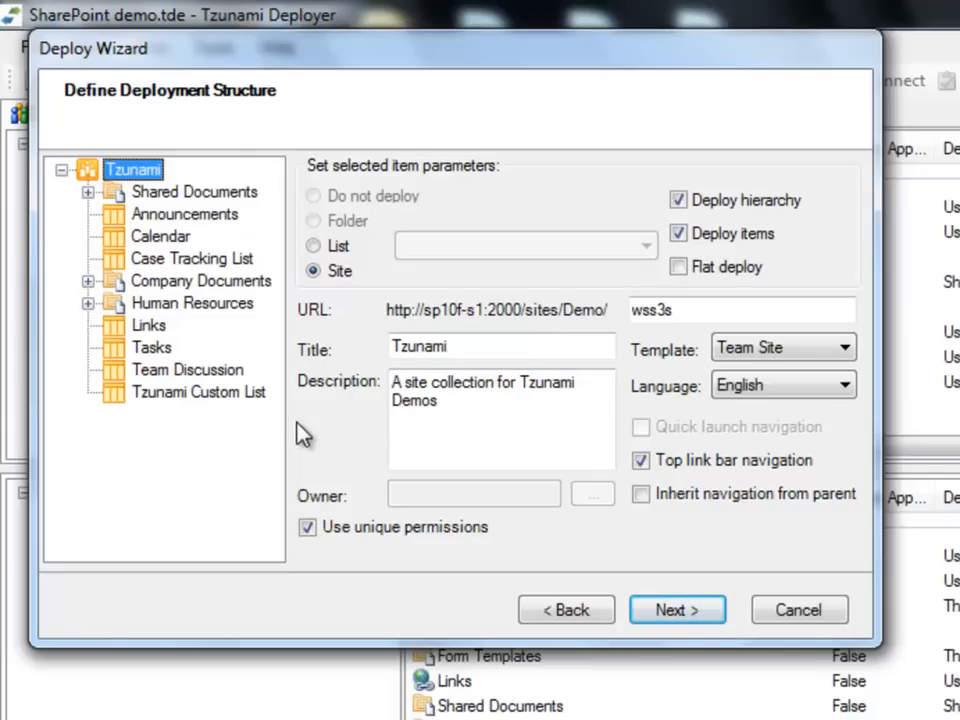
pyautogui.moveTo(286, 380)
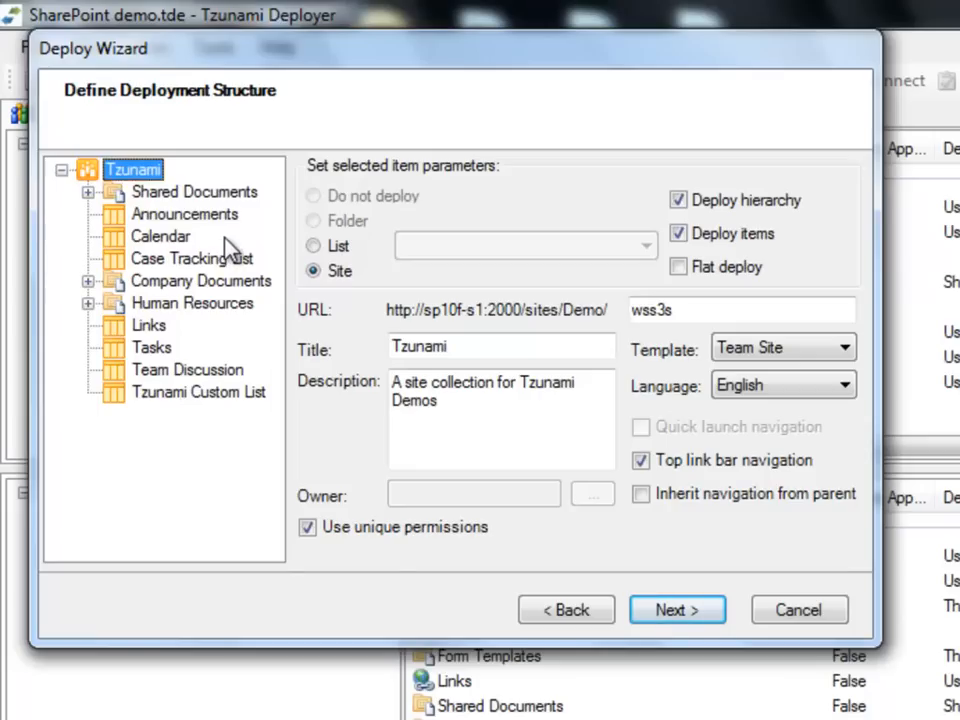
pyautogui.moveTo(418, 296)
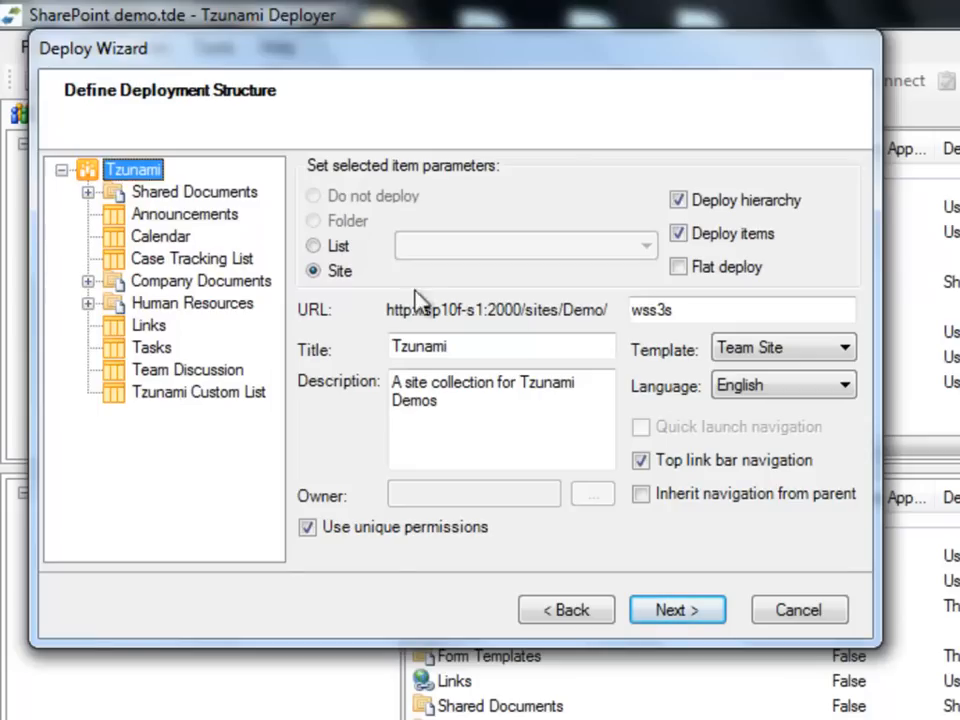
# Step: Set the Tzunami site to use the Custom Template
pyautogui.click(844, 348)
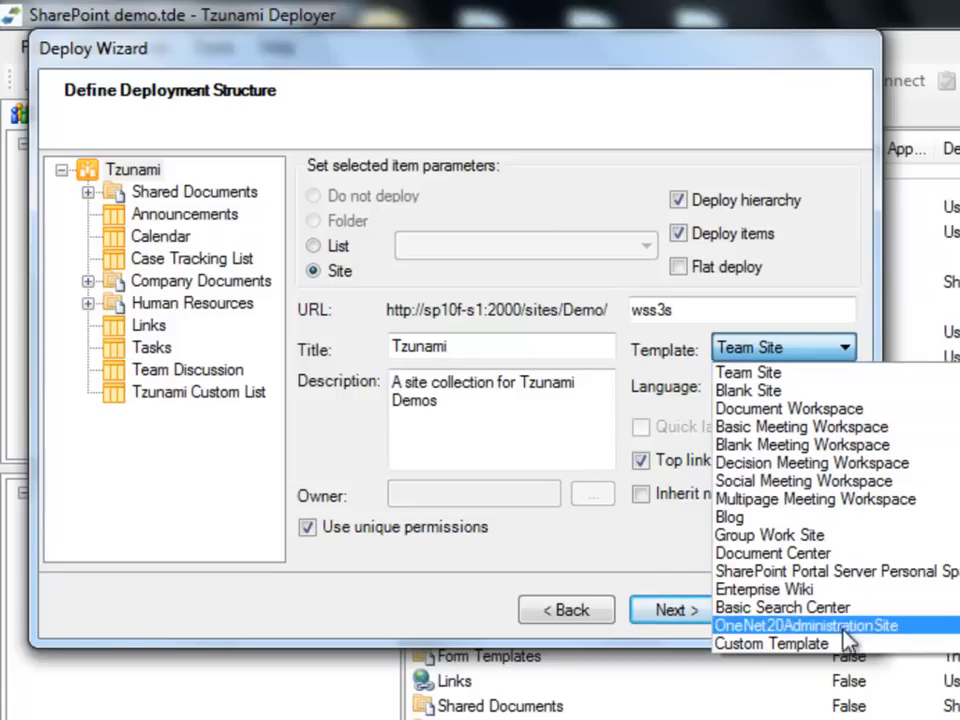
pyautogui.click(776, 644)
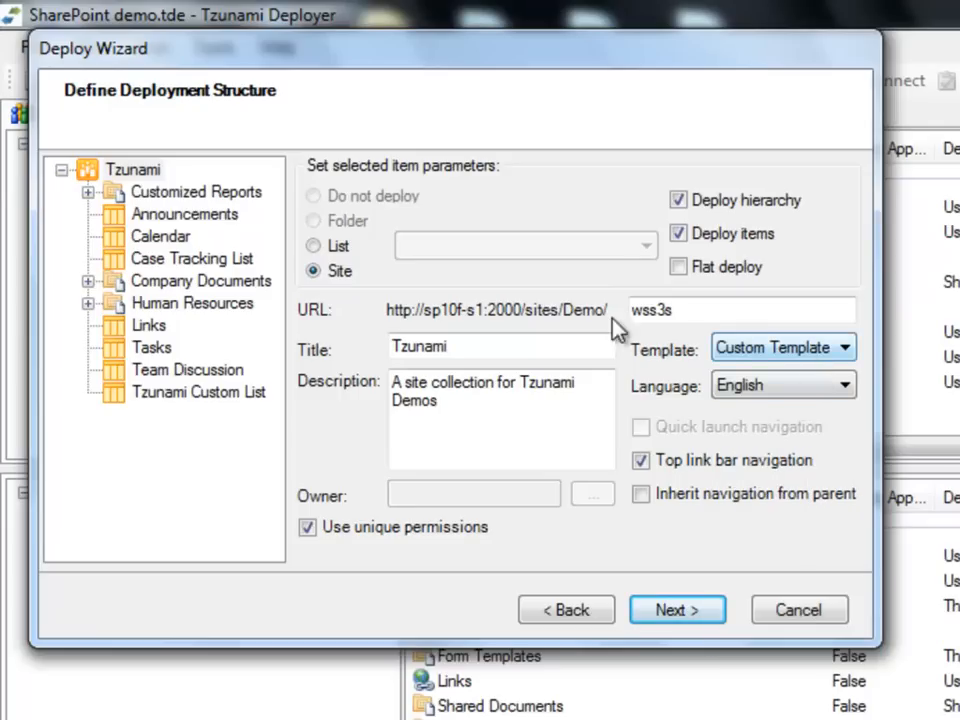
pyautogui.moveTo(278, 230)
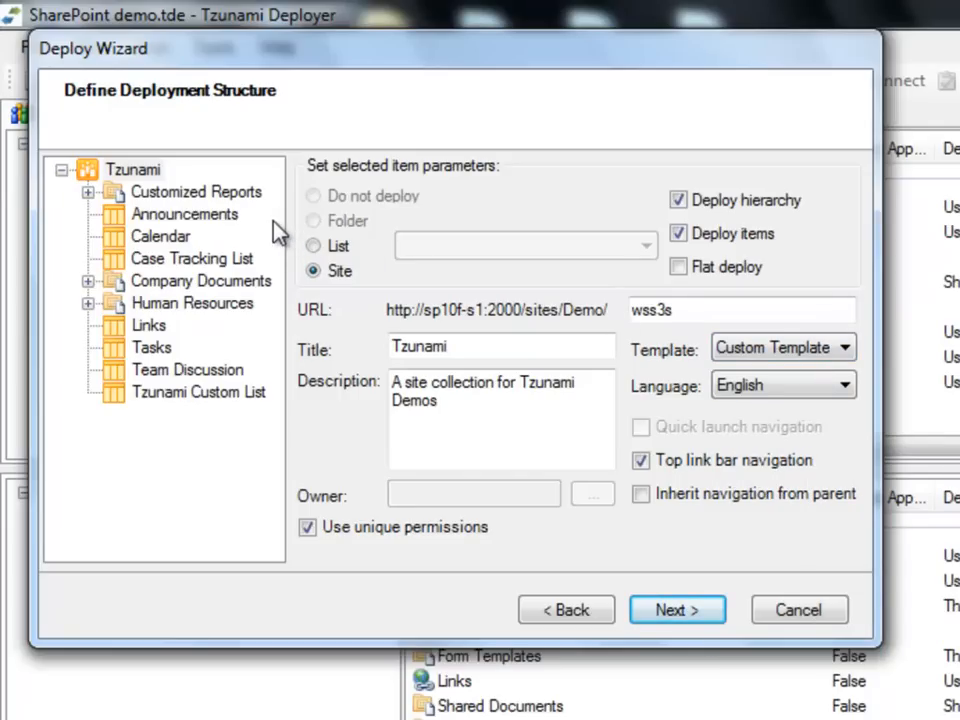
# Step: Review Calendar and Case Tracking List, then map Company Documents onto the existing Shared Documents library
pyautogui.click(160, 236)
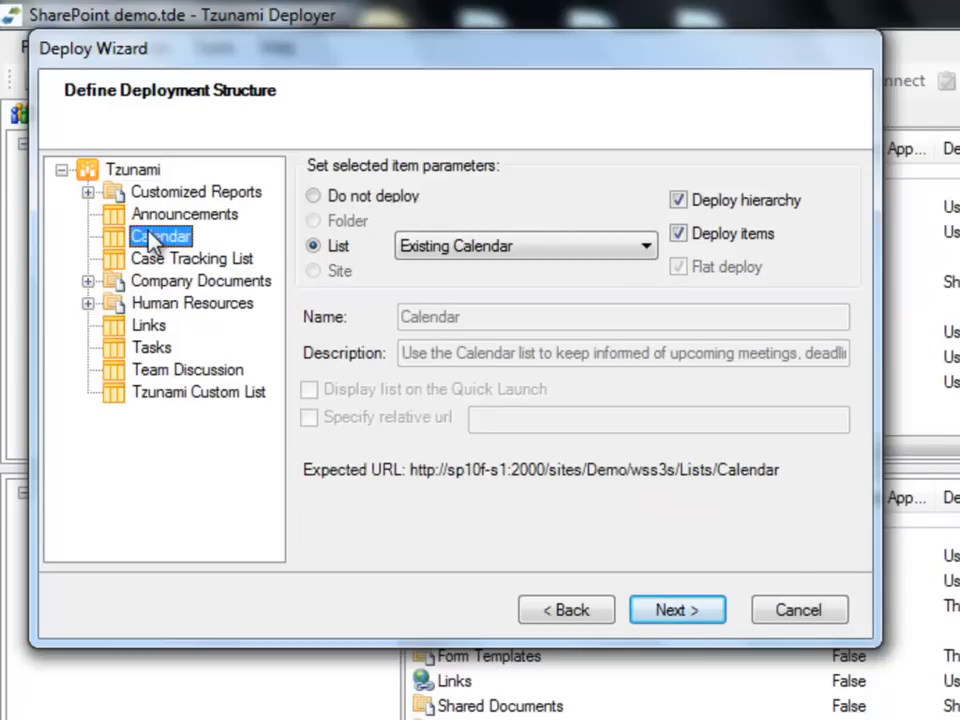
pyautogui.moveTo(156, 264)
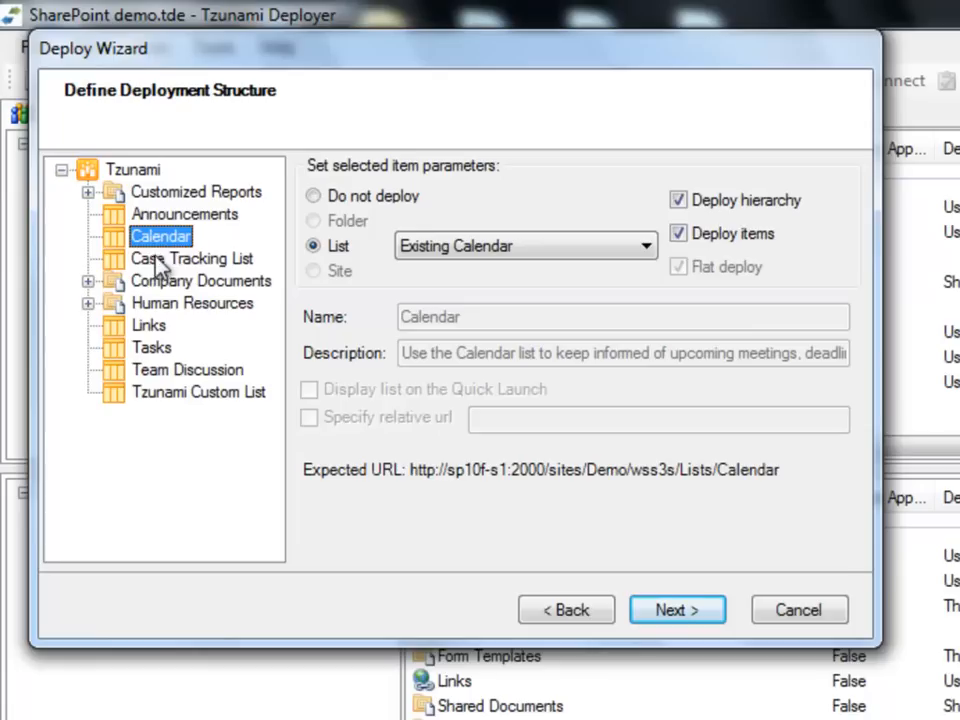
pyautogui.click(190, 258)
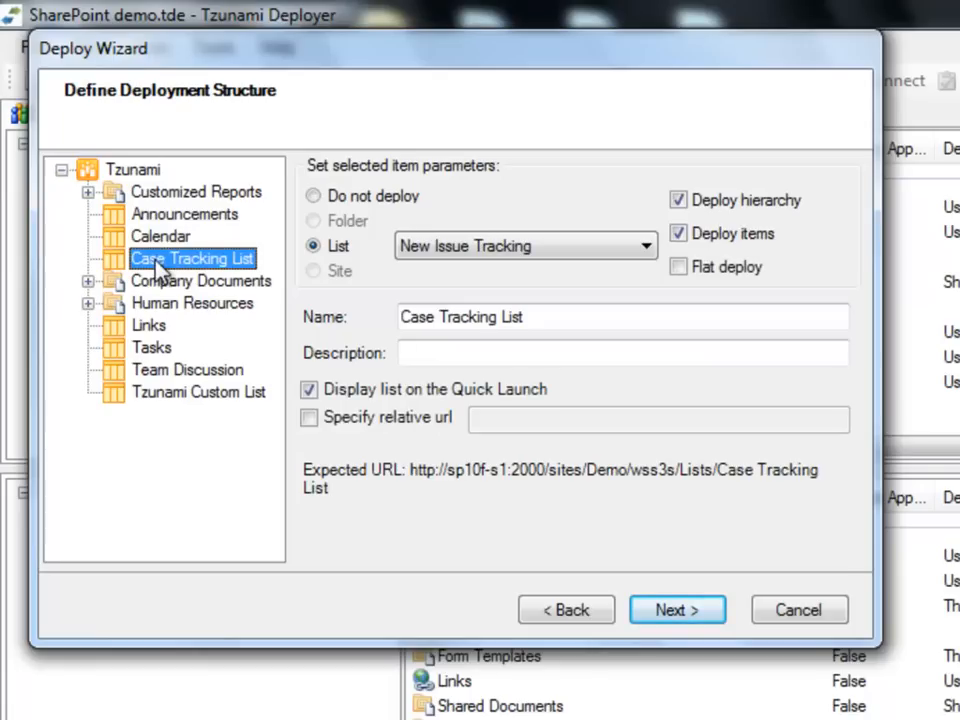
pyautogui.click(200, 280)
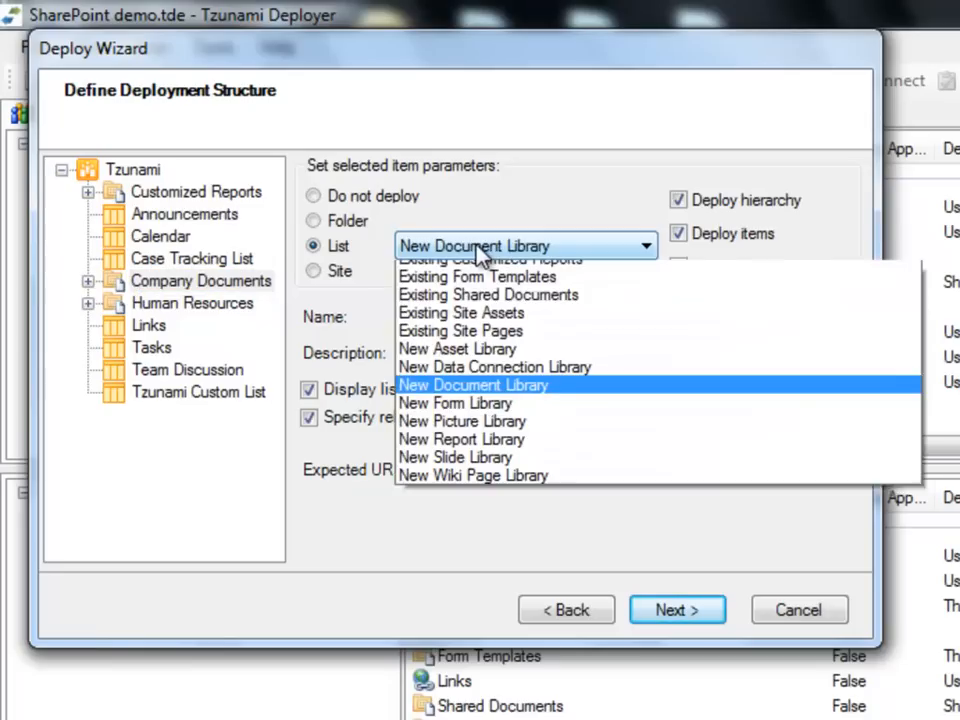
pyautogui.click(488, 294)
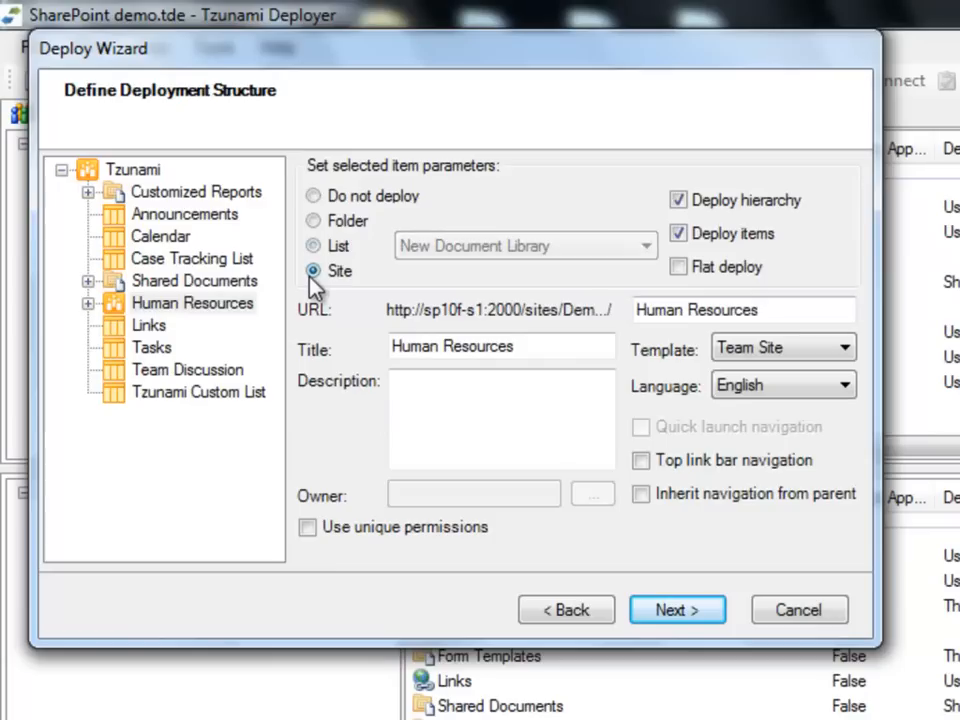
# Step: Review Tzunami Custom List settings, leaving flat deployment off so it deploys as a new custom list
pyautogui.click(198, 392)
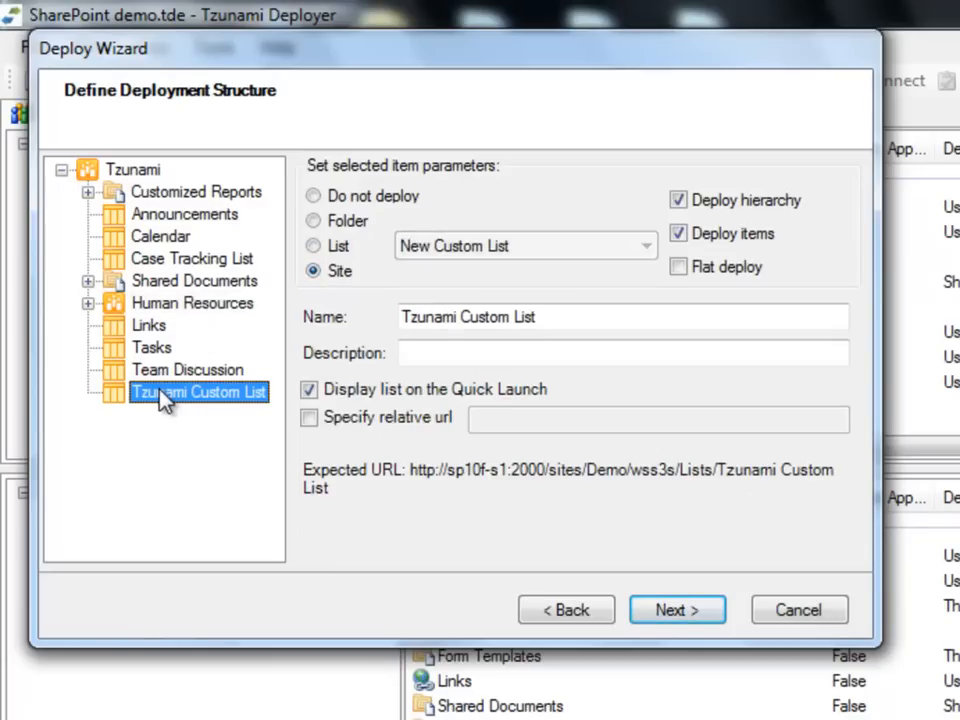
pyautogui.click(312, 244)
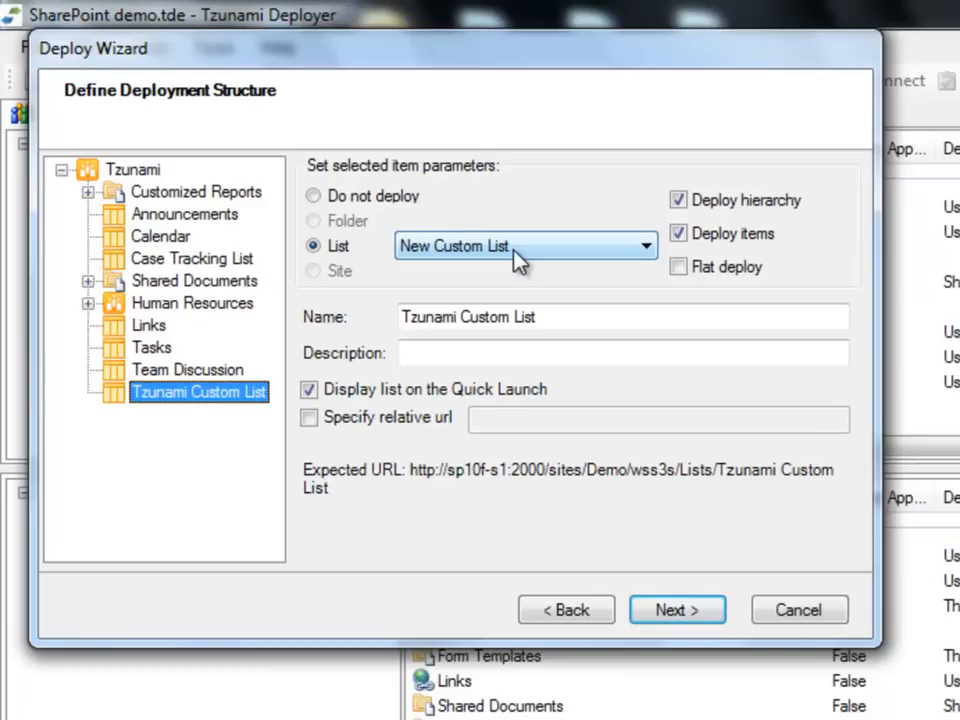
pyautogui.click(678, 266)
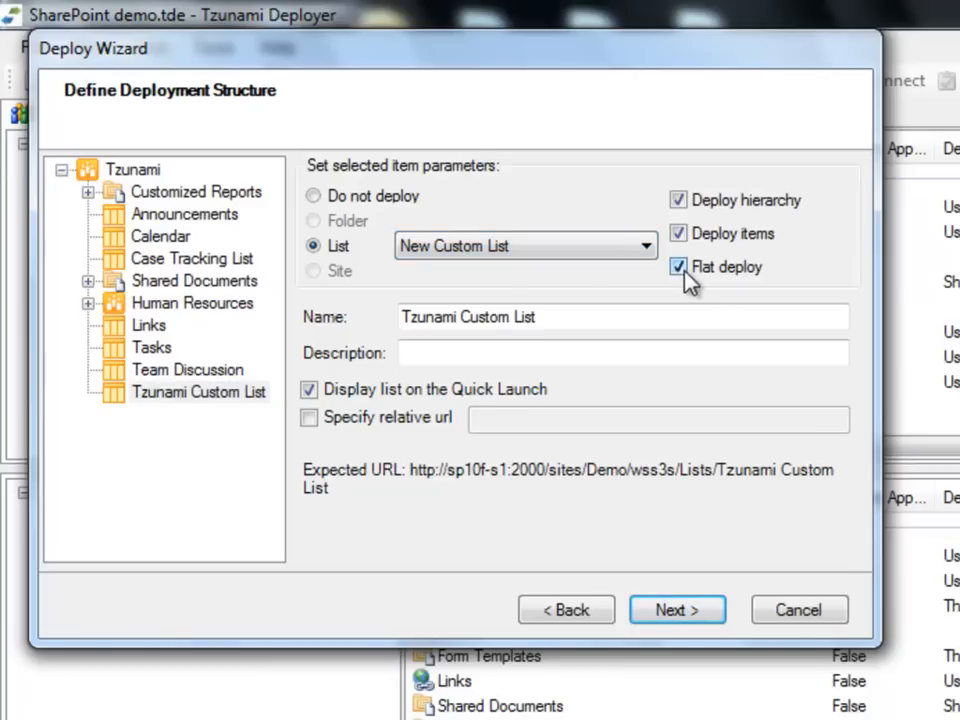
pyautogui.click(678, 268)
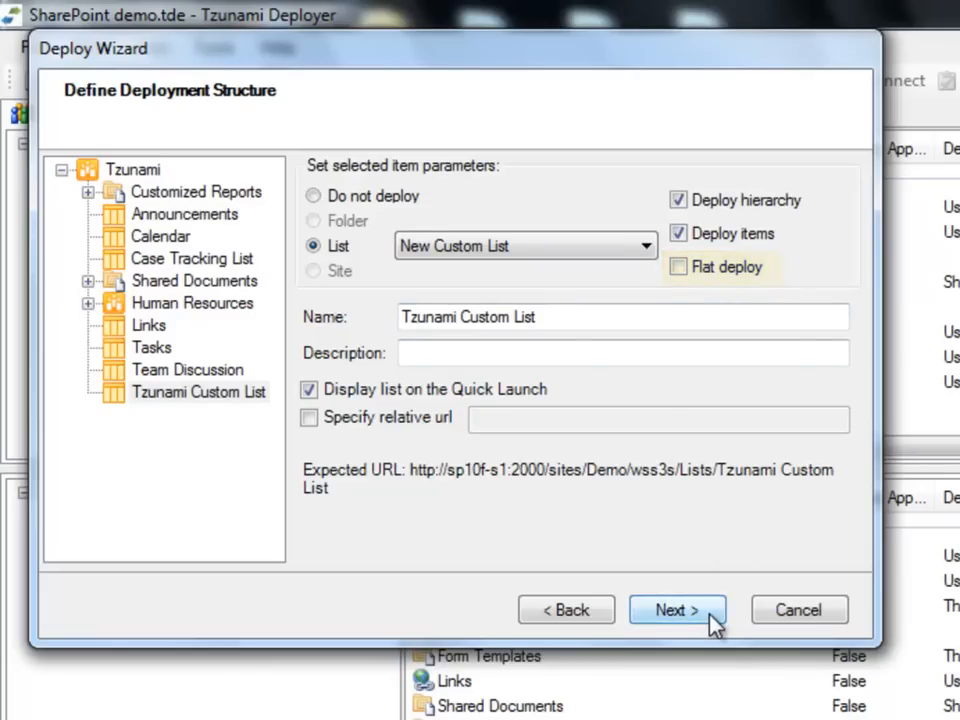
# Step: Map the Support Team source group to <Create New Group> and continue to user mapping
pyautogui.click(676, 608)
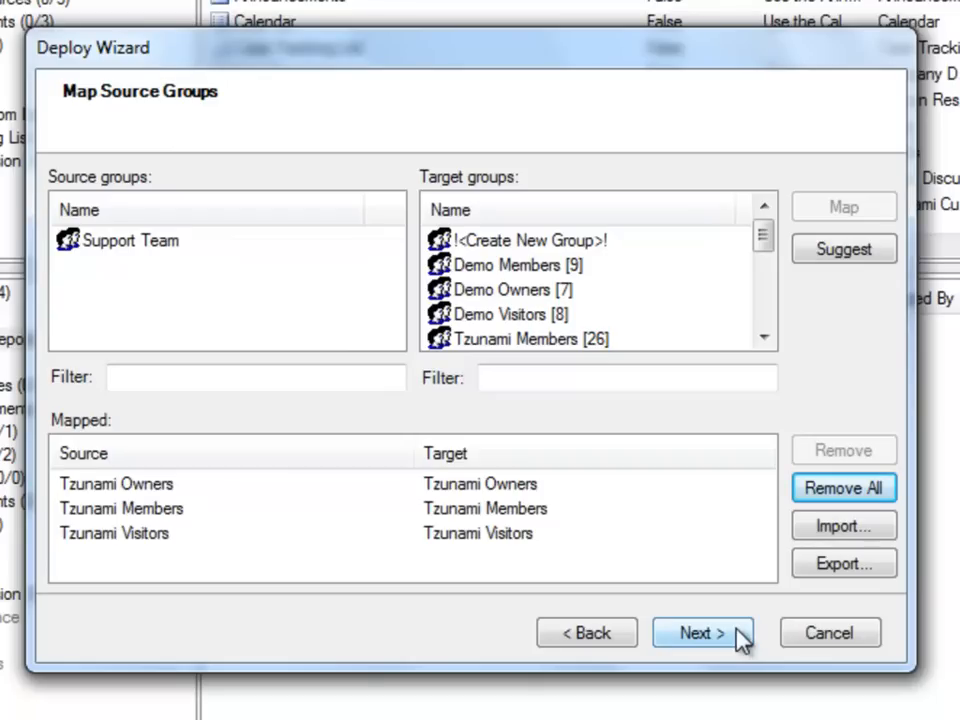
pyautogui.moveTo(222, 278)
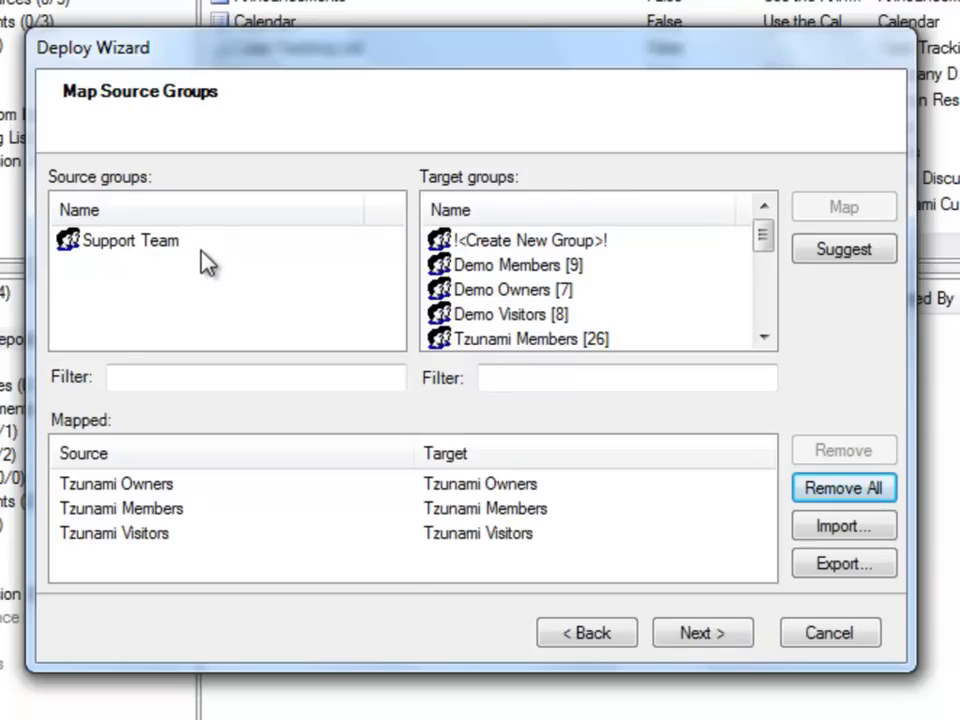
pyautogui.moveTo(642, 268)
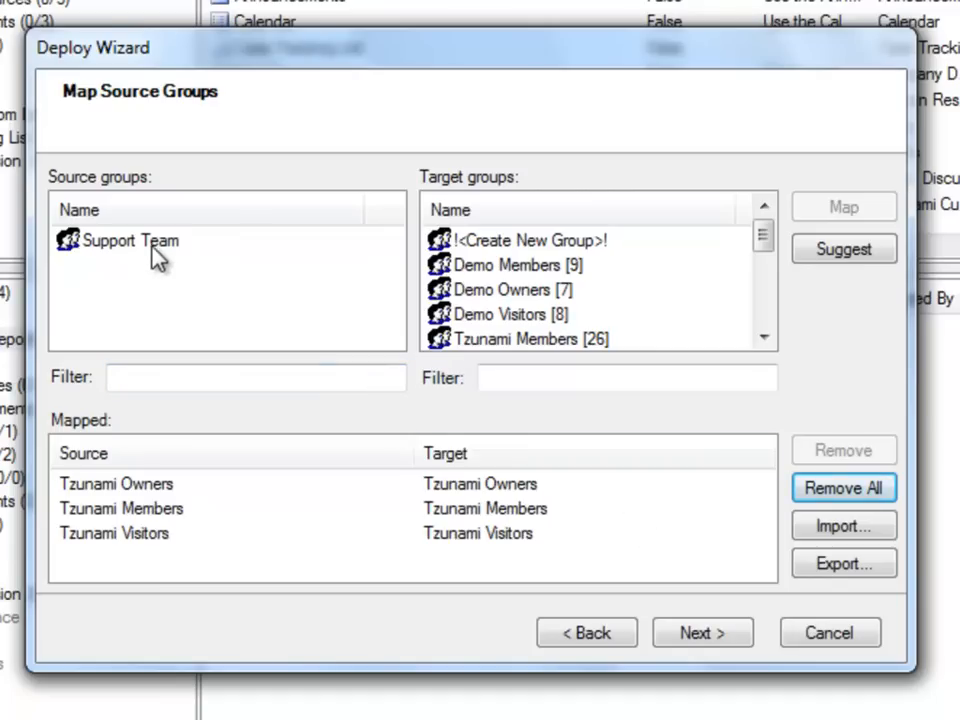
pyautogui.click(130, 240)
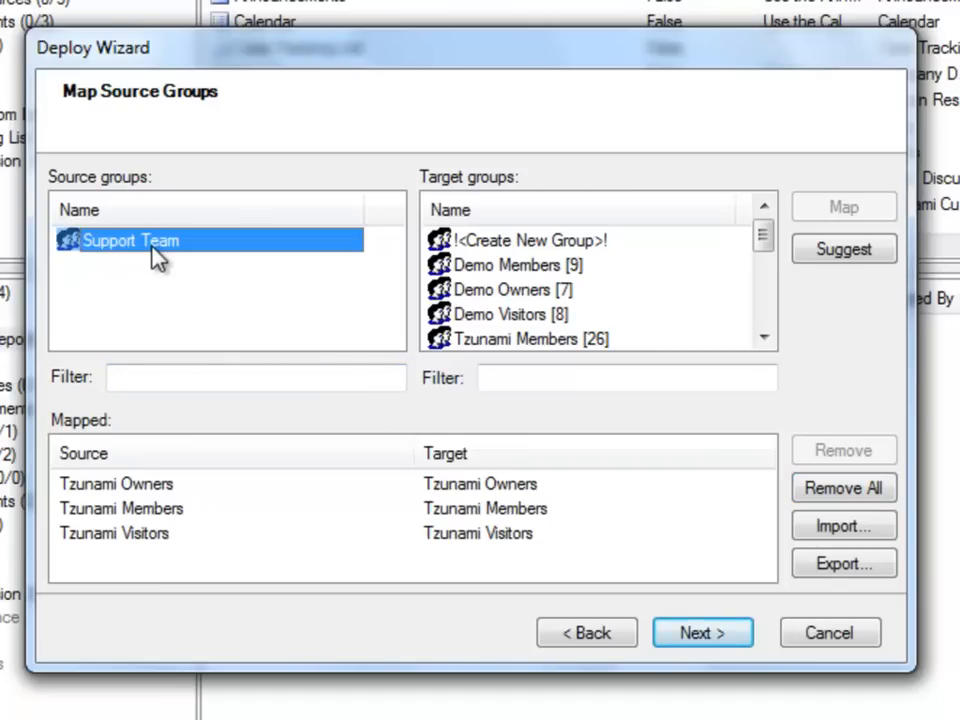
pyautogui.click(530, 240)
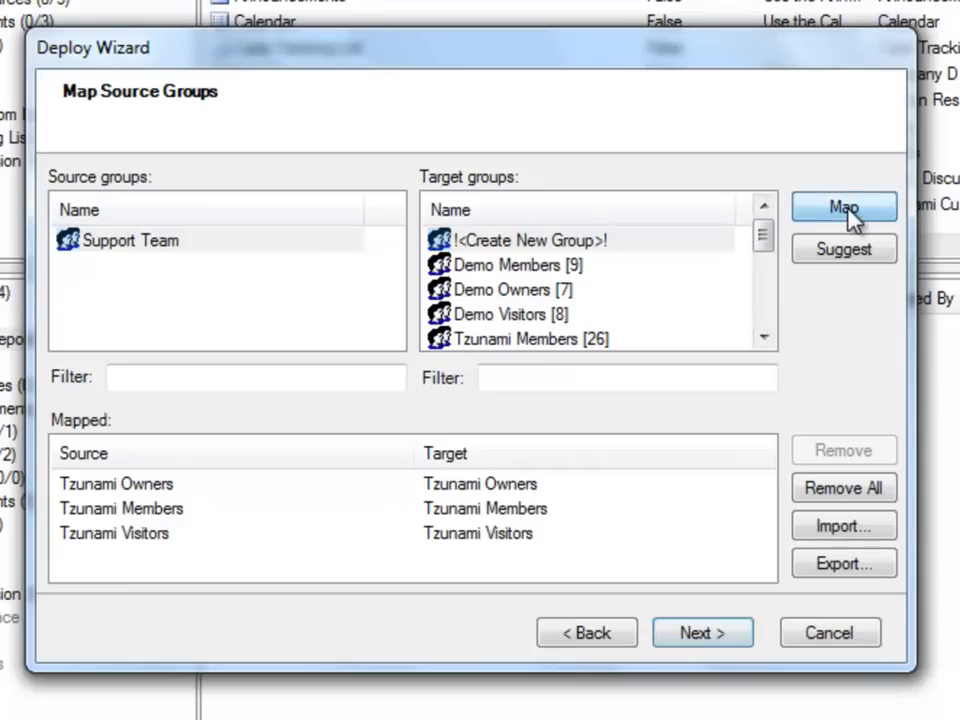
pyautogui.click(844, 206)
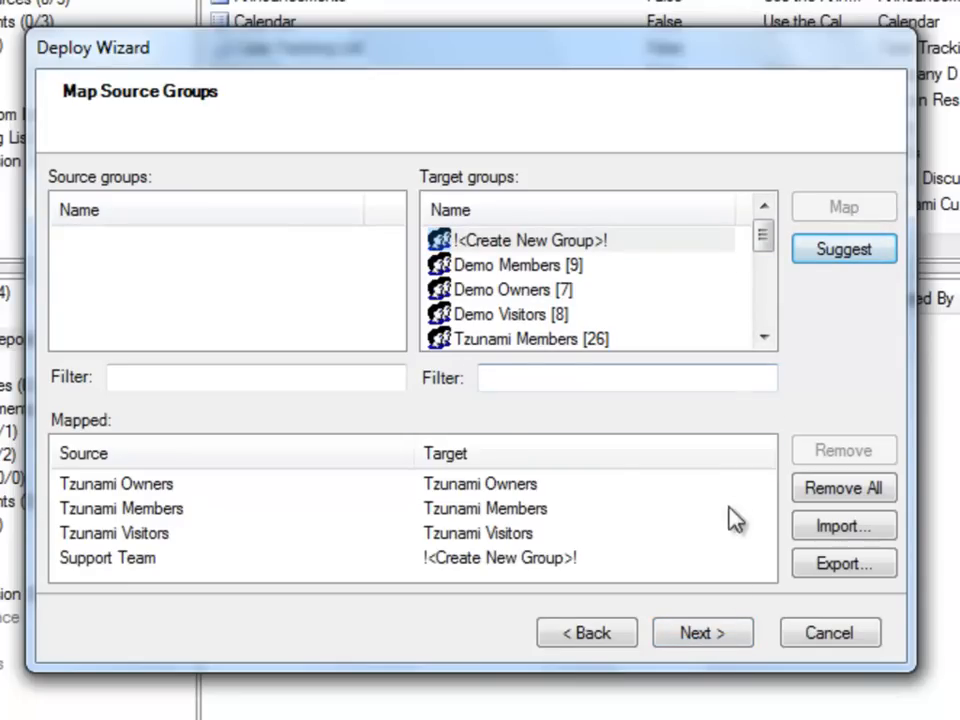
pyautogui.click(702, 632)
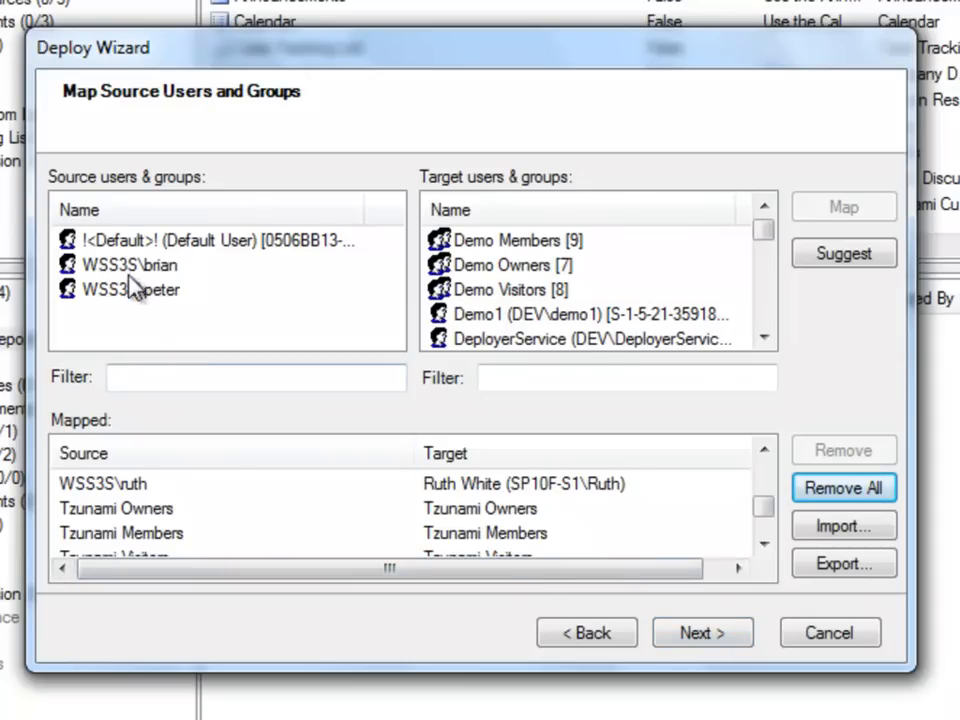
# Step: Map the WSS3S\brian and WSS3S\peter accounts to the Demo Members target group
pyautogui.click(130, 290)
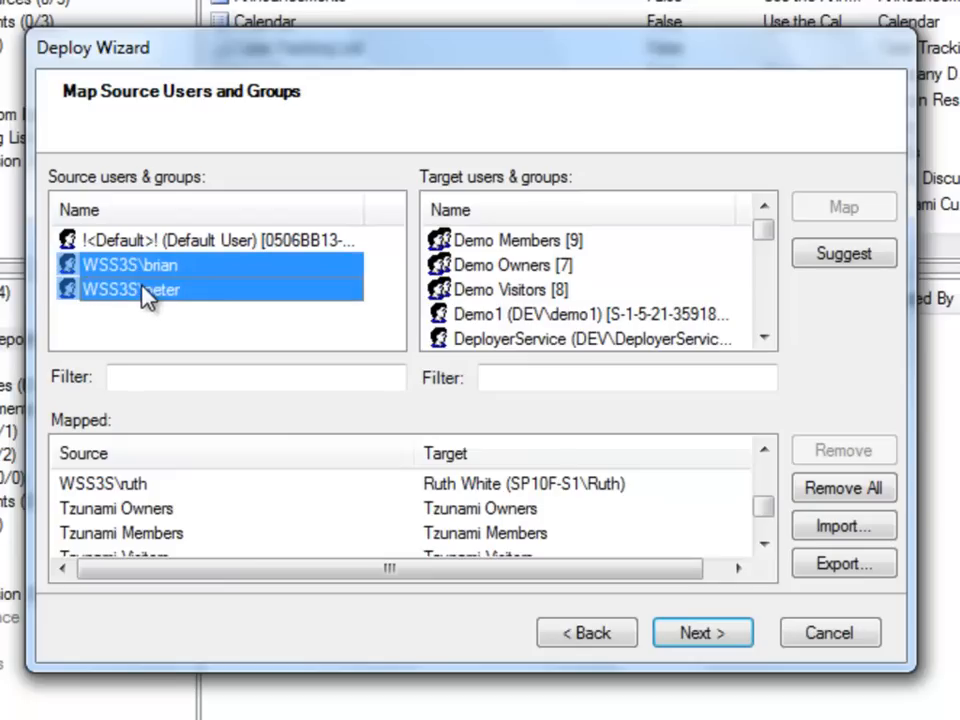
pyautogui.moveTo(576, 374)
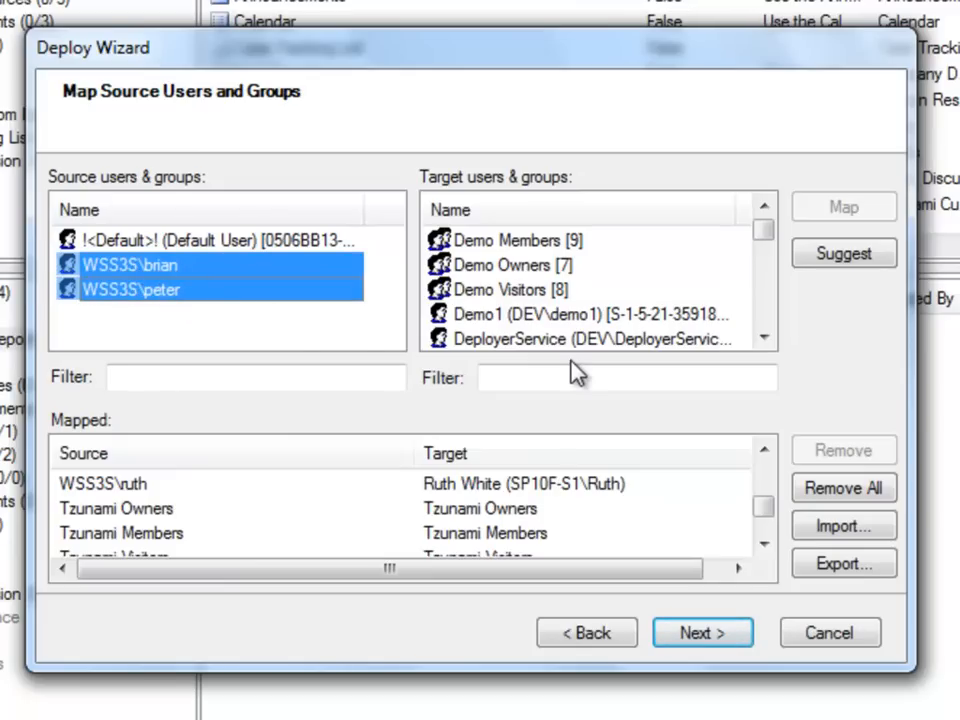
pyautogui.moveTo(584, 256)
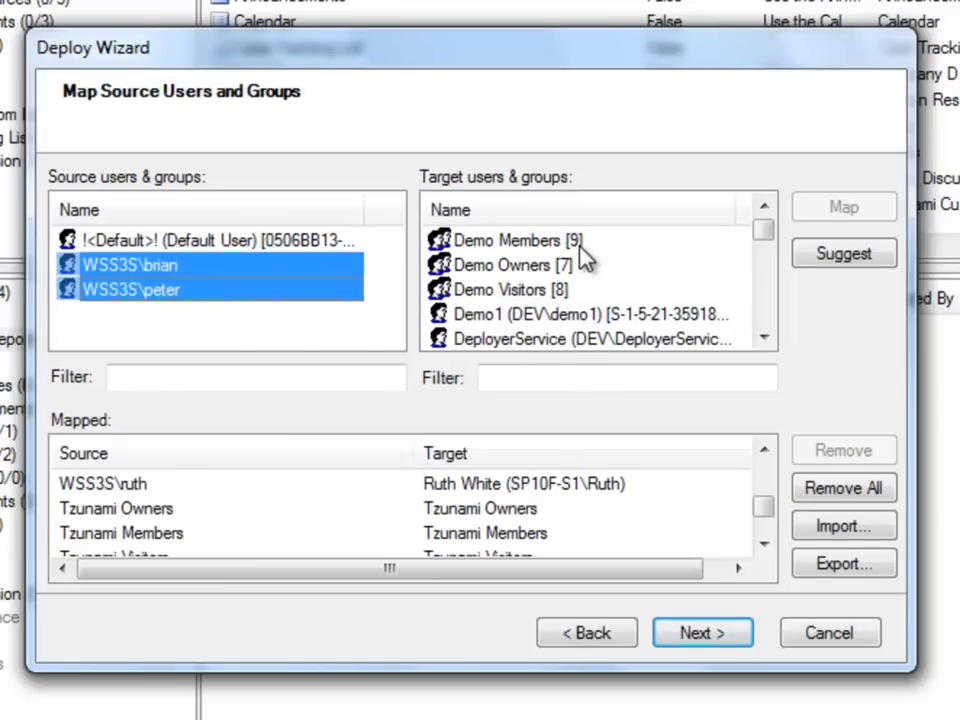
pyautogui.click(510, 240)
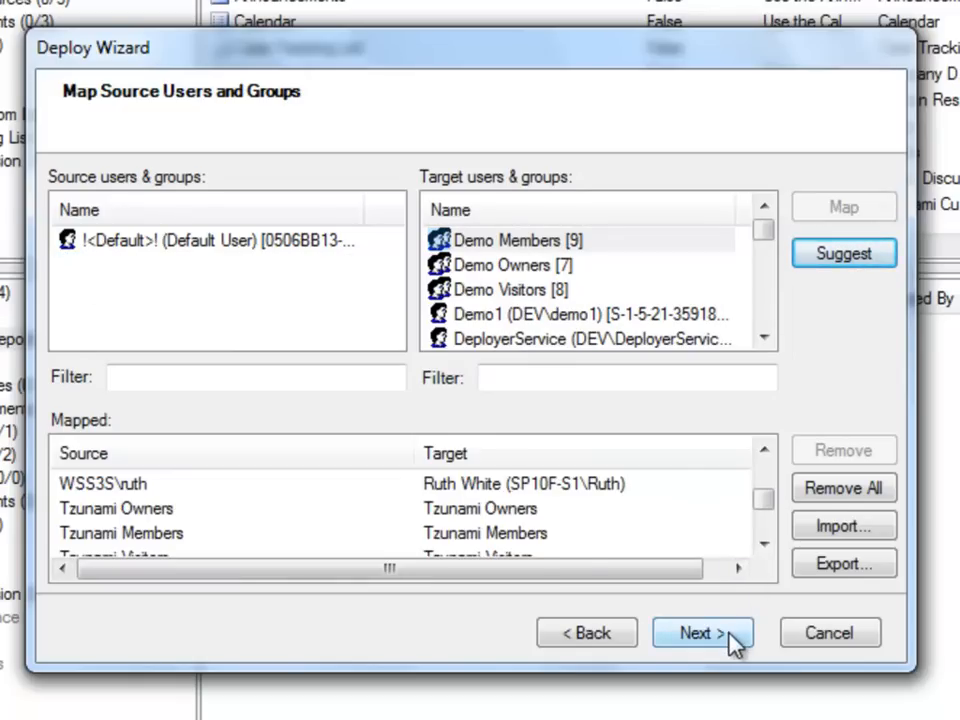
# Step: Accept the identical Full Control, Design, Contribute and Read role mappings and continue
pyautogui.click(700, 632)
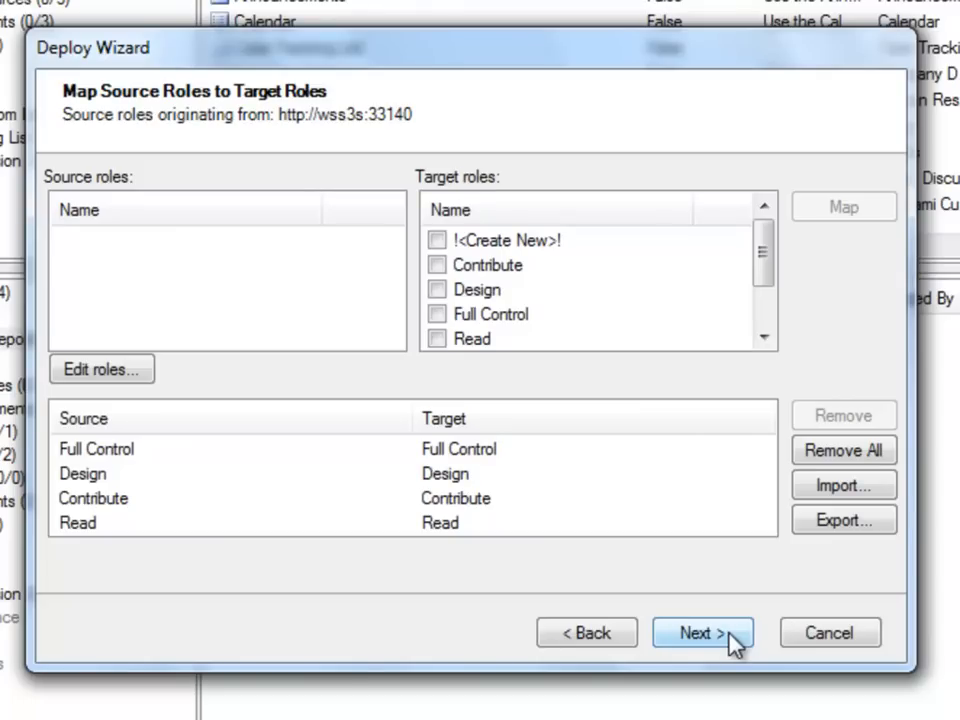
pyautogui.moveTo(720, 604)
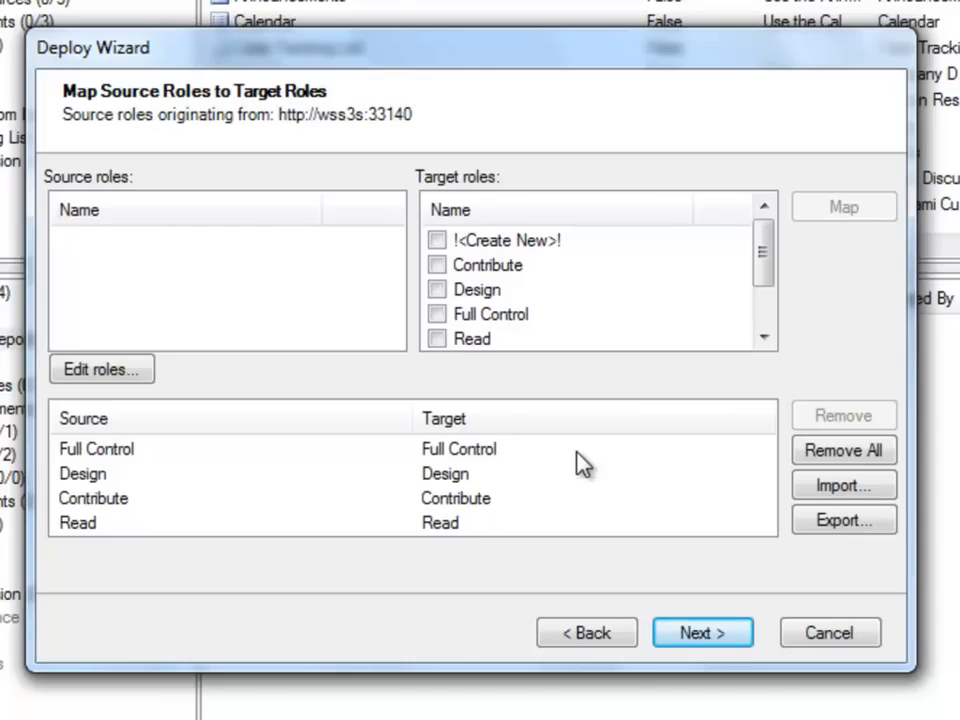
pyautogui.click(702, 632)
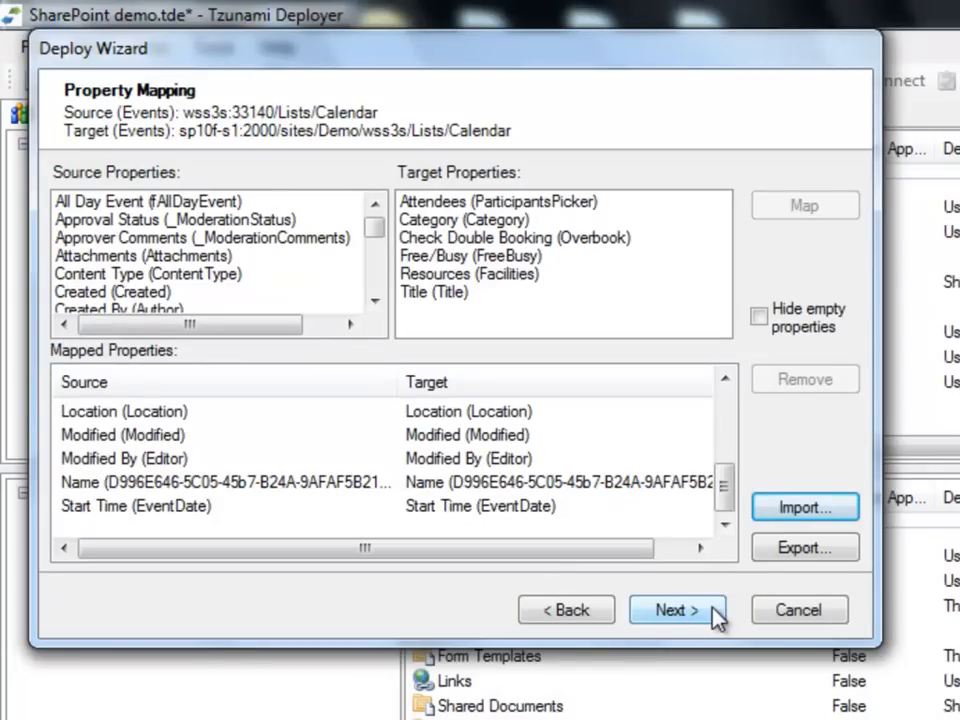
pyautogui.moveTo(374, 230)
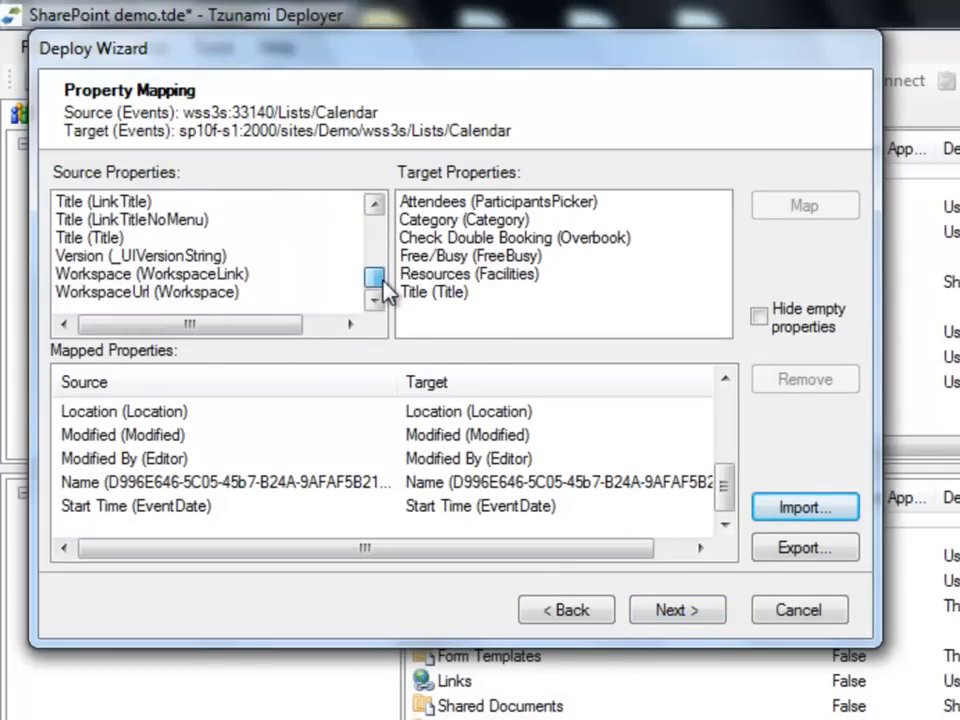
# Step: Map the Calendar list's source Title property to the target Title property
pyautogui.click(372, 272)
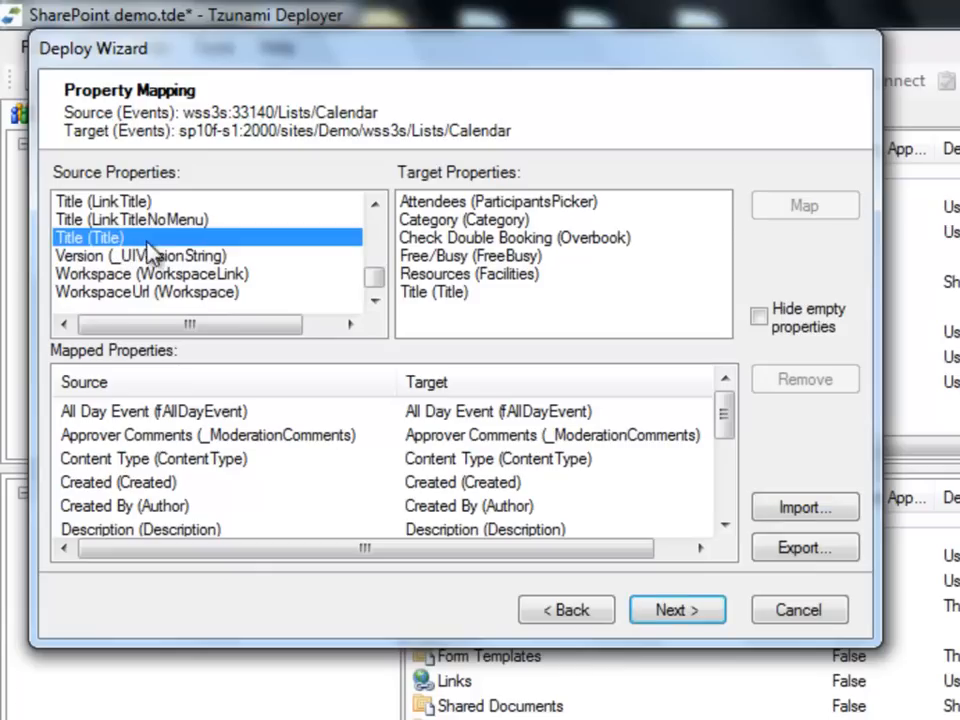
pyautogui.click(434, 292)
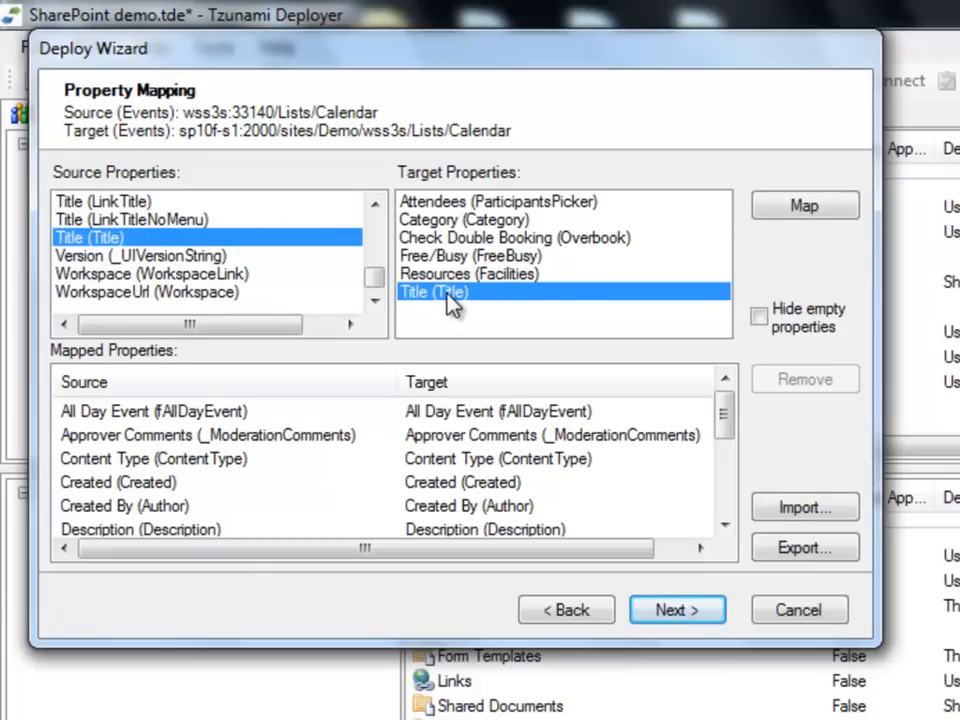
pyautogui.click(804, 204)
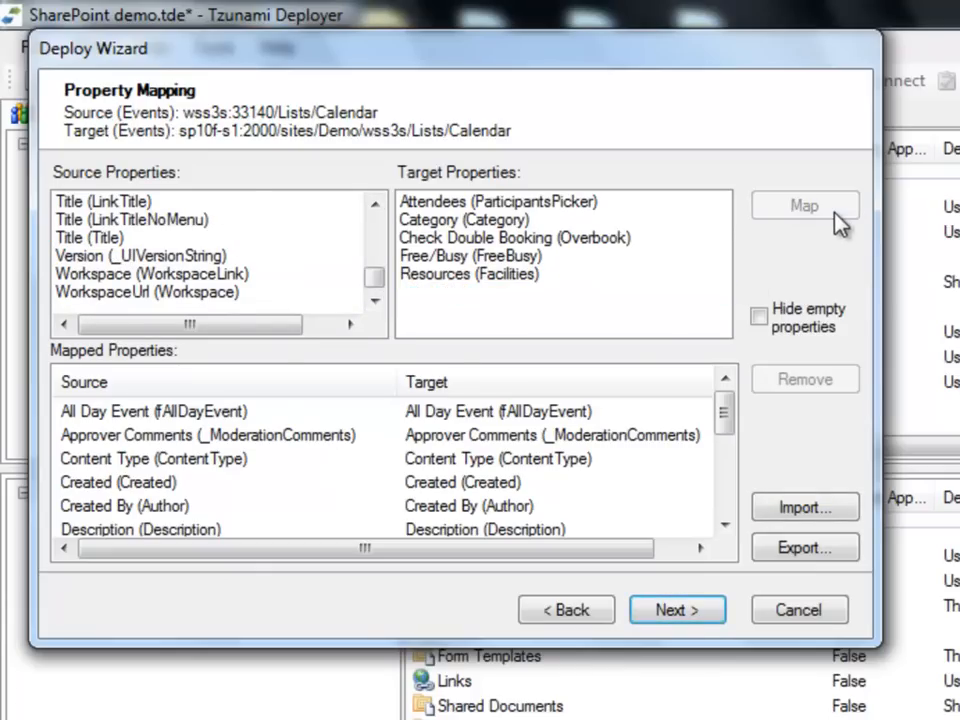
pyautogui.click(676, 608)
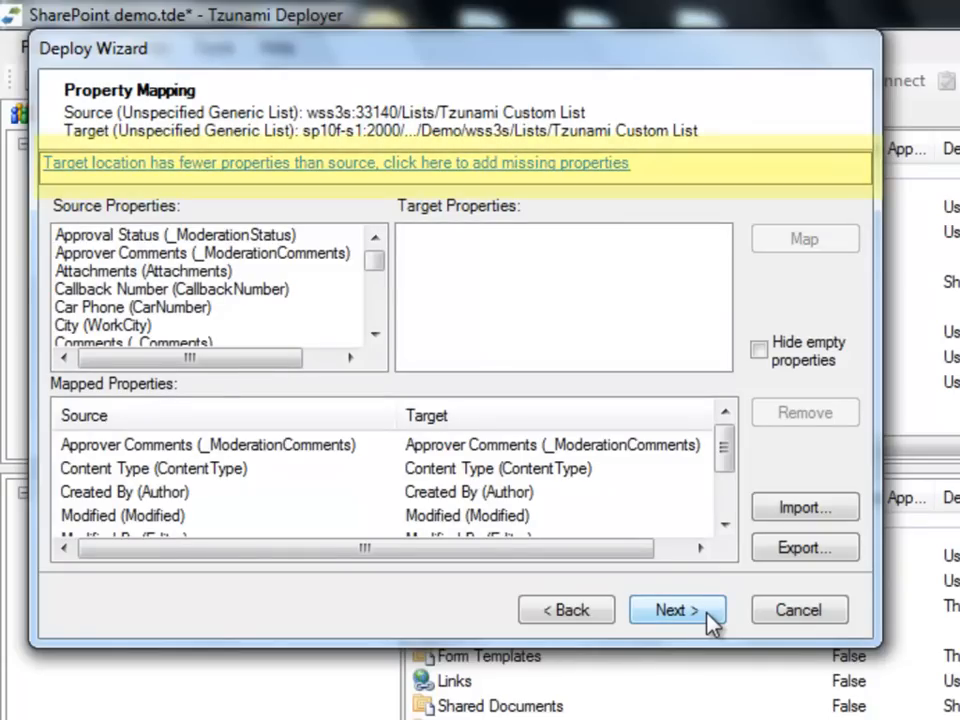
pyautogui.moveTo(616, 188)
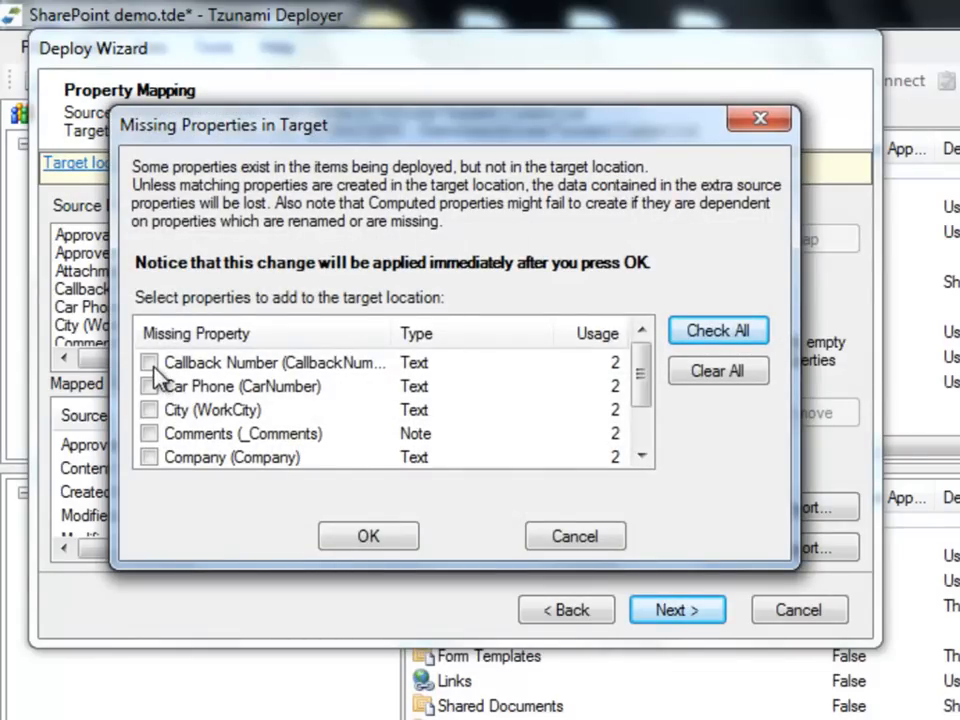
# Step: Create Callback Number and City (WorkCity) in the target Tsunami Custom List
pyautogui.click(148, 362)
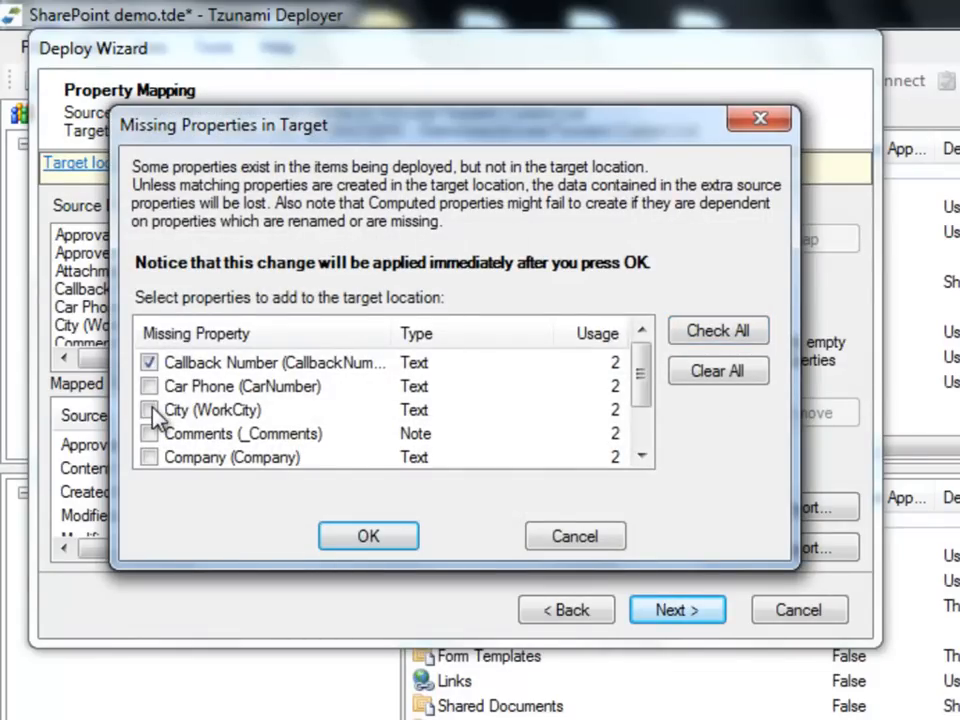
pyautogui.click(148, 410)
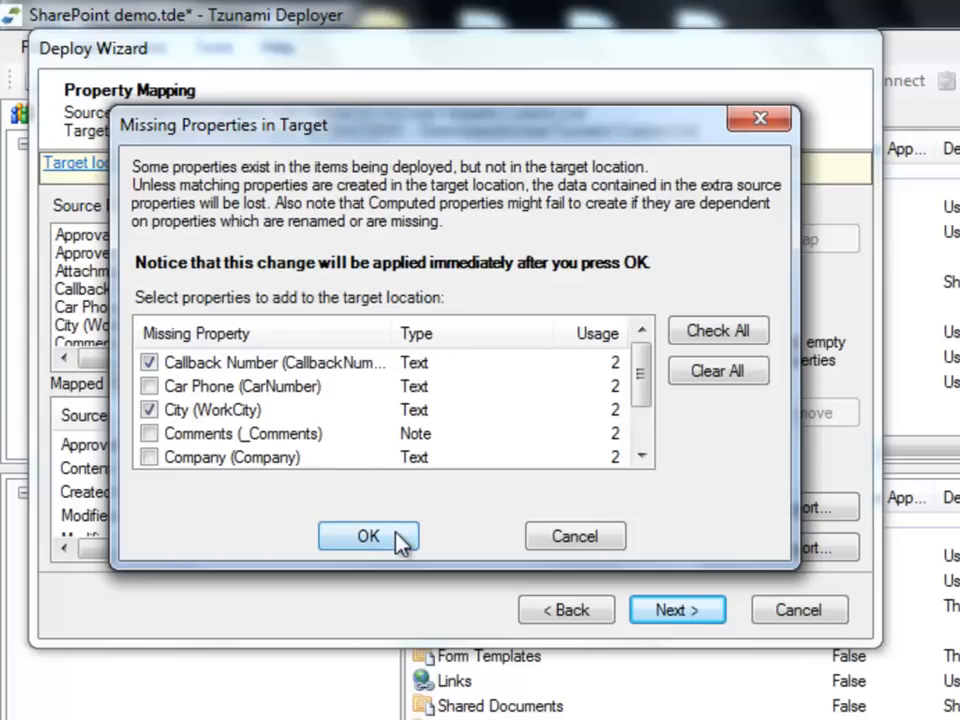
pyautogui.click(368, 536)
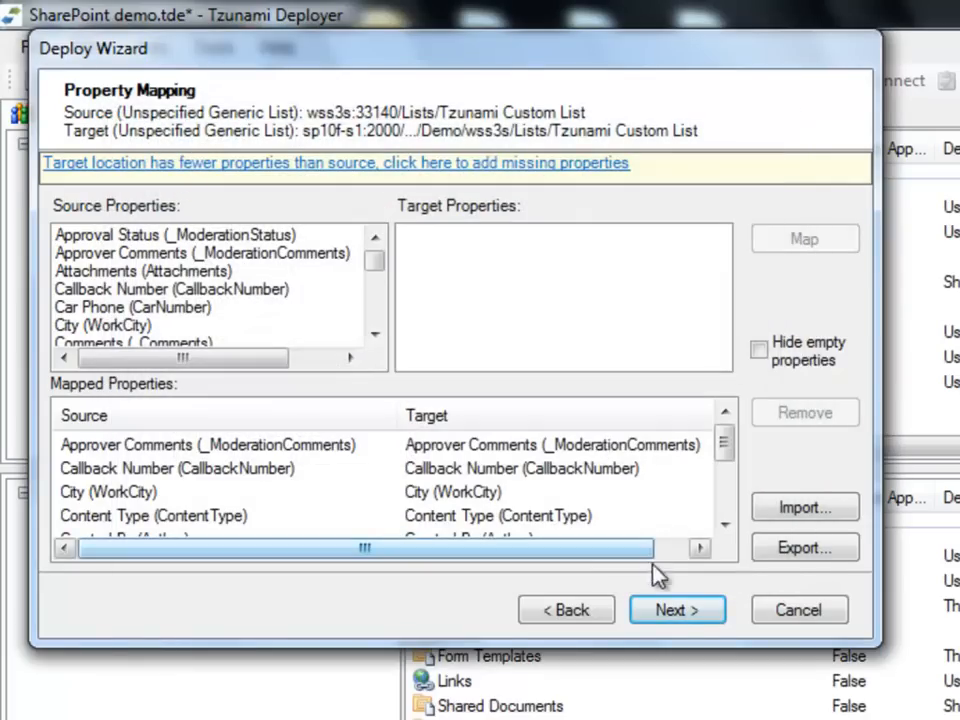
# Step: Review the Announcements user value mappings and select the marcy row
pyautogui.click(676, 608)
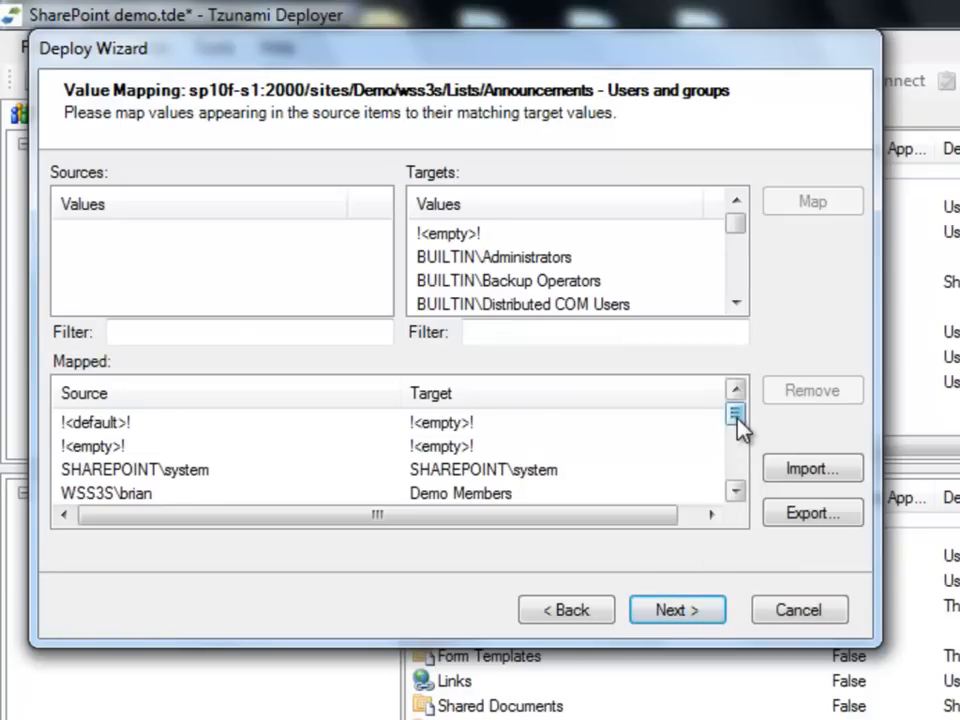
pyautogui.click(732, 414)
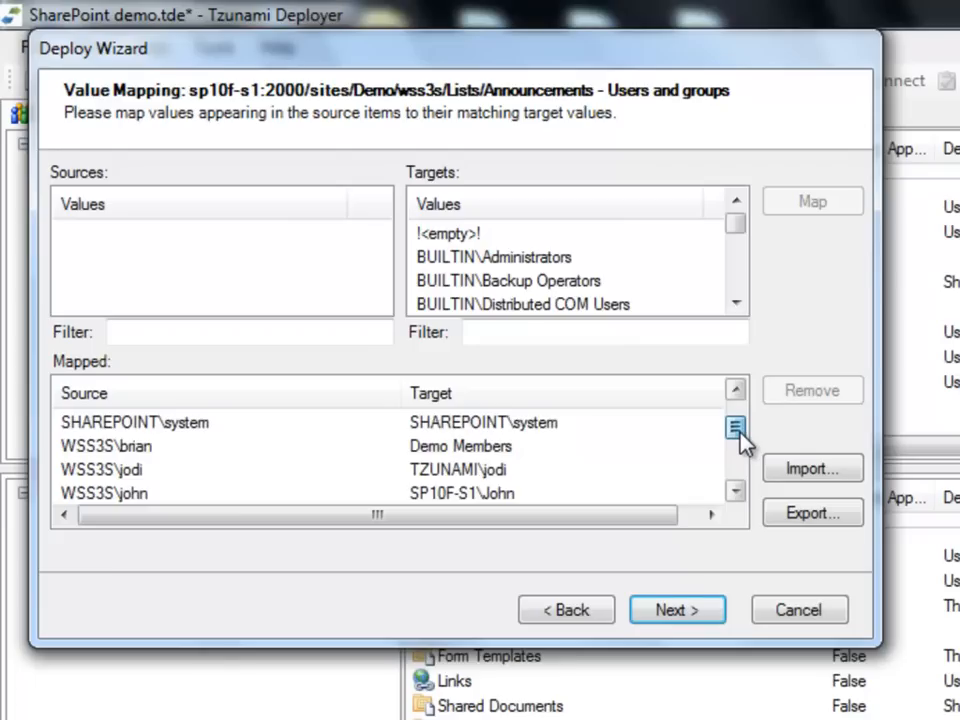
pyautogui.scroll(-3)
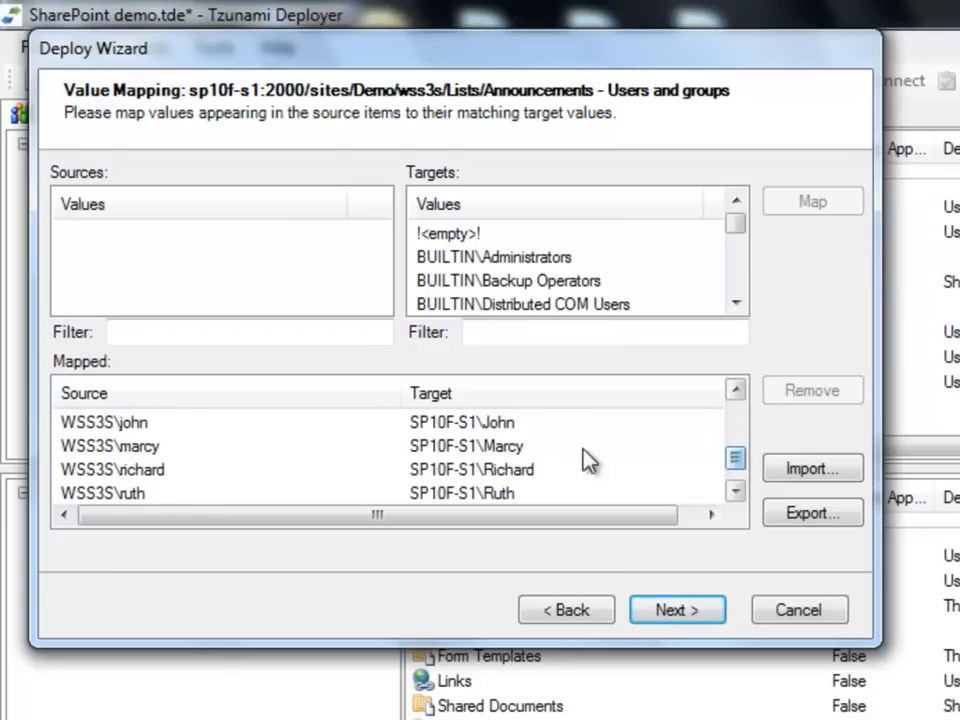
pyautogui.click(108, 444)
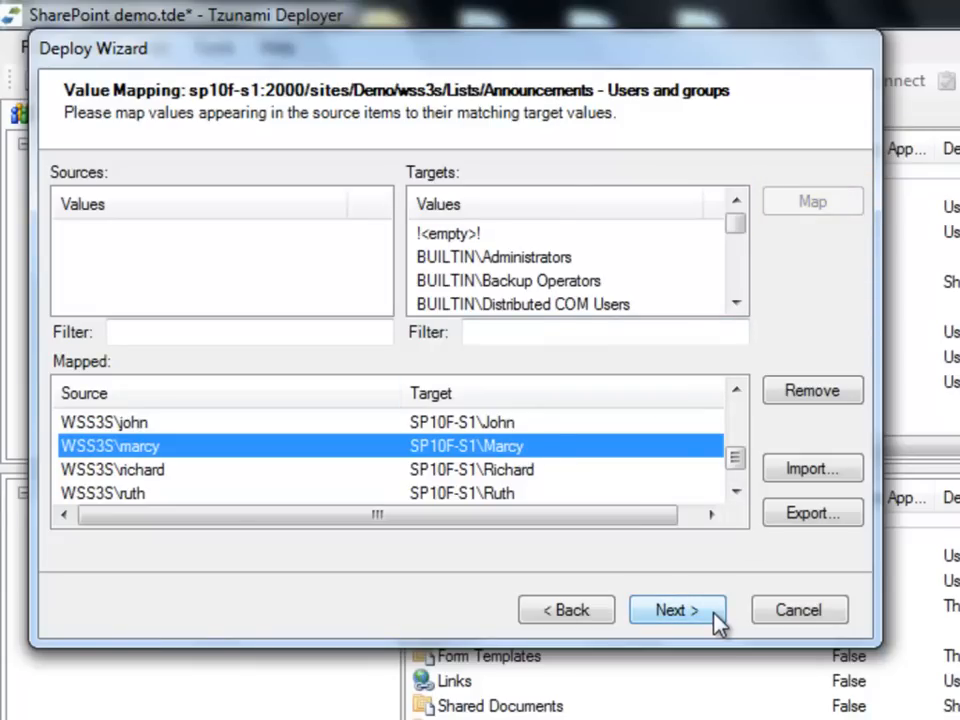
# Step: Run the deployment from Ready to Deploy and open the deployment report link
pyautogui.click(680, 608)
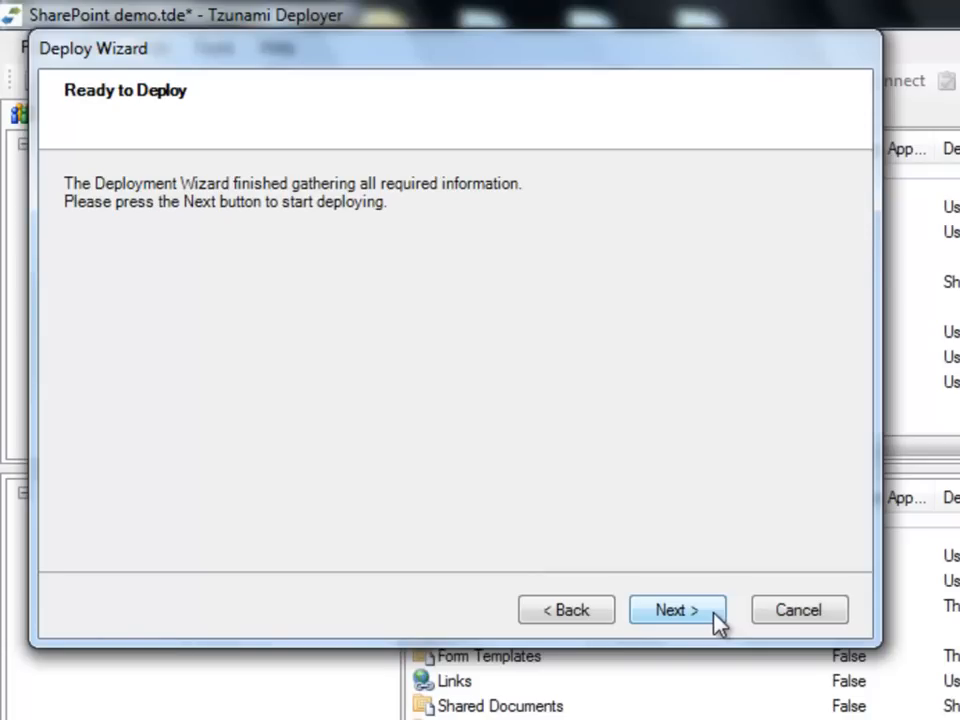
pyautogui.click(680, 608)
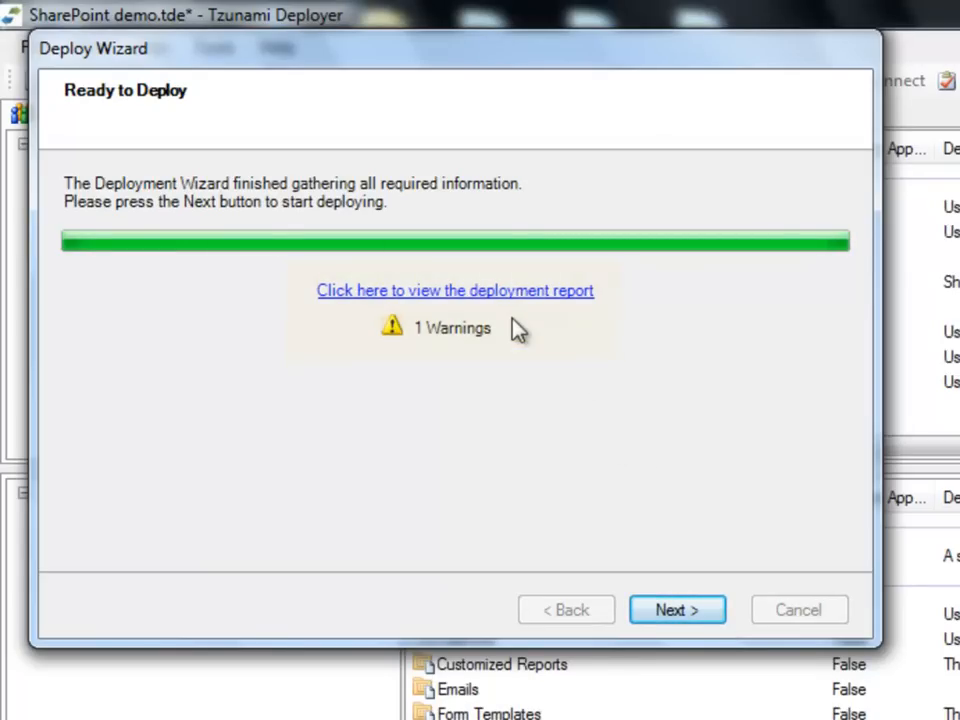
pyautogui.click(456, 290)
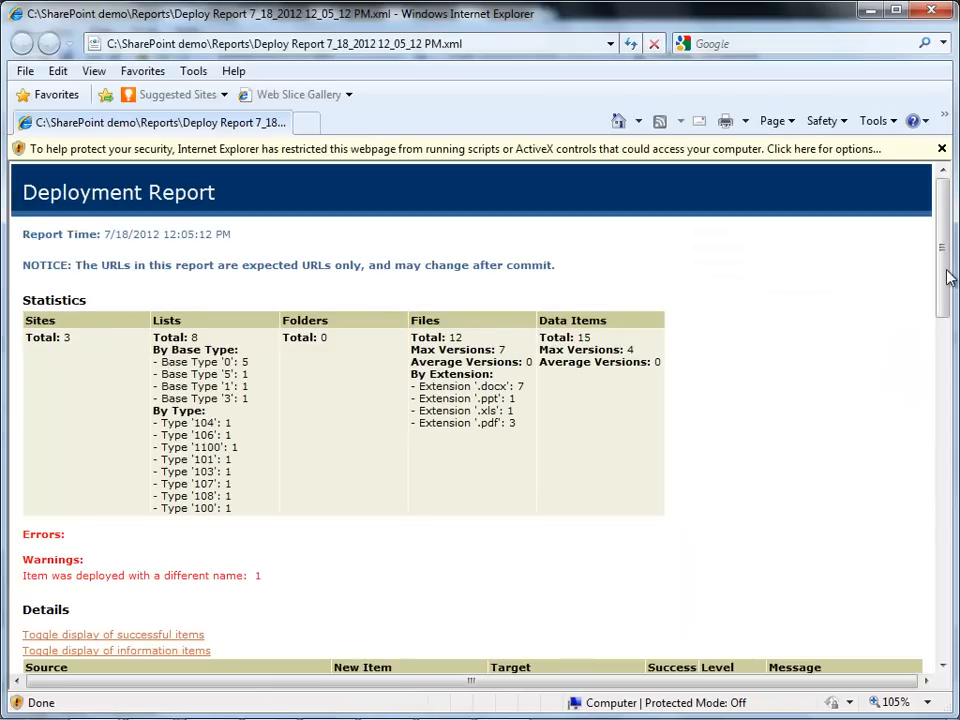
pyautogui.scroll(-3)
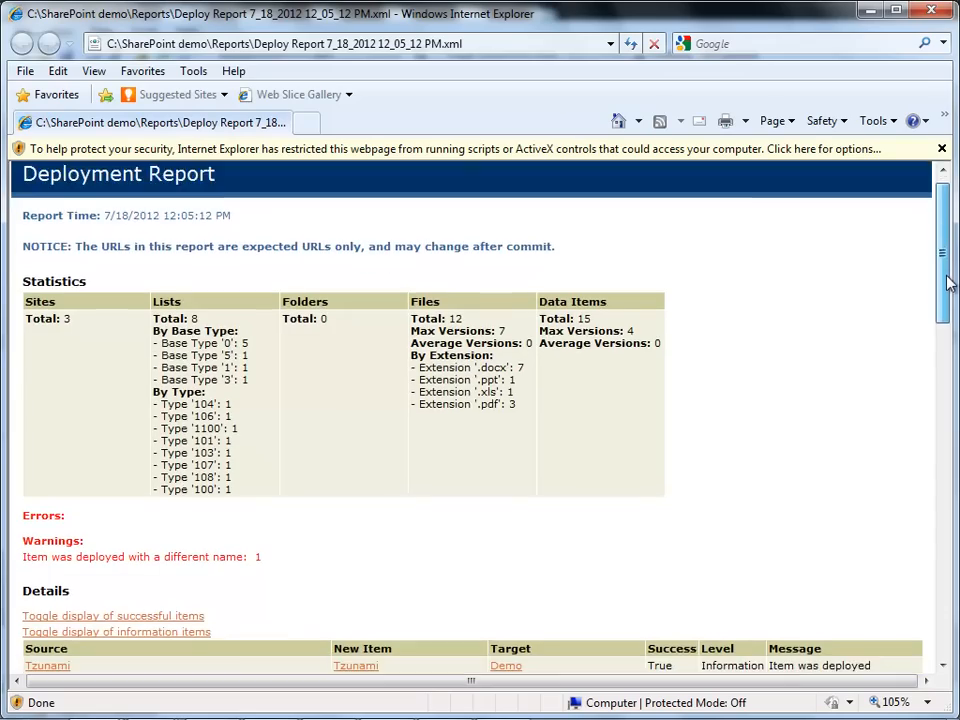
pyautogui.scroll(-3)
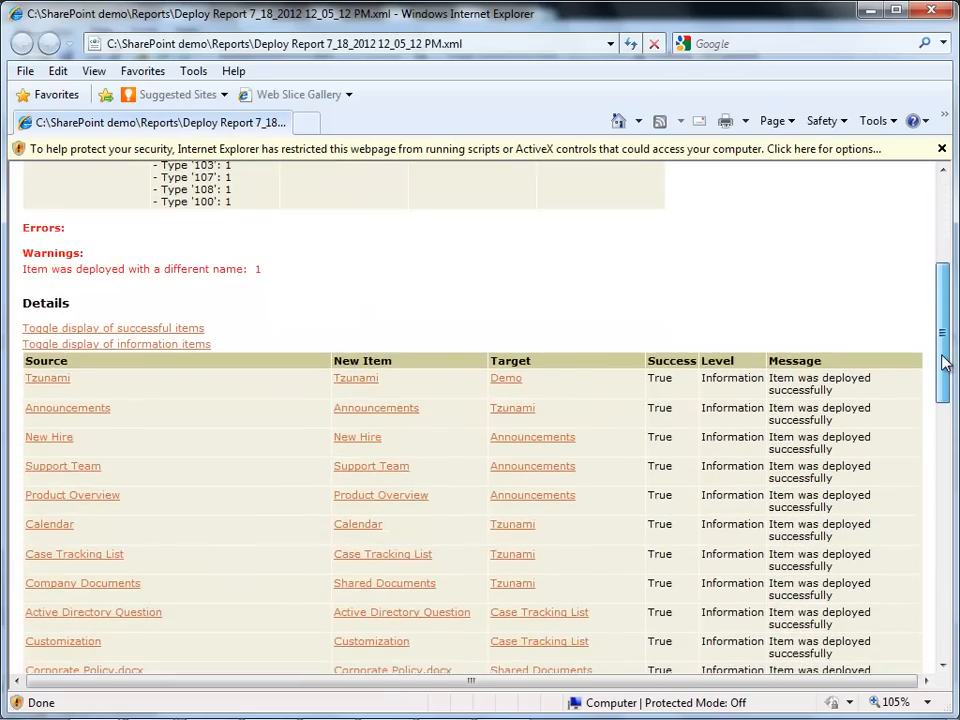
pyautogui.scroll(-3)
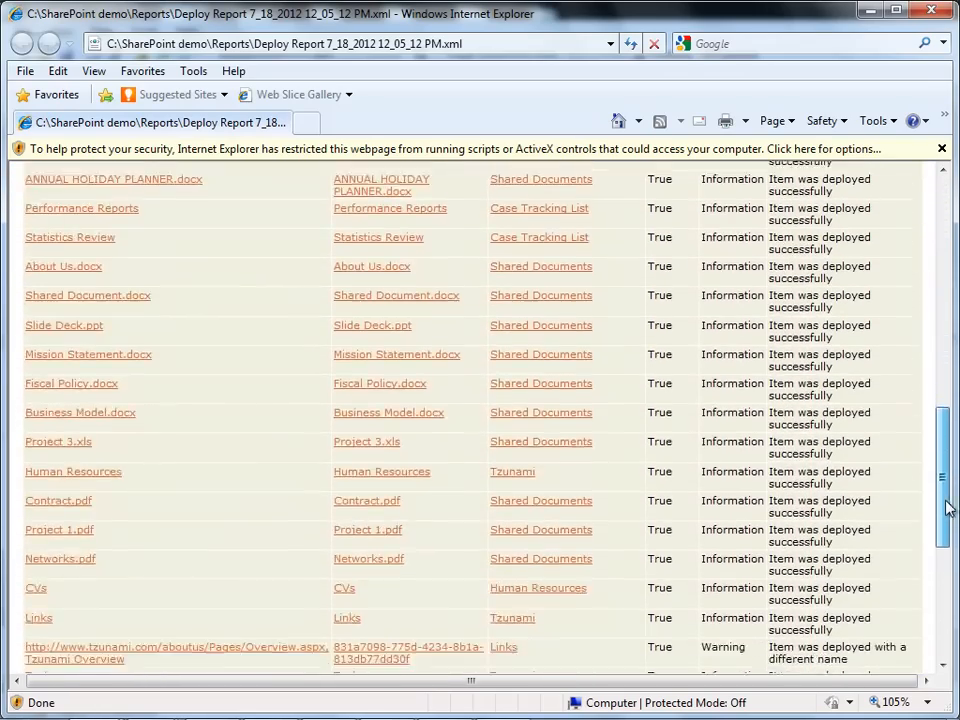
pyautogui.scroll(-3)
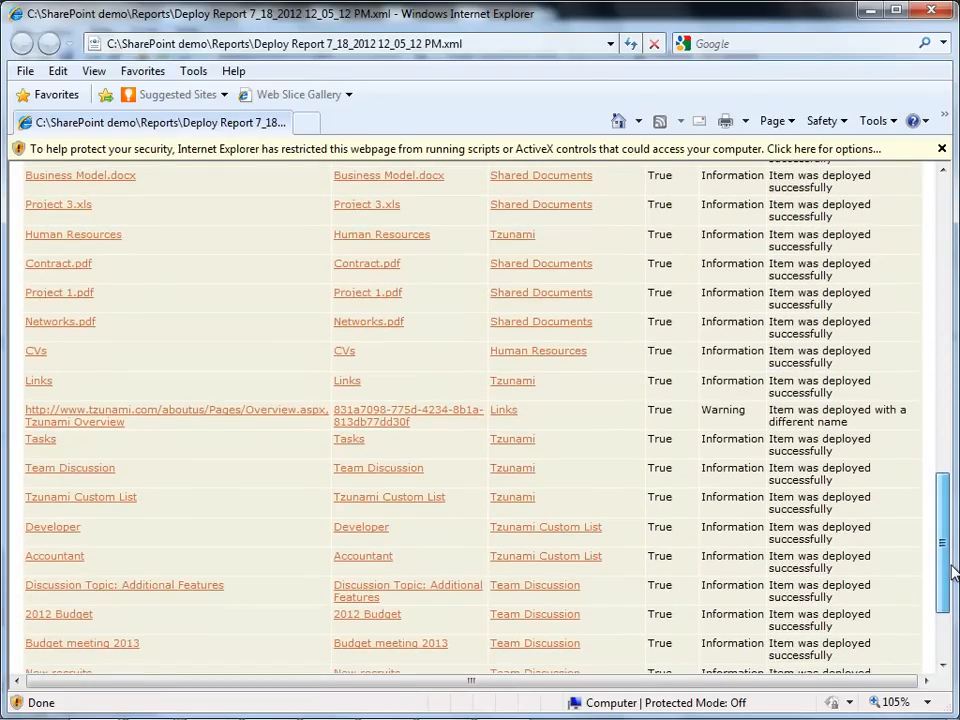
pyautogui.scroll(-3)
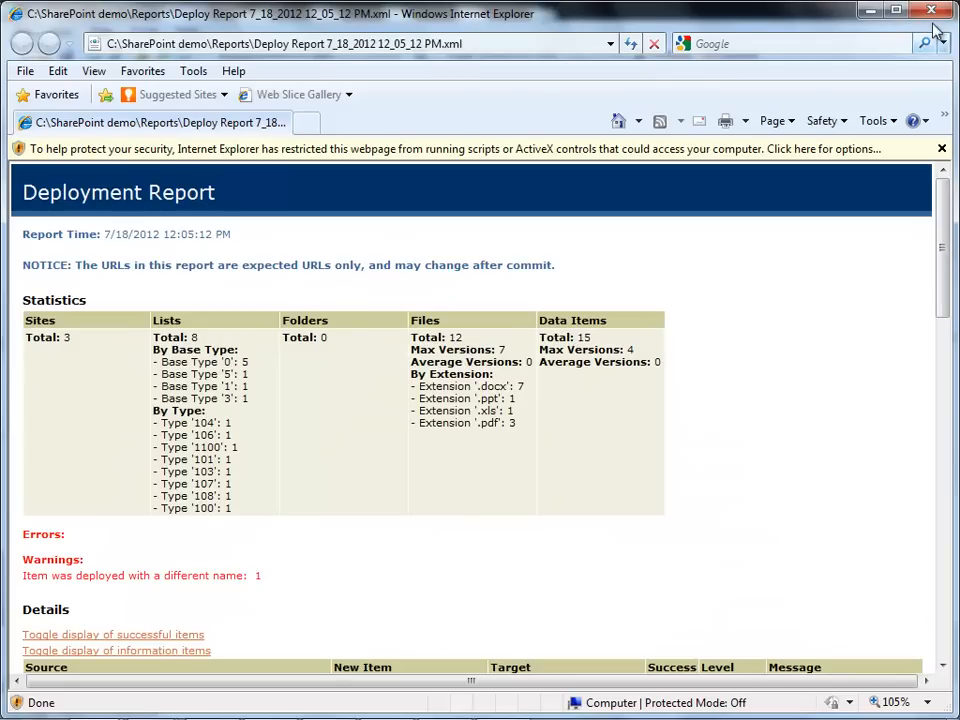
# Step: Close the report, deploy the gathered items and finish the Deploy Wizard
pyautogui.click(930, 12)
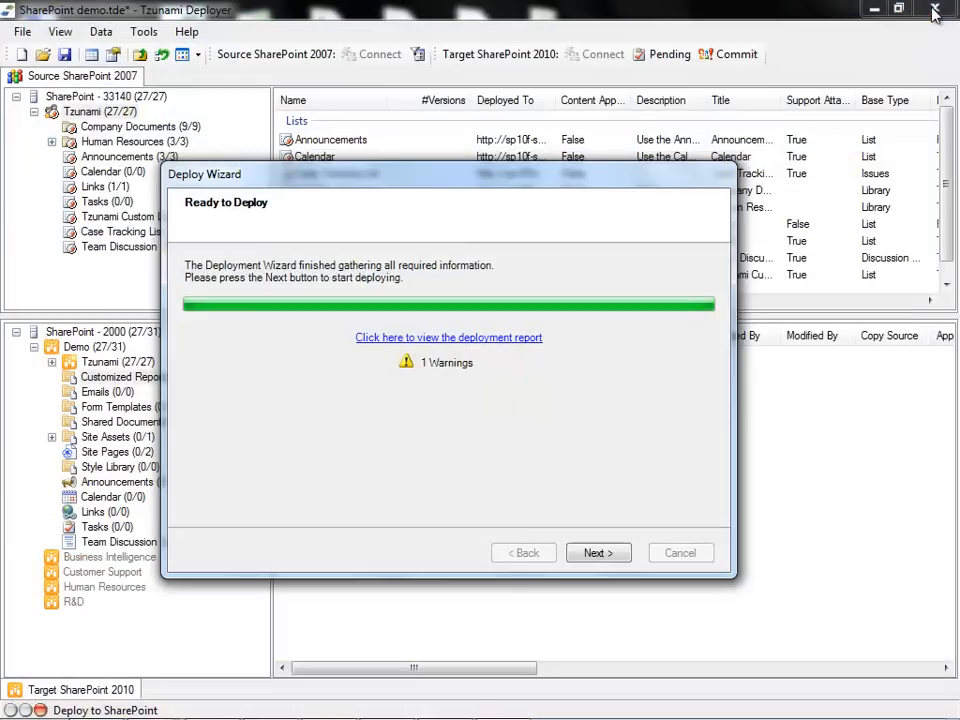
pyautogui.moveTo(904, 68)
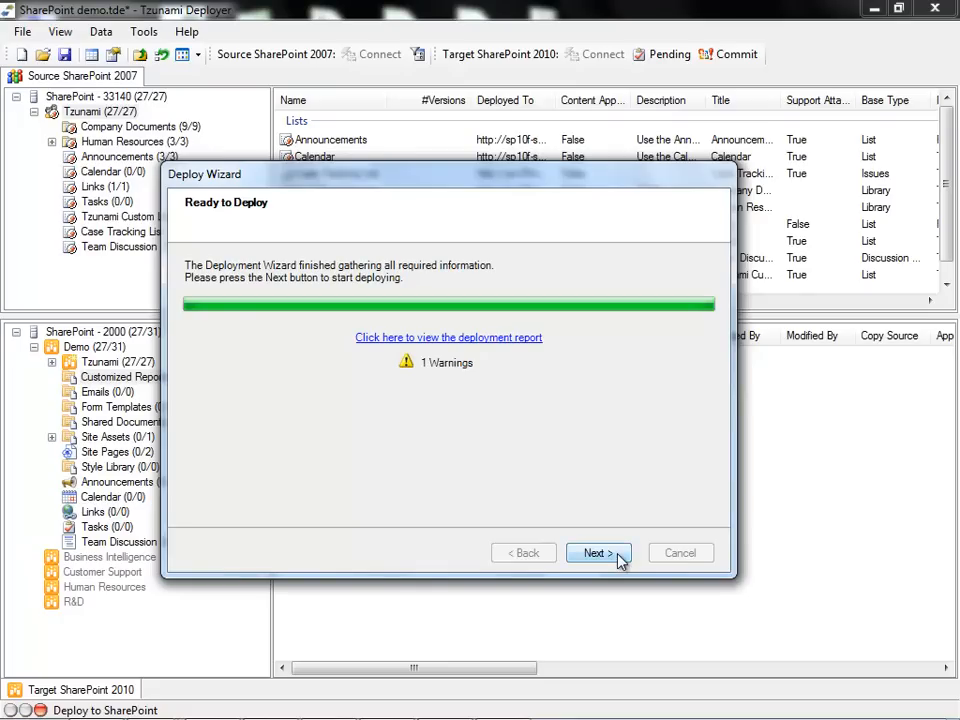
pyautogui.click(598, 552)
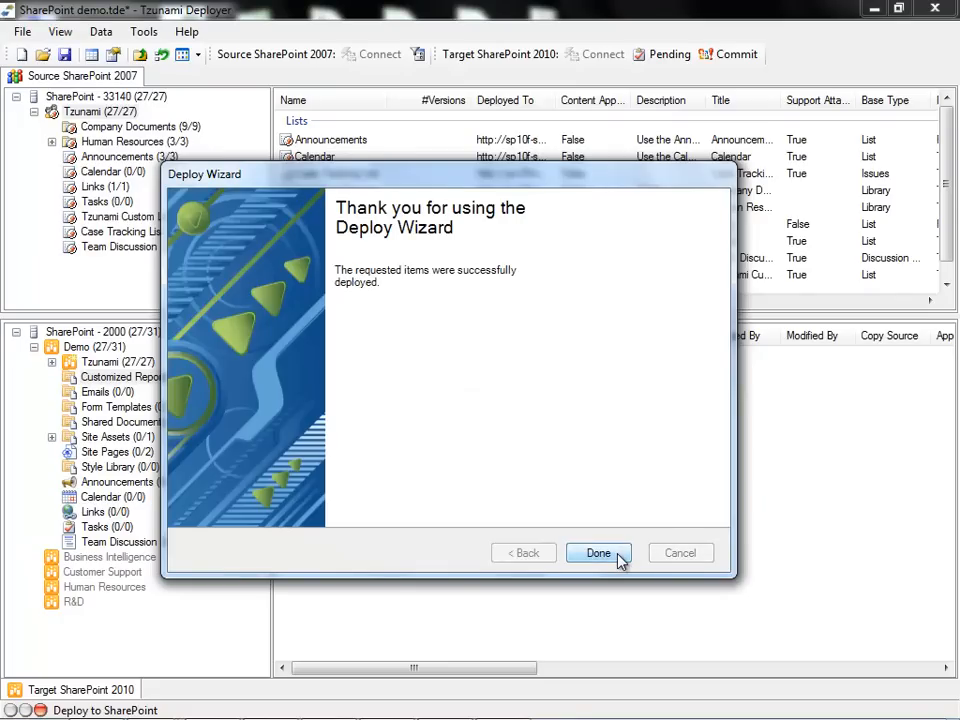
pyautogui.click(598, 552)
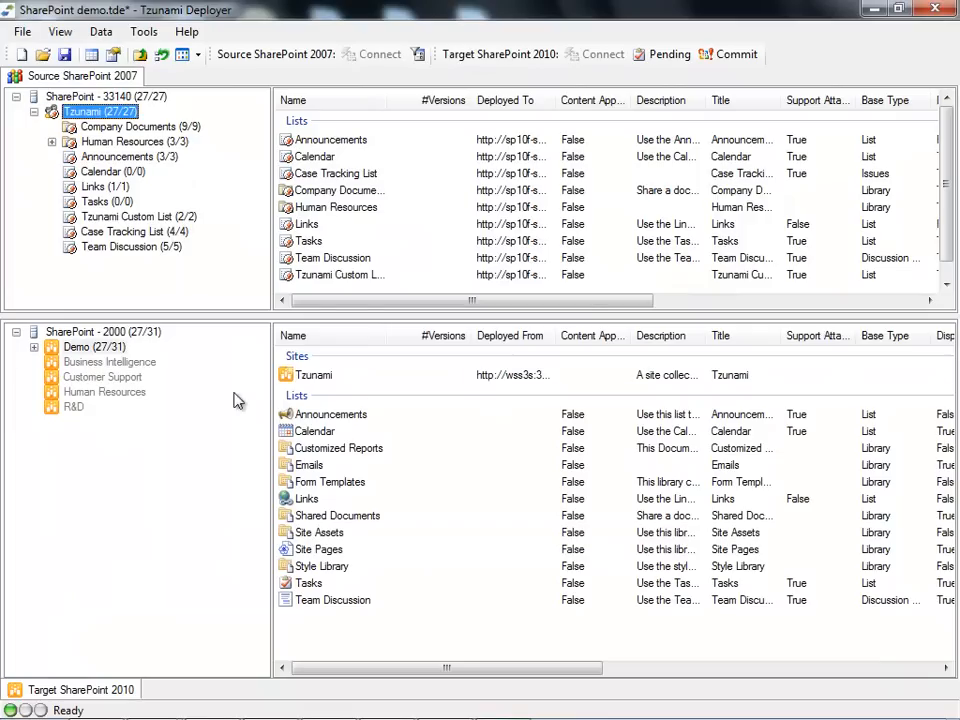
# Step: Expand the target Demo site to show the deployed Tzunami sub-site and its lists
pyautogui.click(76, 346)
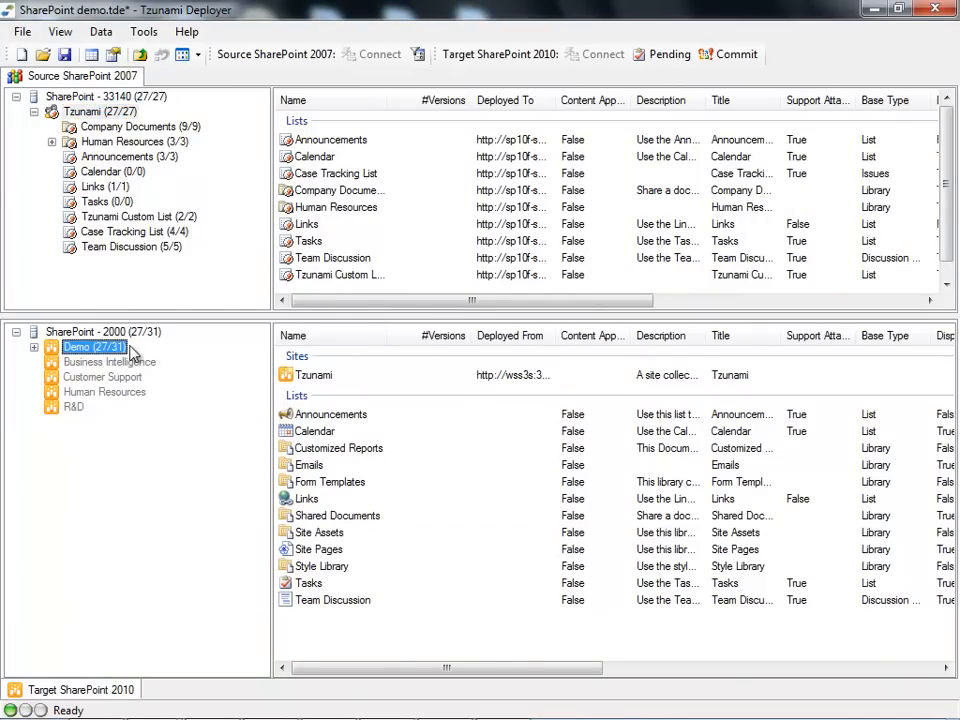
pyautogui.click(32, 346)
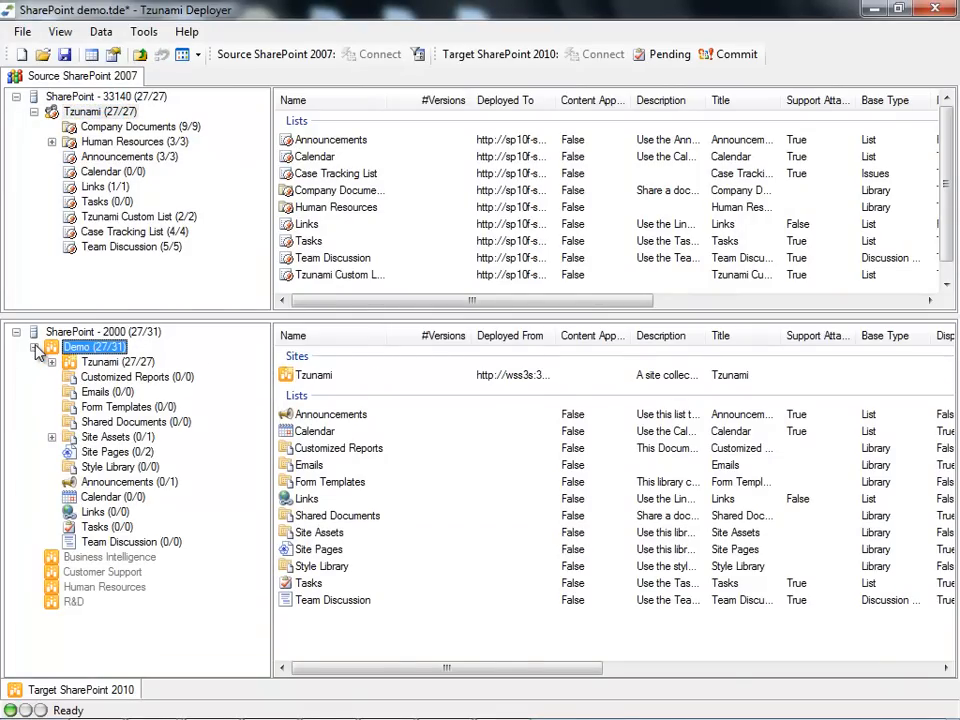
pyautogui.click(104, 362)
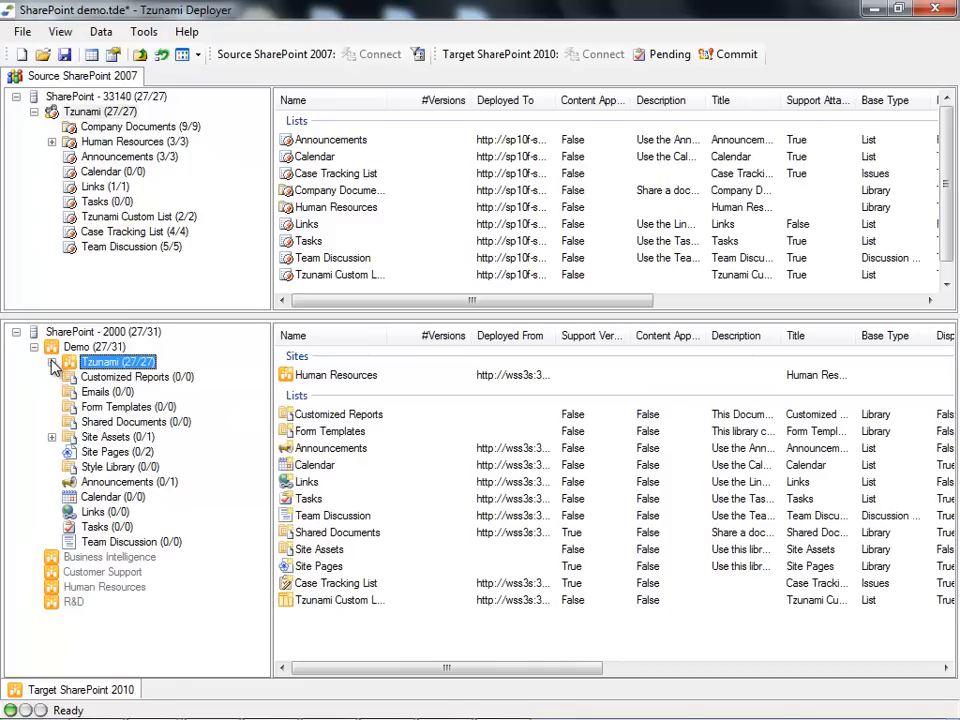
pyautogui.click(52, 376)
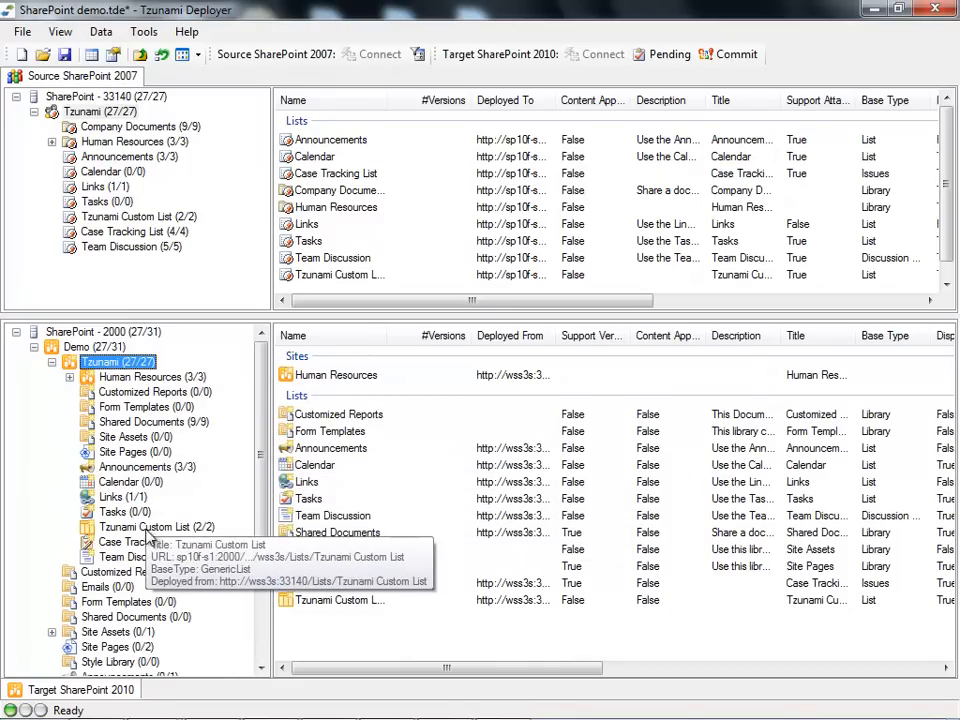
pyautogui.click(150, 526)
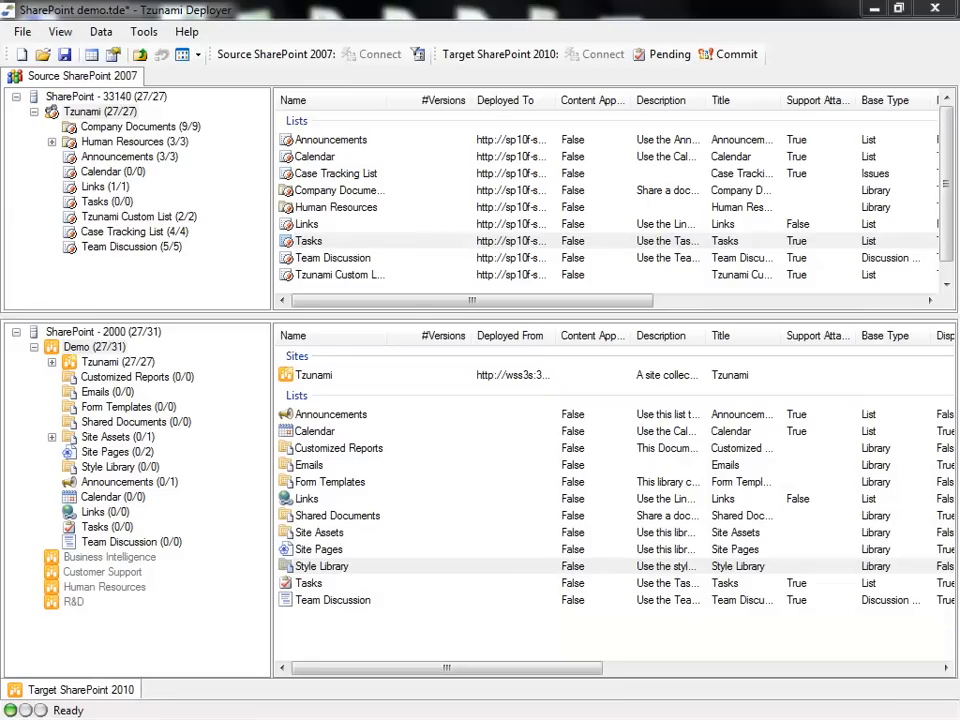
# Step: Commit the pending changes to SharePoint 2010, saving the project first and confirming the commit
pyautogui.click(736, 54)
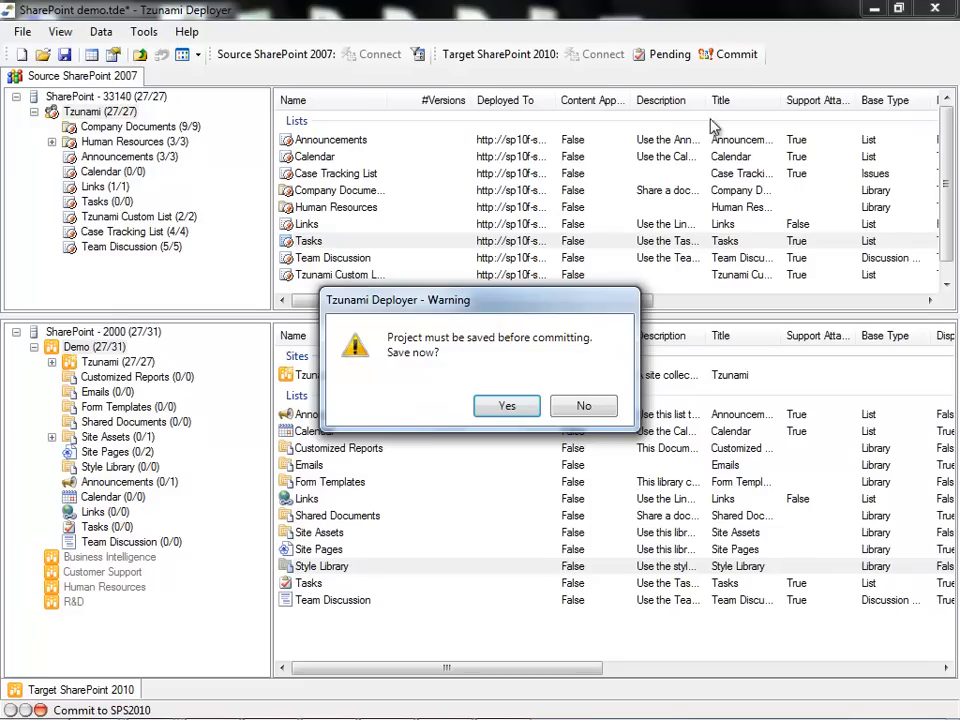
pyautogui.click(506, 406)
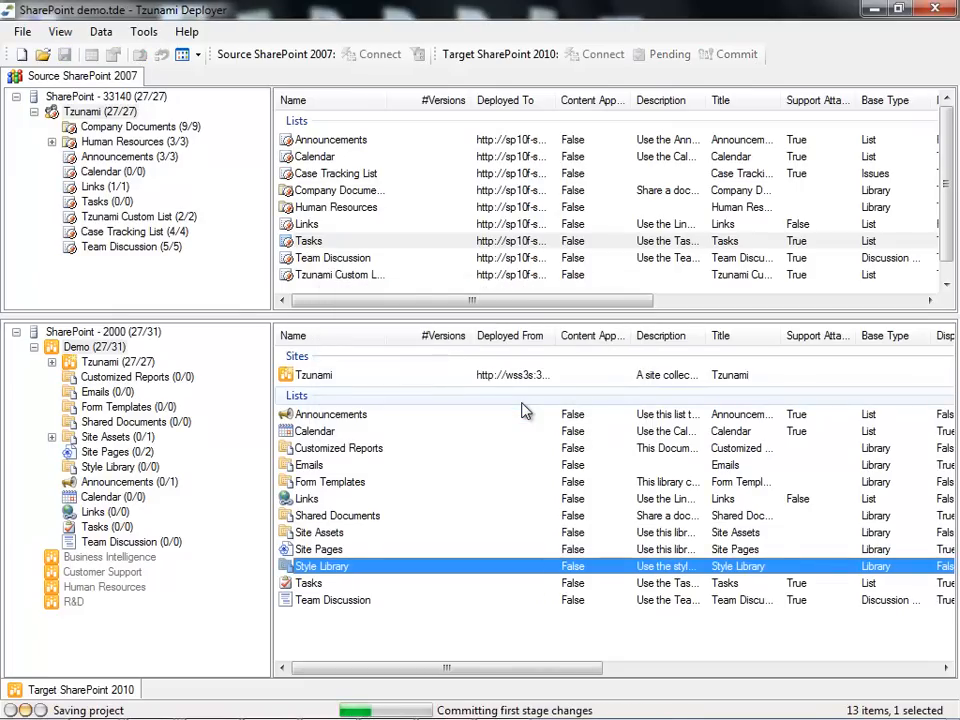
pyautogui.click(736, 54)
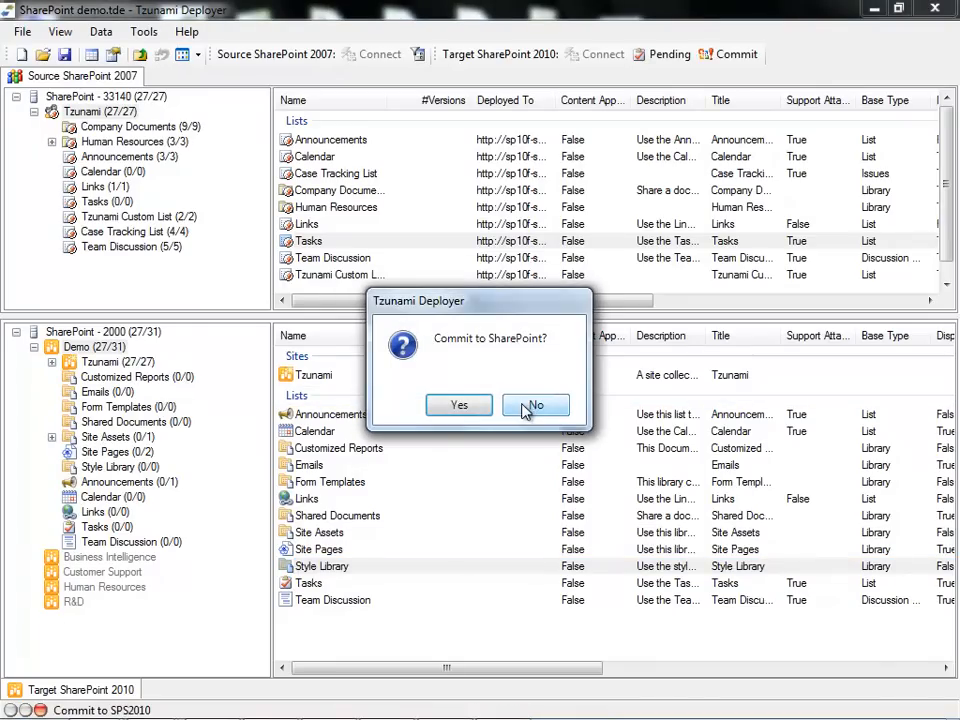
pyautogui.click(458, 404)
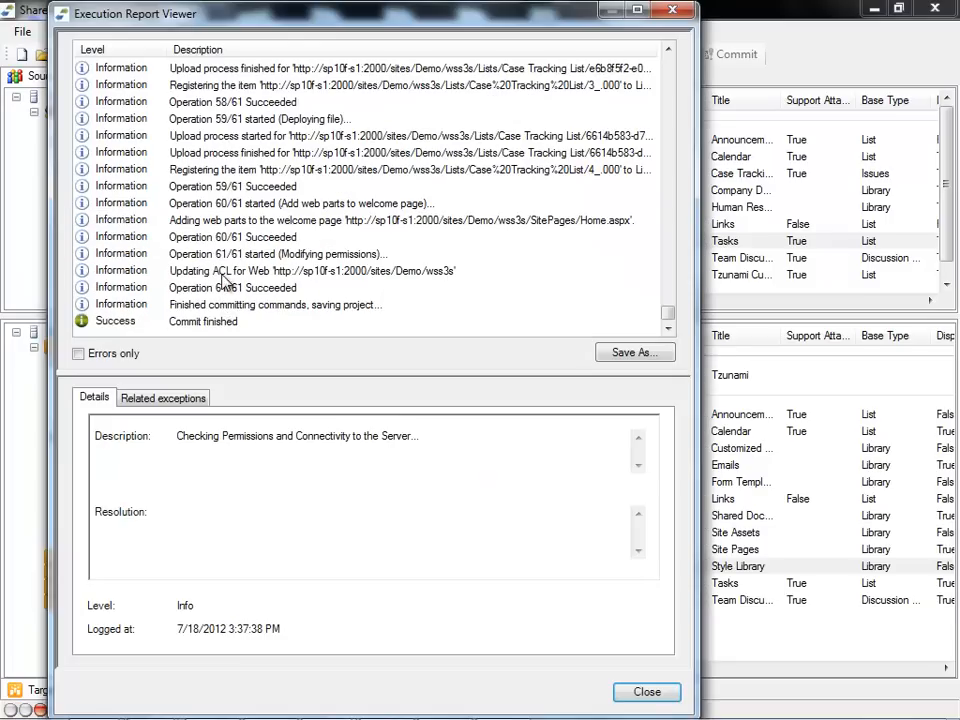
# Step: Review the add web parts, operation 60 and permissions entries, then close the report and commit window
pyautogui.click(300, 204)
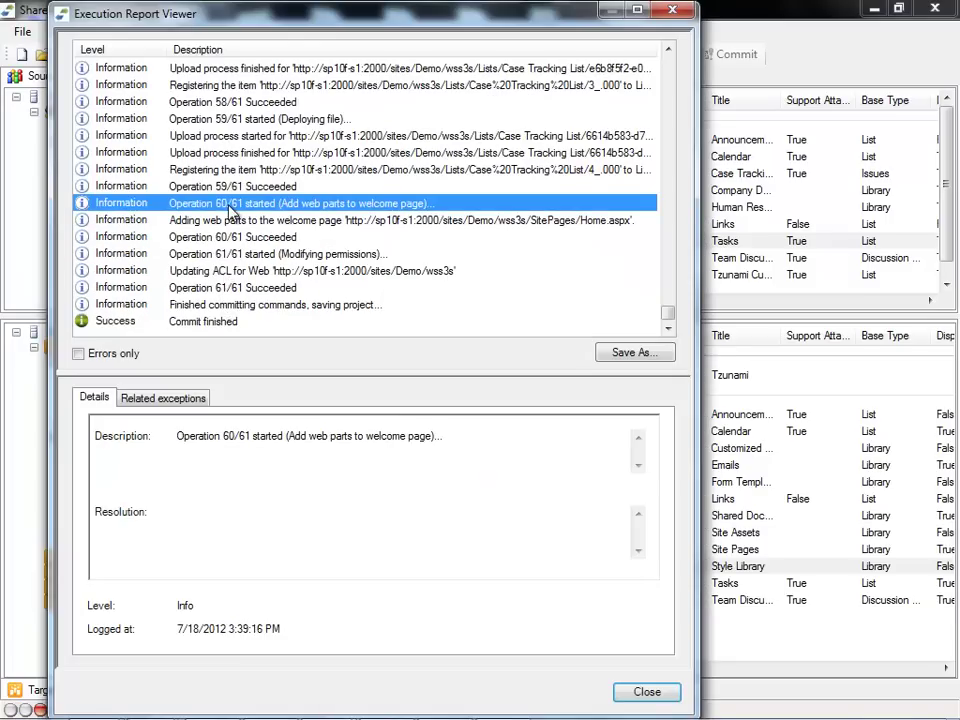
pyautogui.click(232, 236)
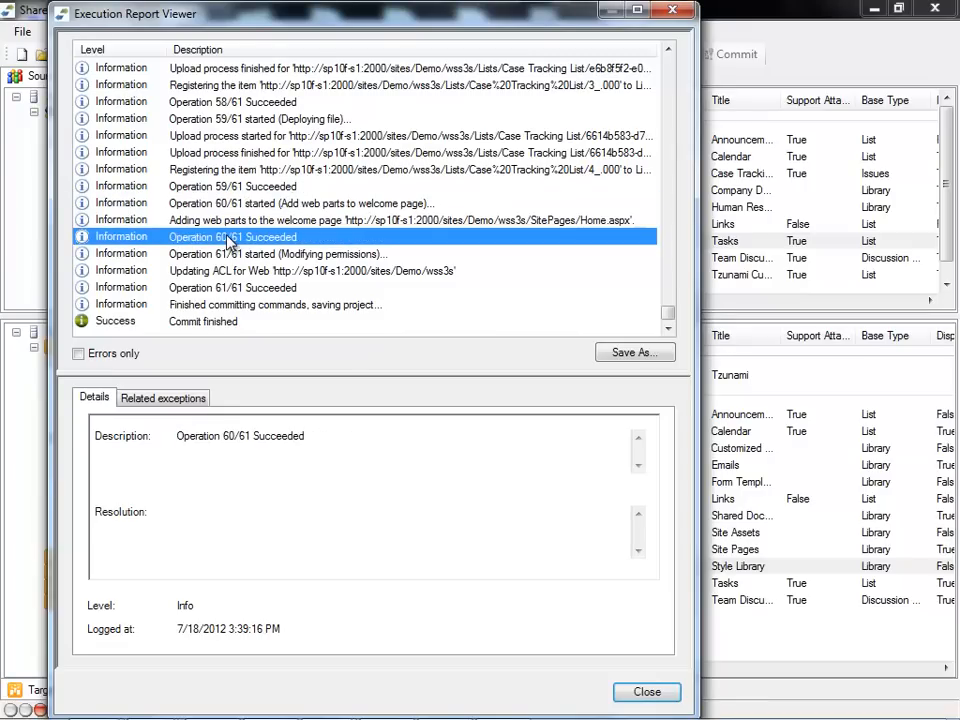
pyautogui.click(276, 252)
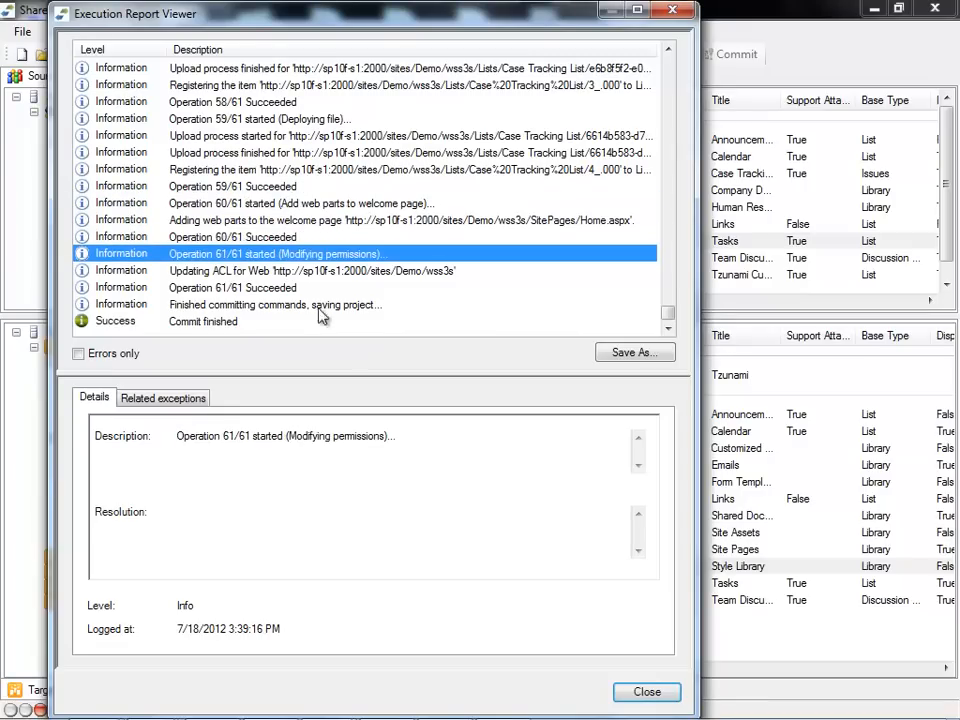
pyautogui.click(646, 692)
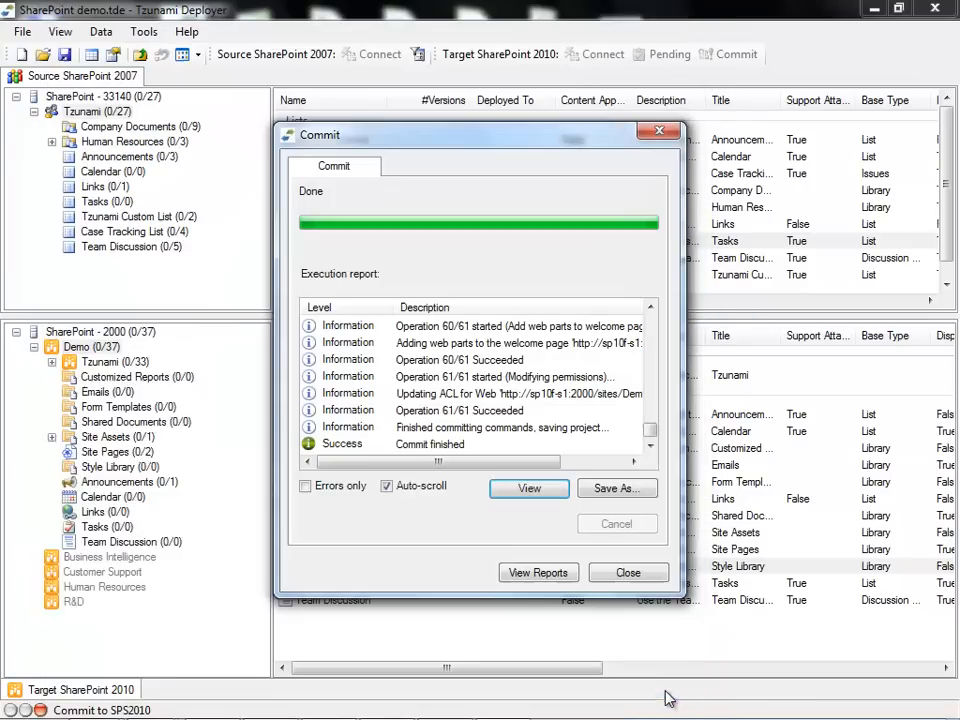
pyautogui.click(628, 572)
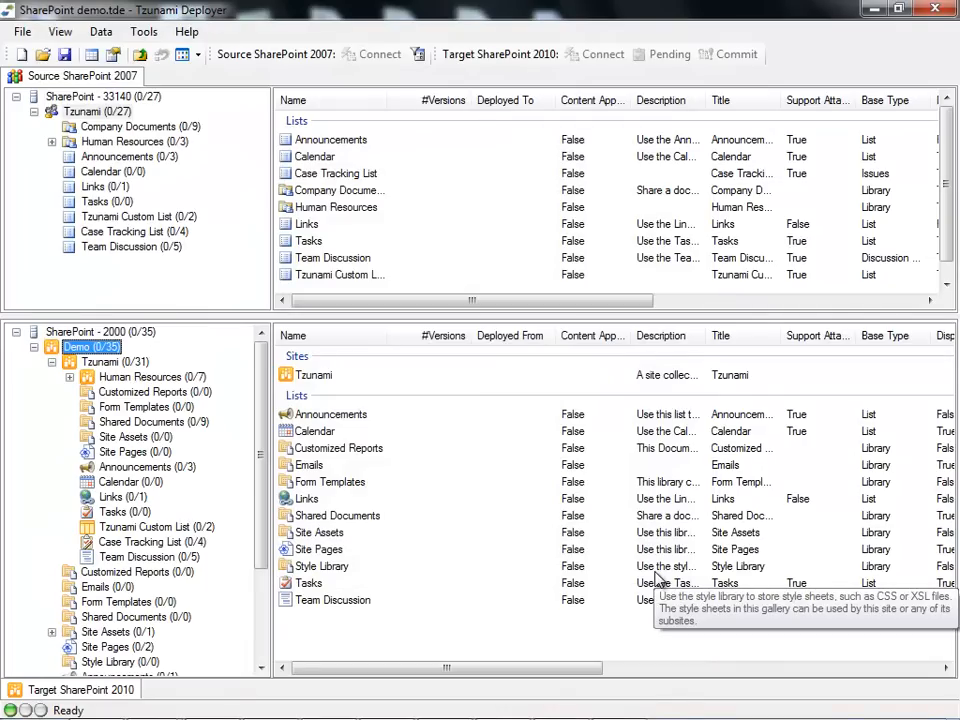
# Step: Launch the migrated Tsunami site in the browser from the target tree's context menu
pyautogui.rightClick(100, 362)
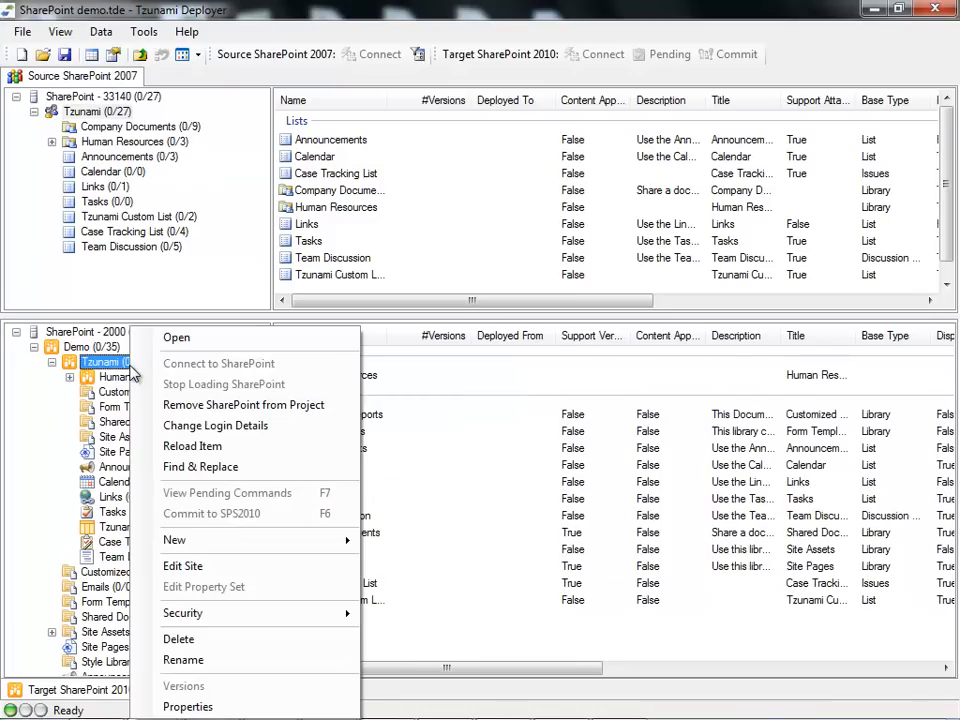
pyautogui.moveTo(220, 336)
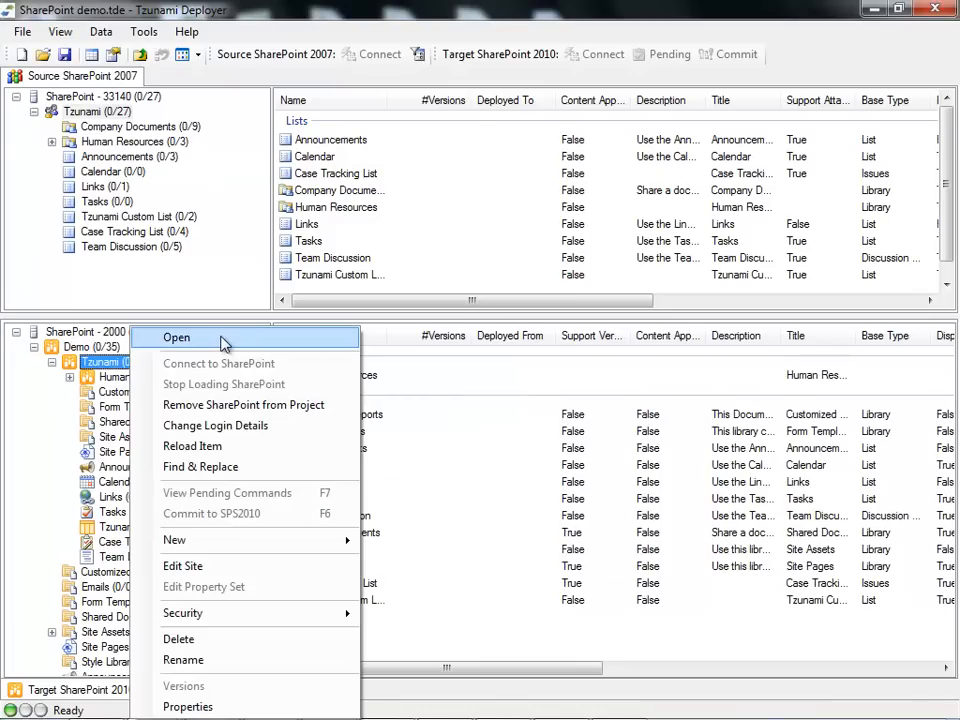
pyautogui.click(176, 336)
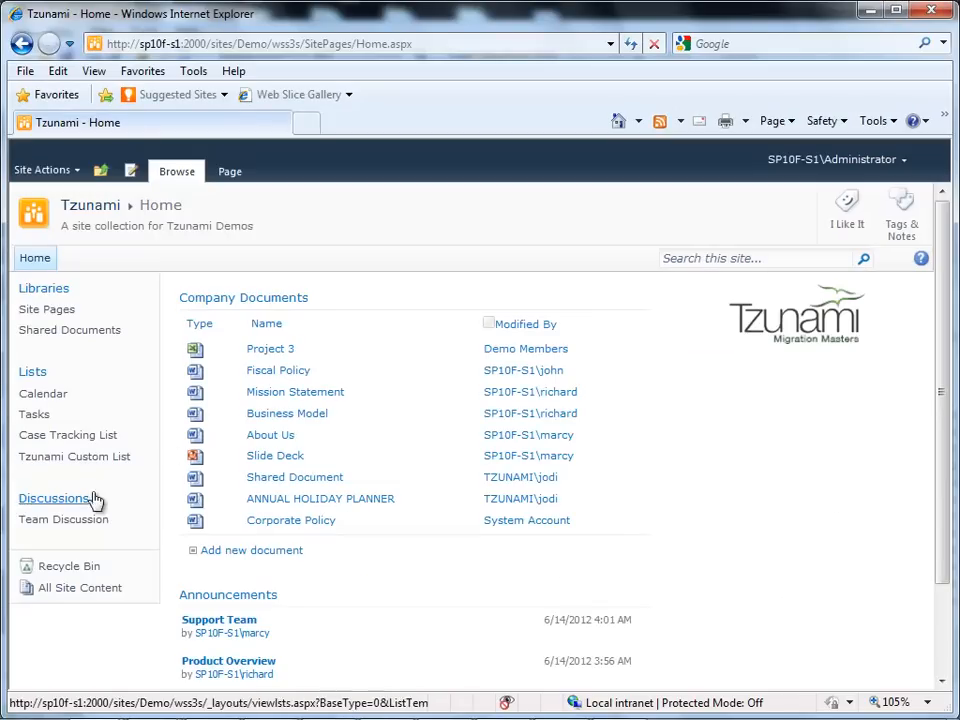
# Step: Show the Tsunami site's All Site Content page and scroll through its libraries and lists
pyautogui.click(80, 588)
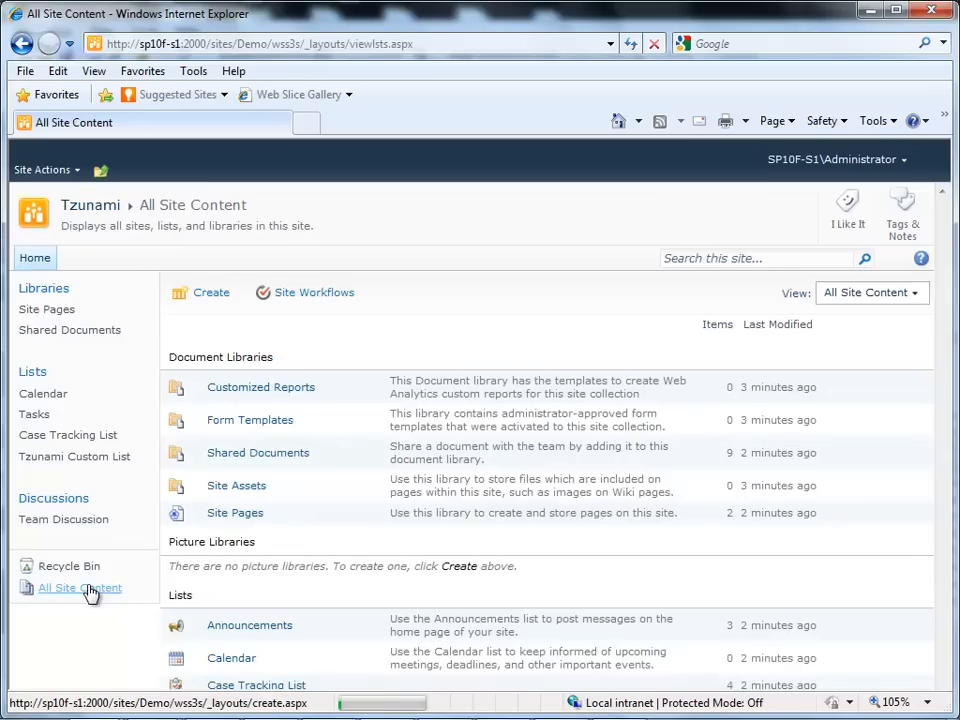
pyautogui.scroll(-3)
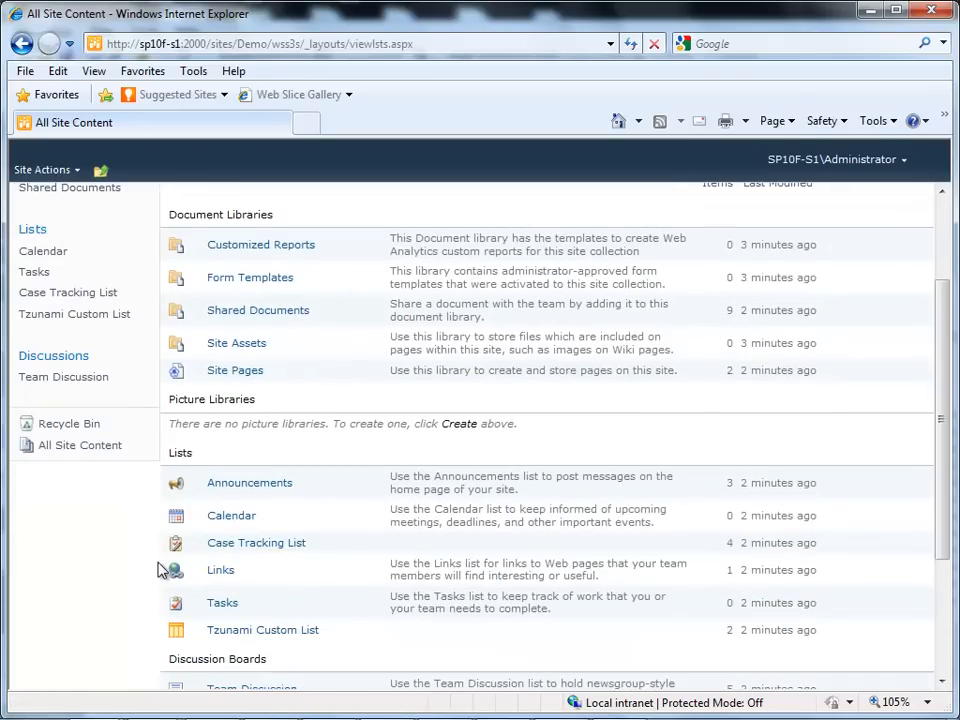